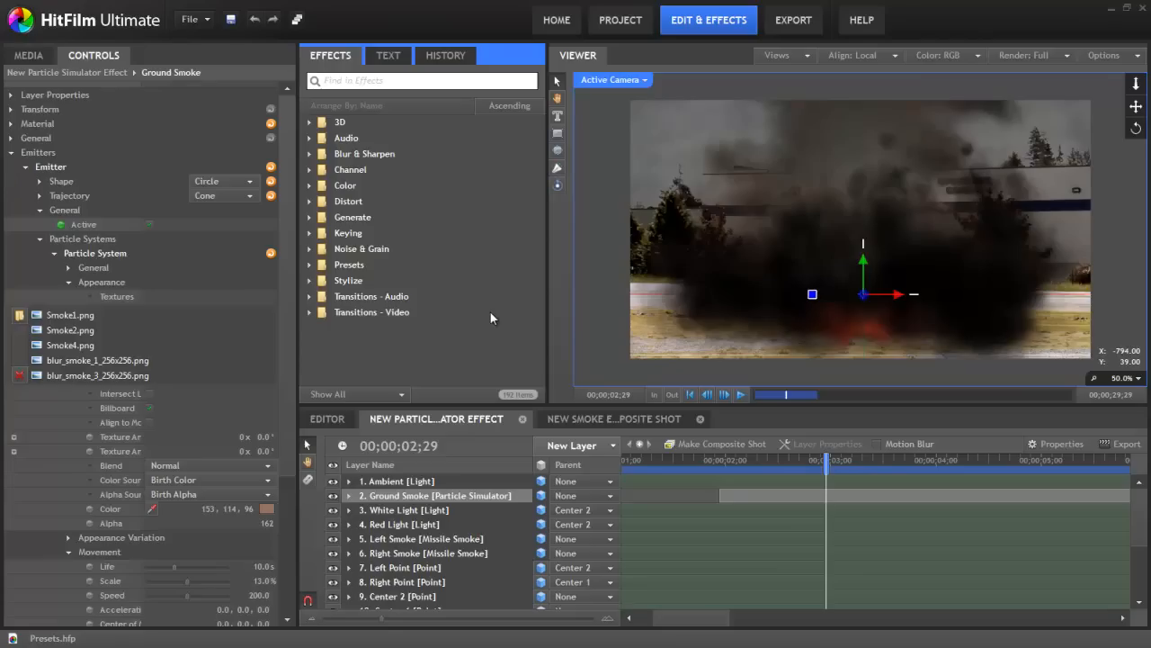
mouse_move(350, 274)
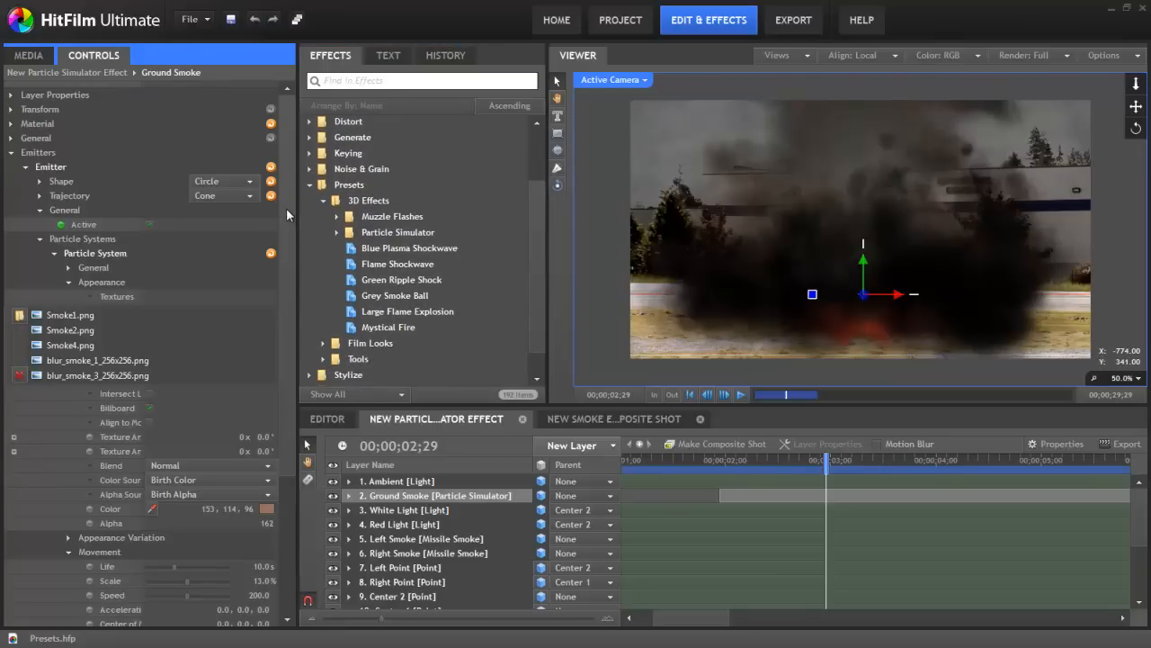
Scroll the Ground Smoke controls down to the Movement properties.
scroll("down", 3)
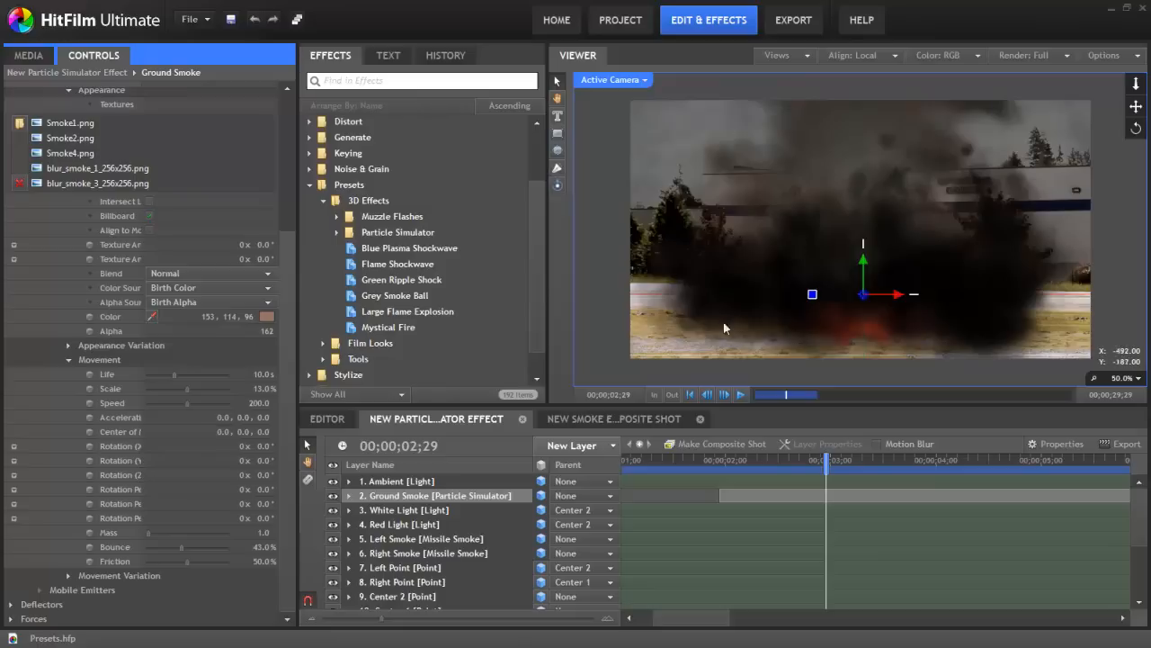
mouse_move(606, 325)
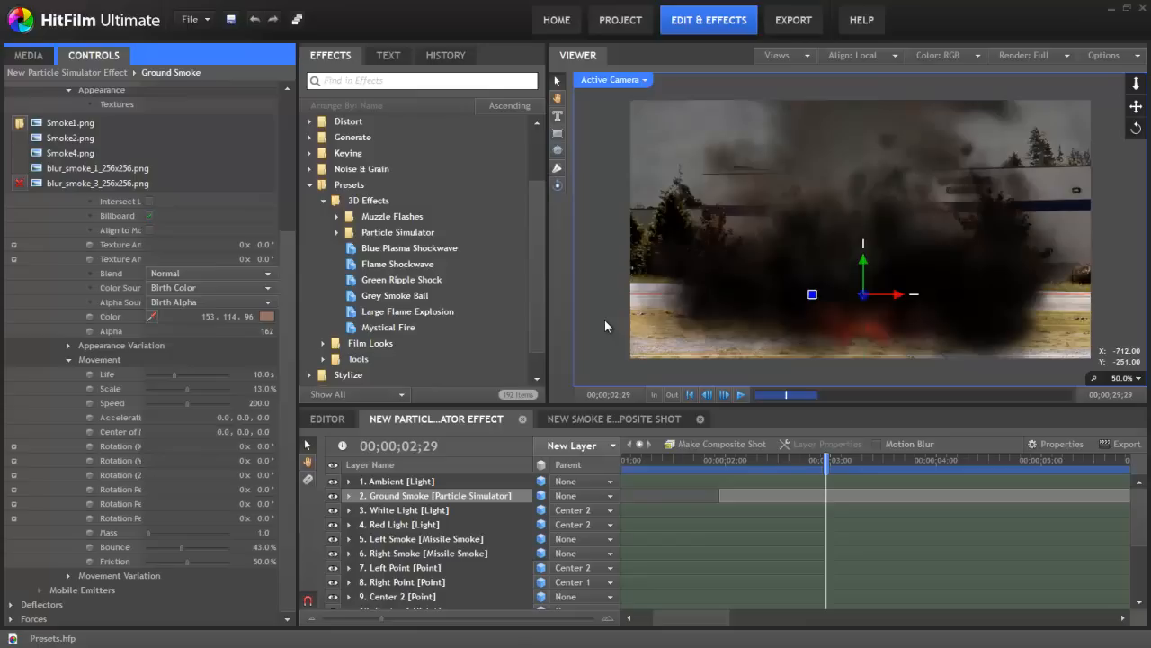
mouse_move(603, 343)
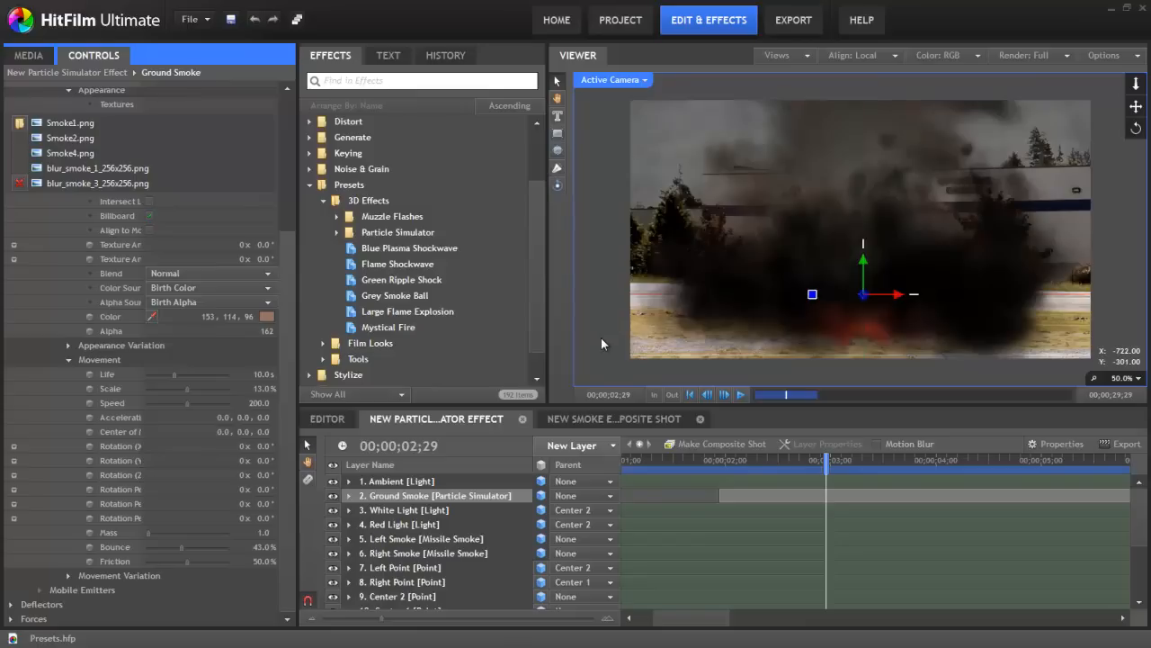
mouse_move(489, 358)
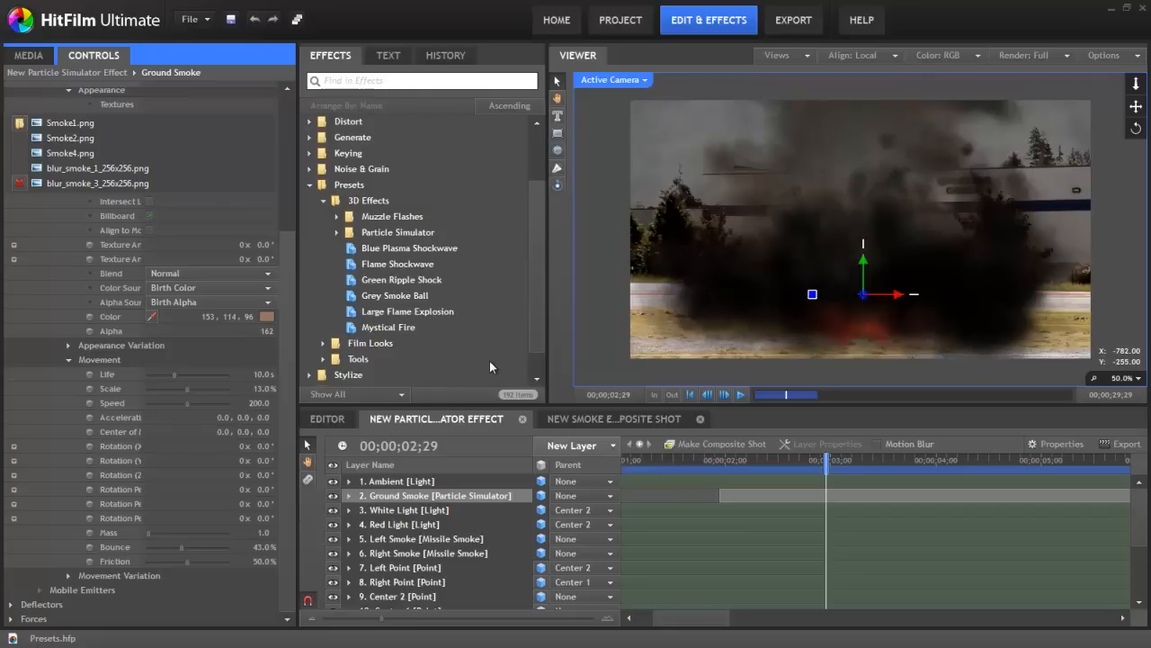
mouse_move(403, 198)
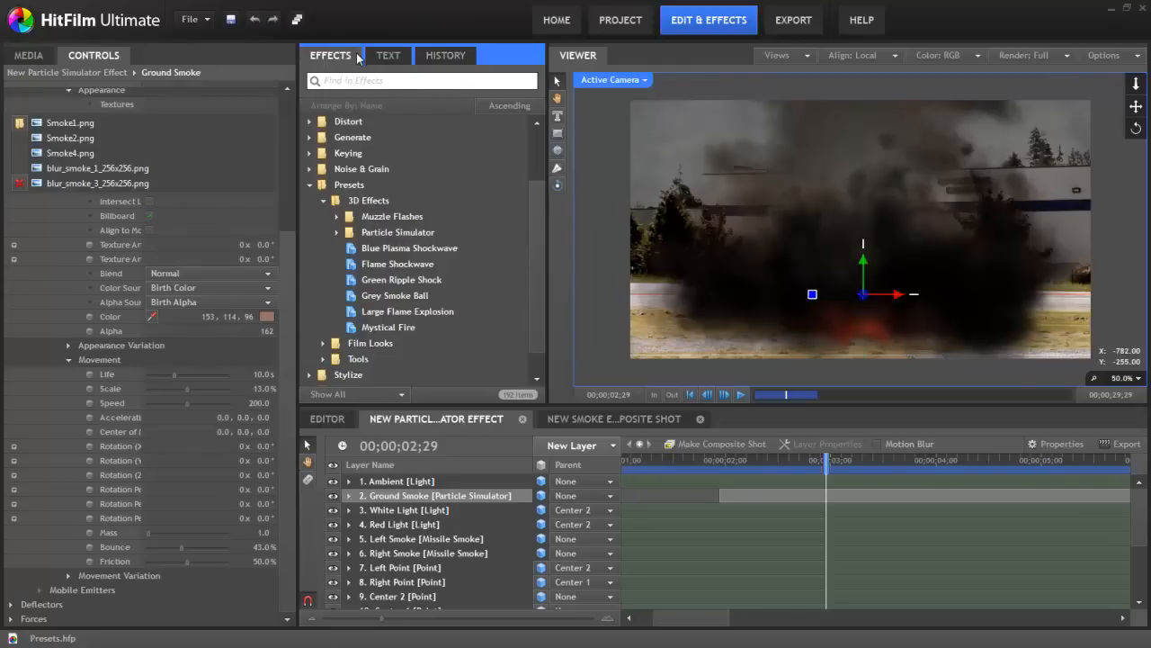
scroll("up", 3)
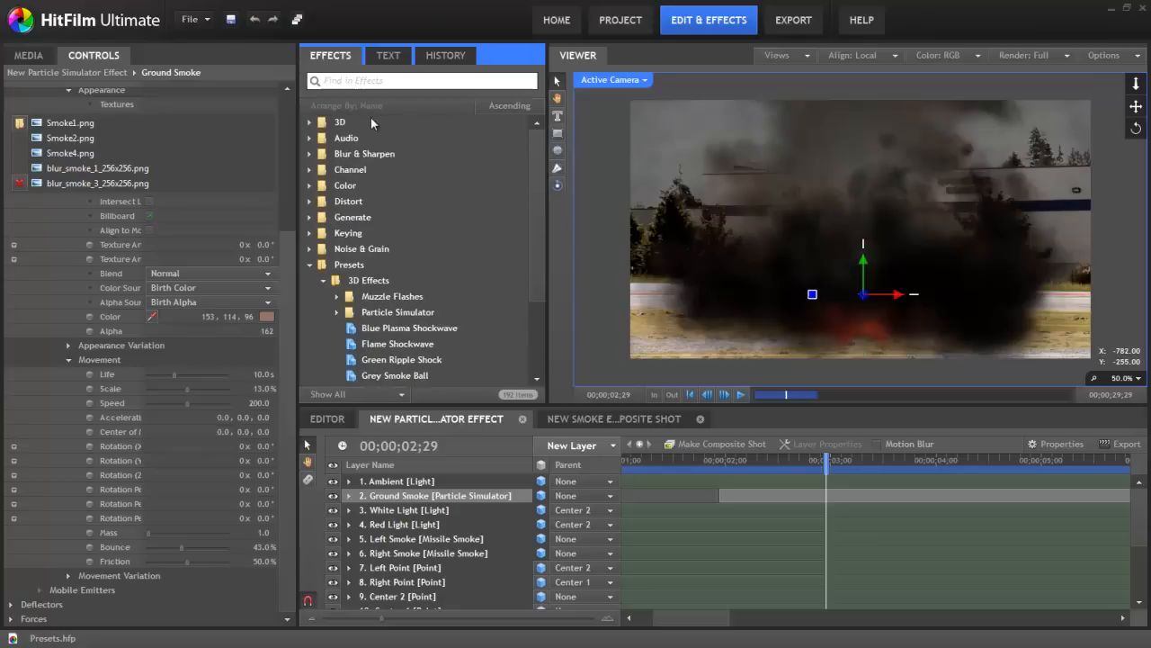
left_click(340, 122)
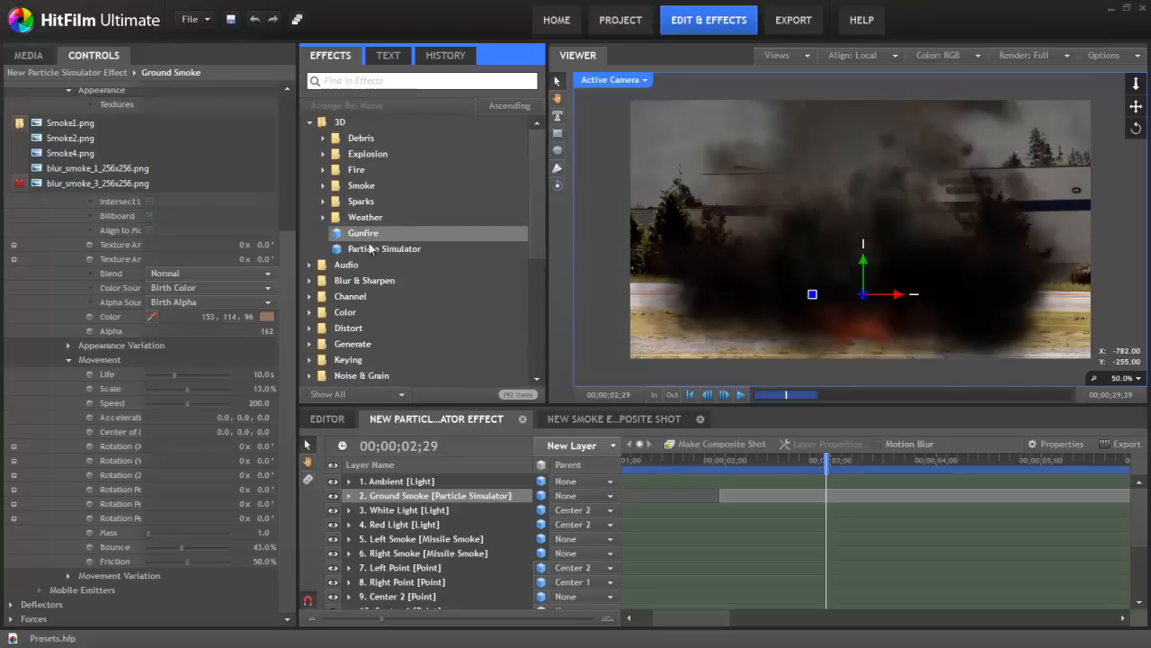
left_click(324, 122)
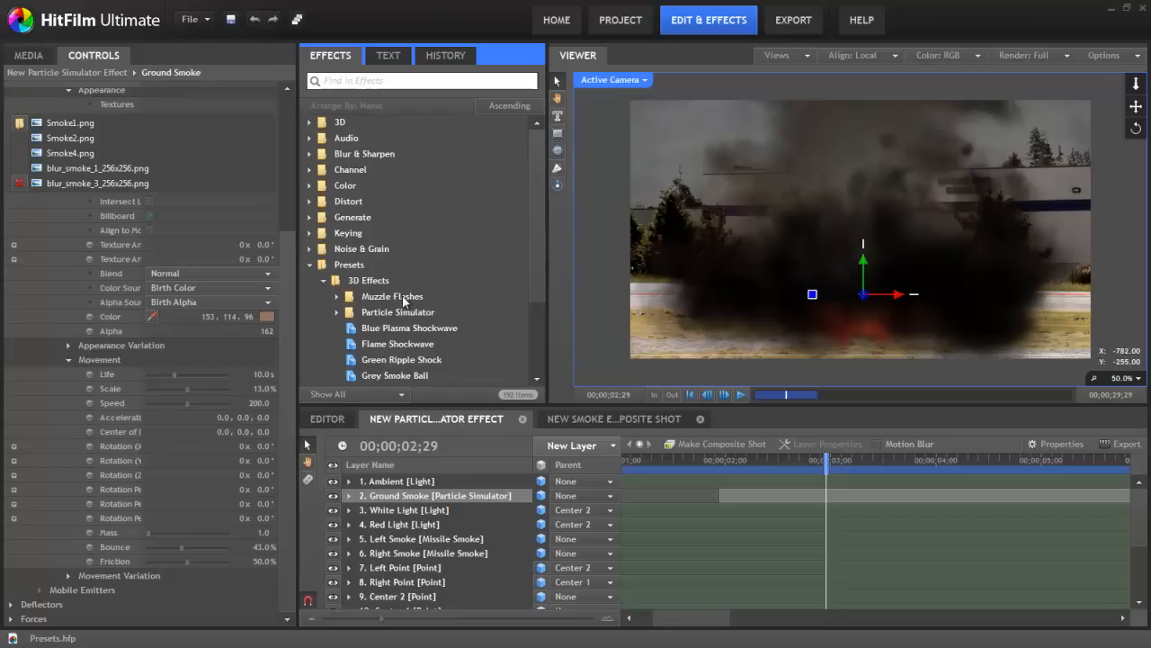
scroll("down", 3)
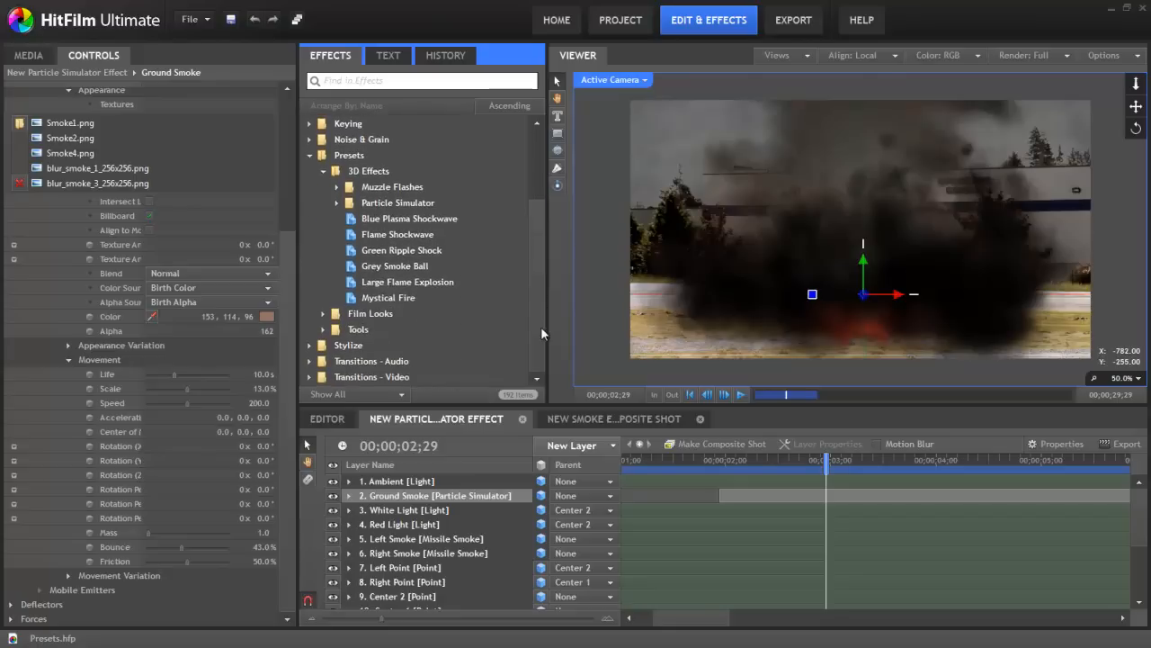
left_click(324, 313)
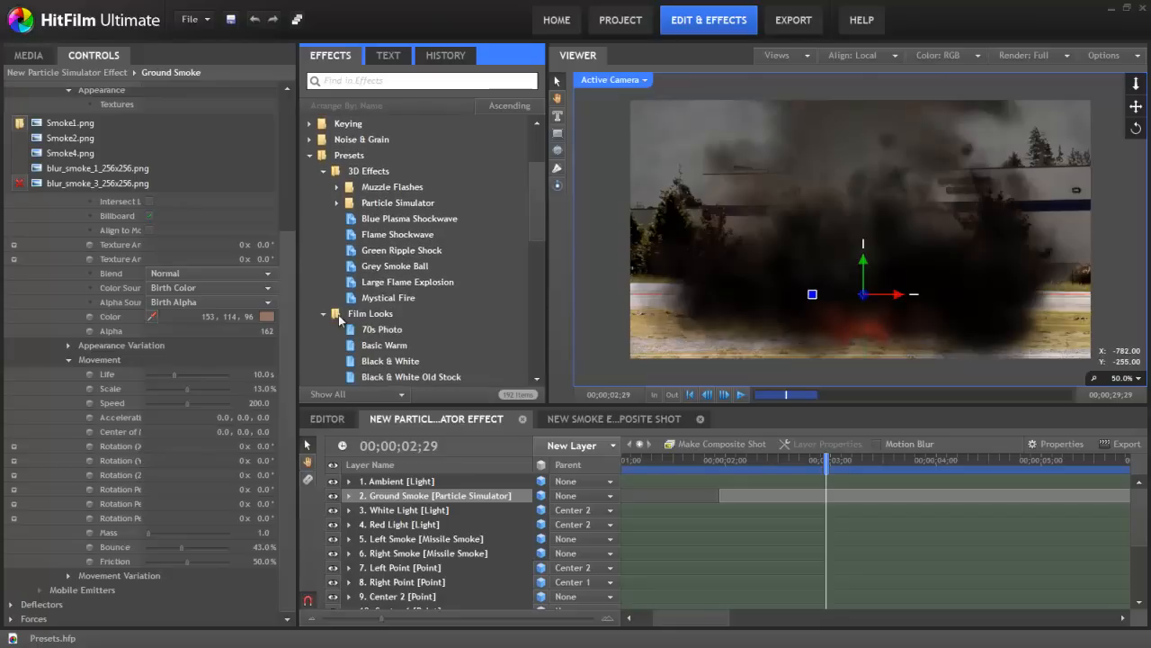
scroll("down", 3)
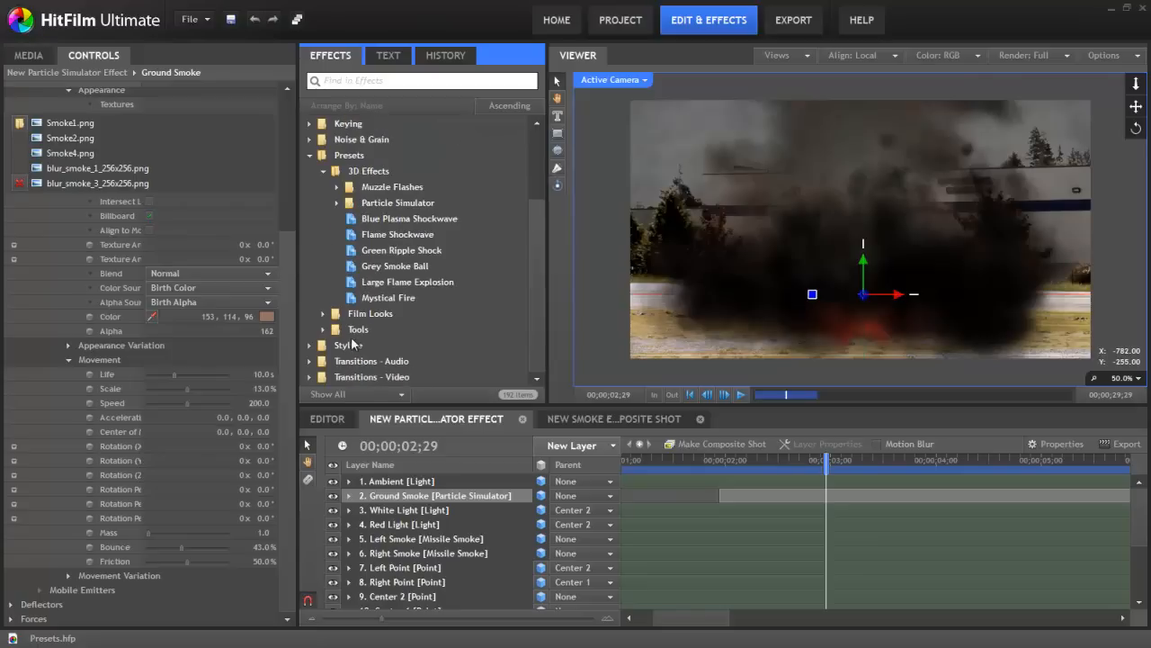
left_click(335, 328)
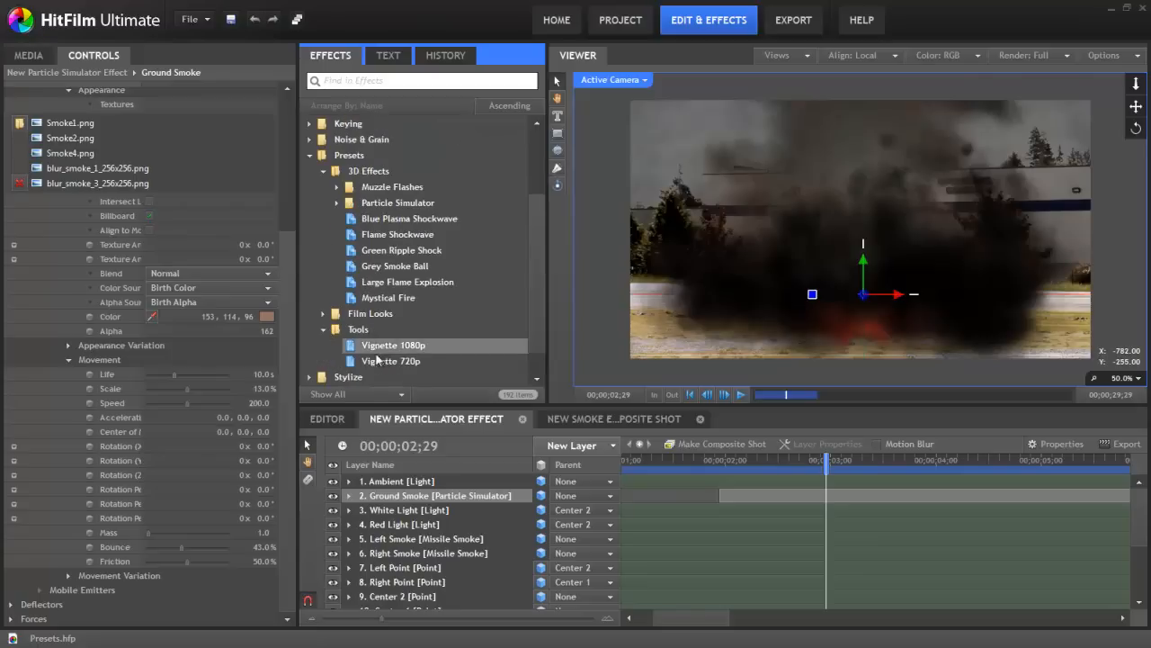
left_click(334, 329)
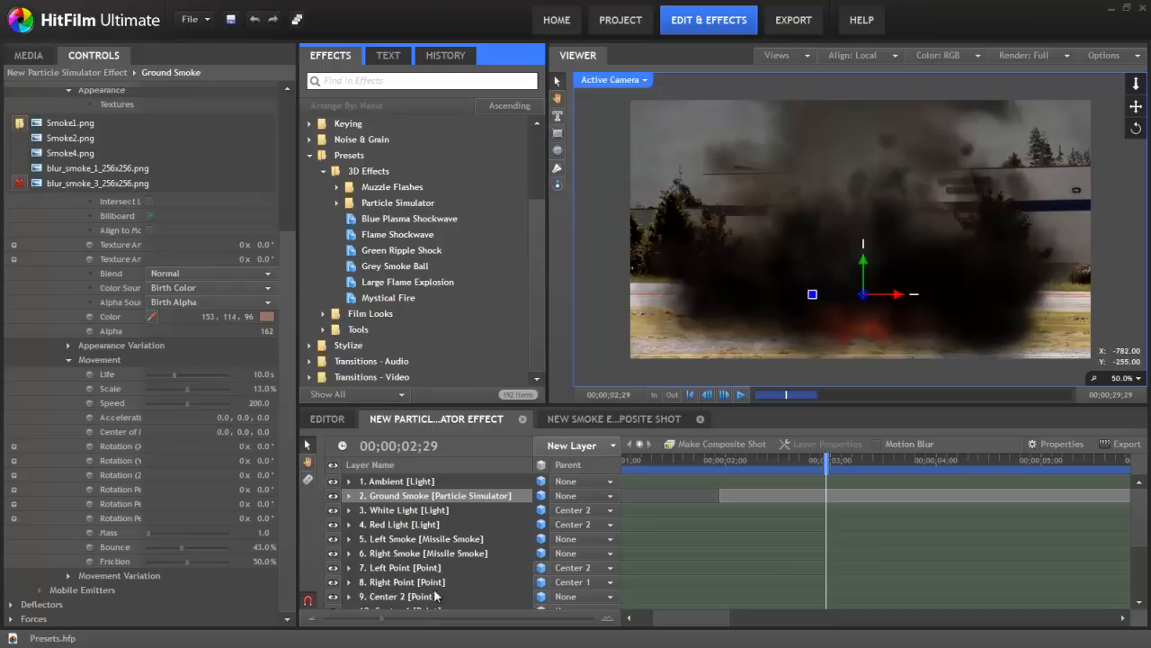
scroll("down", 3)
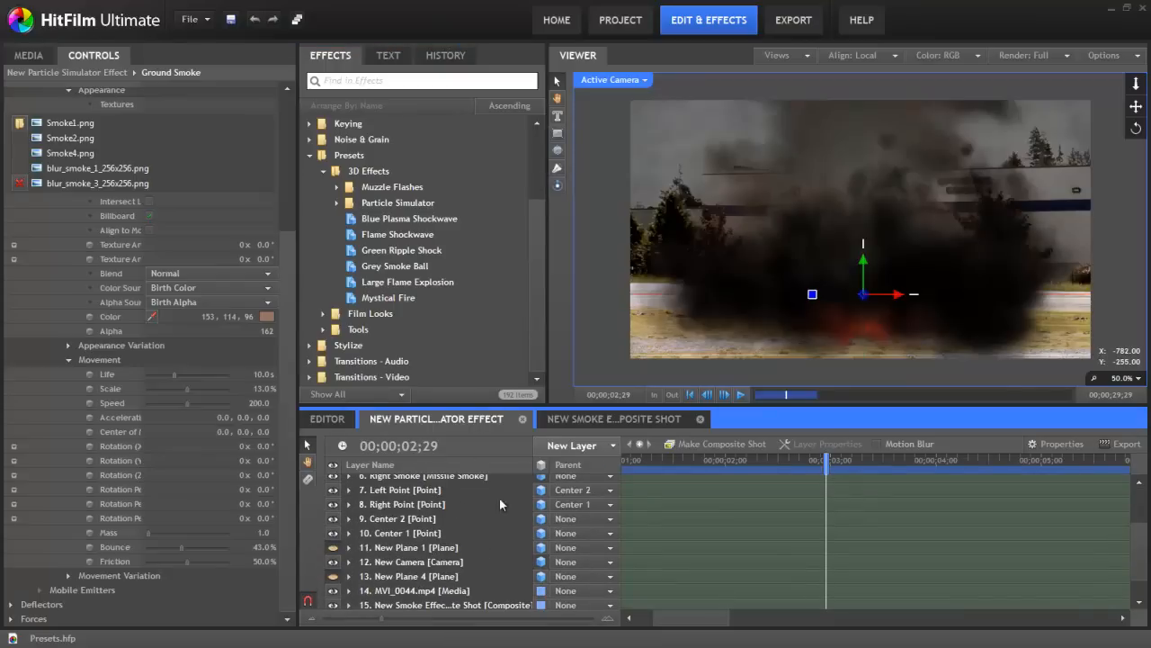
scroll("down", 3)
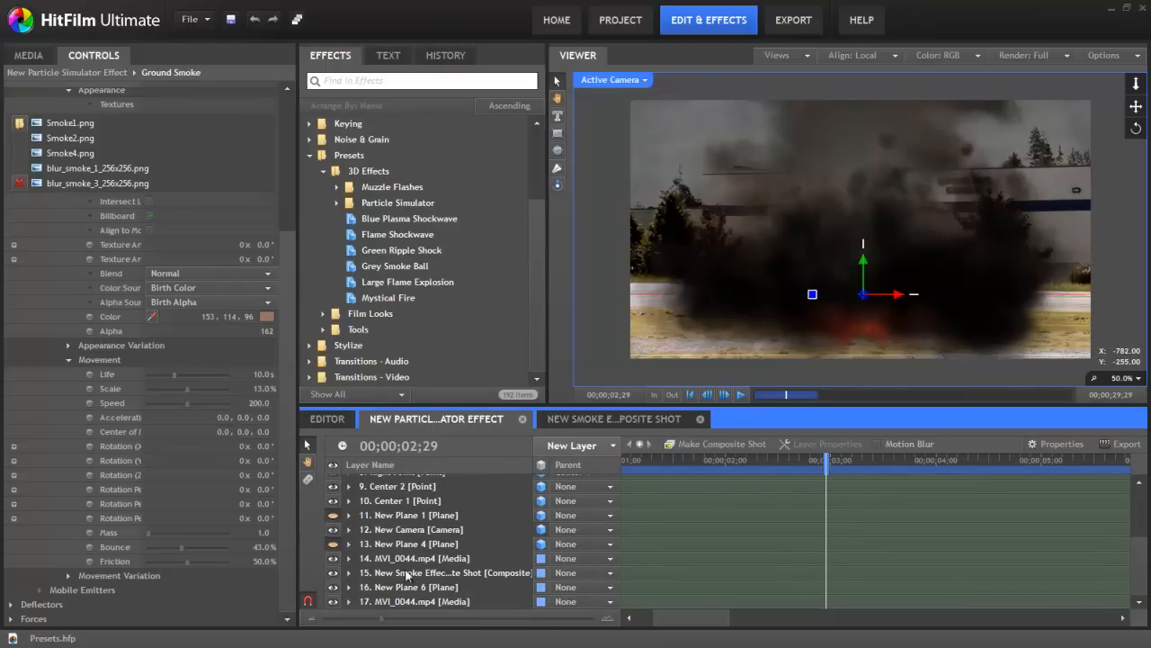
Select the MVI_0044.mp4 layer and list its Color Correction Wheels, Crush Blacks & Whites and Luminance Key effects.
left_click(414, 558)
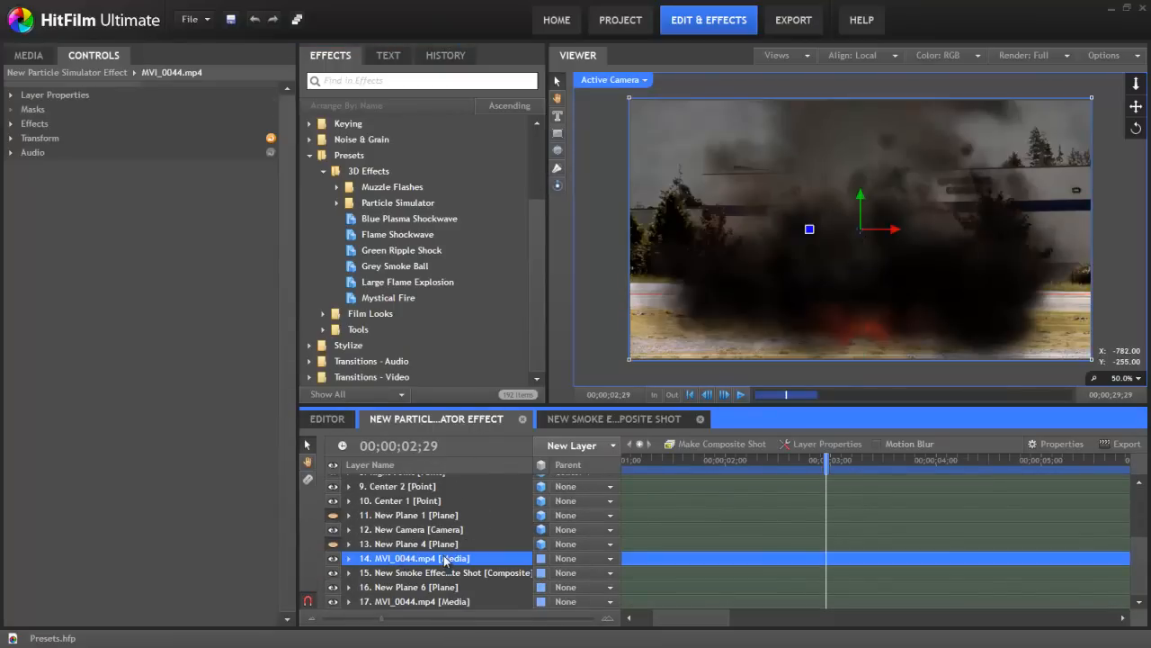
left_click(10, 123)
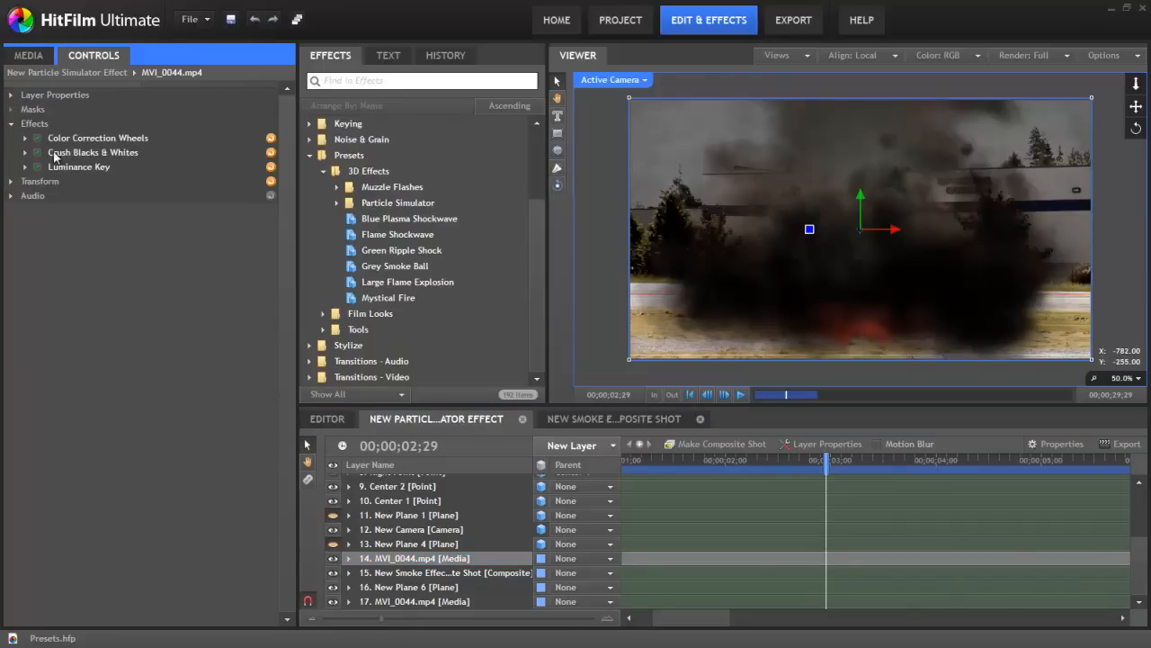
mouse_move(87, 135)
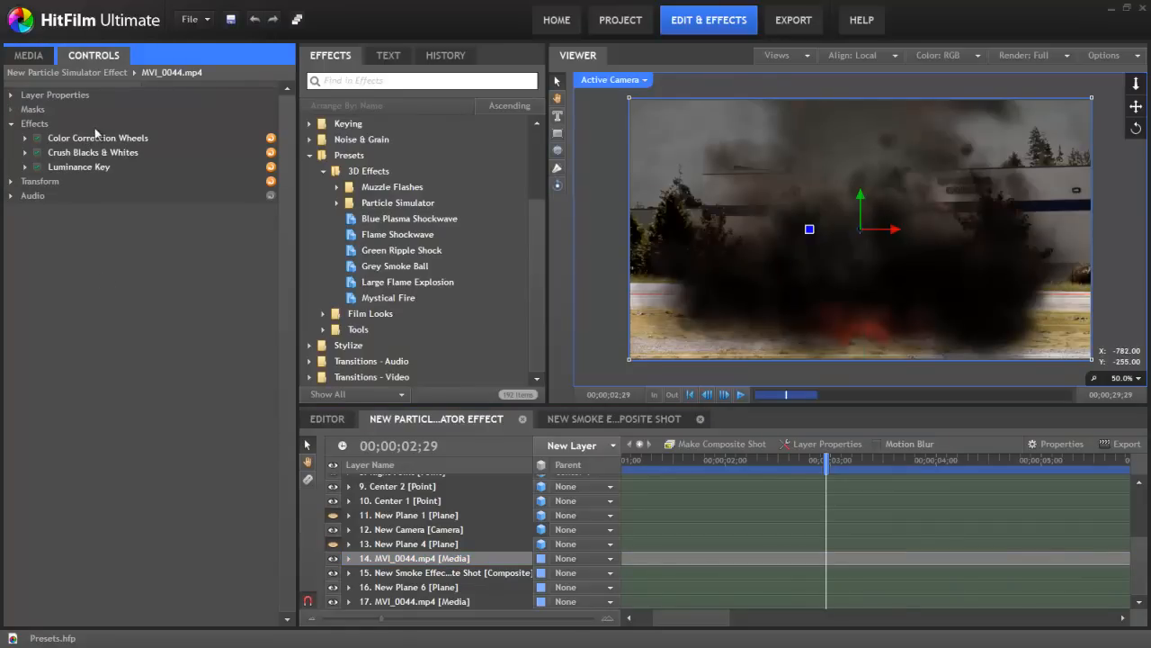
mouse_move(284, 213)
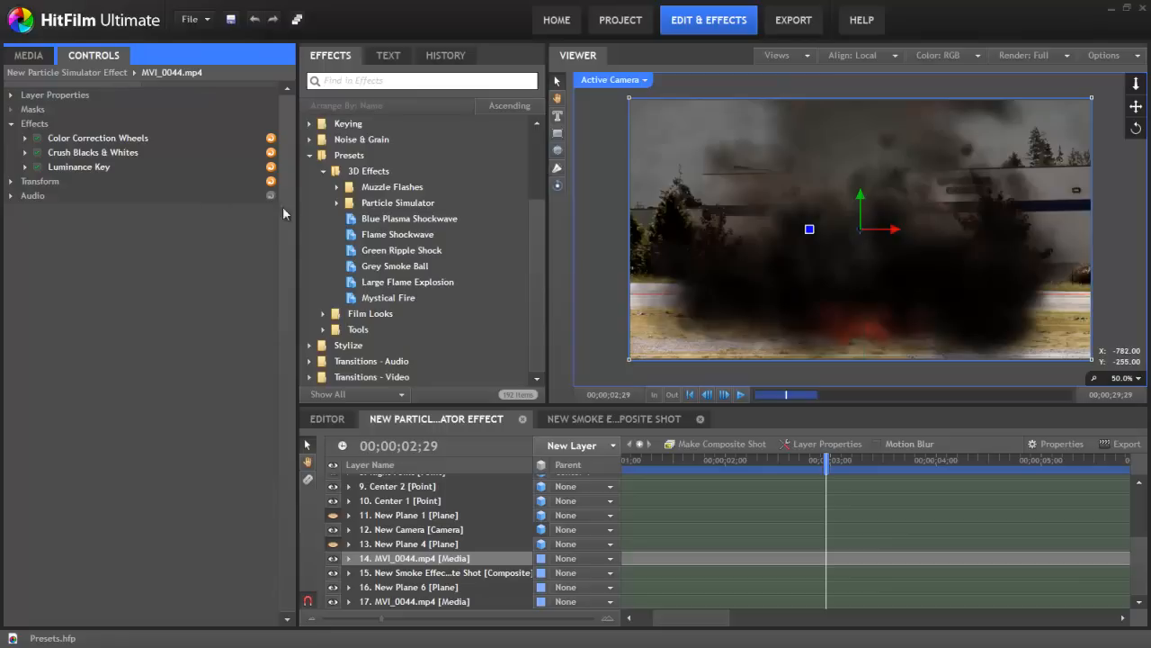
mouse_move(98, 172)
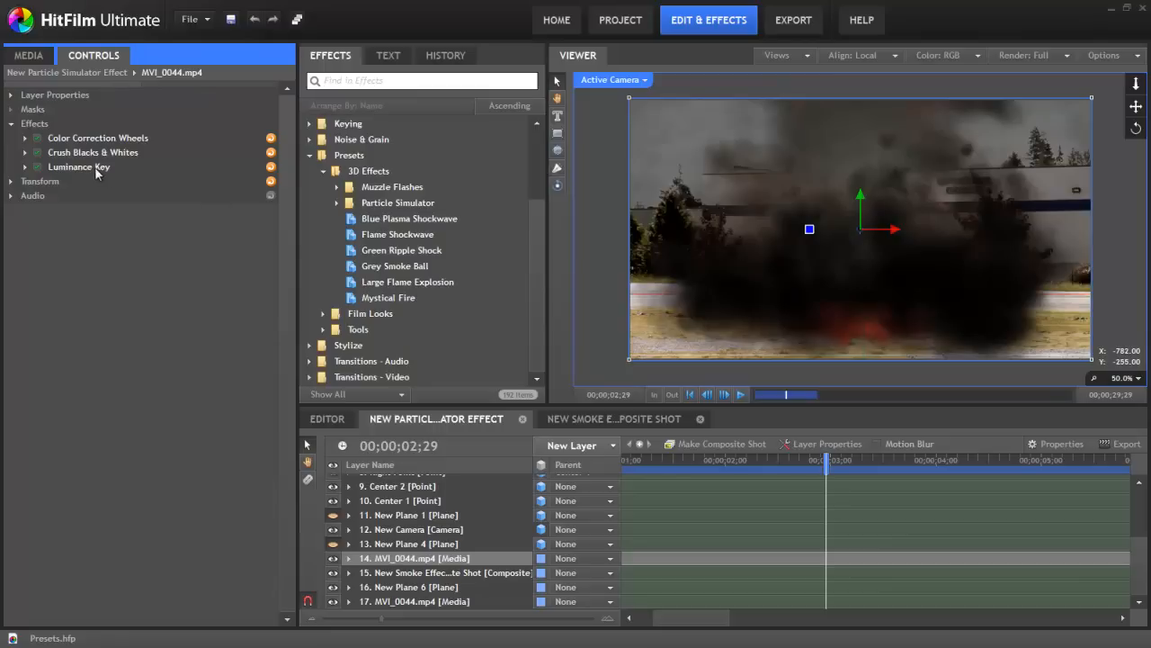
mouse_move(111, 167)
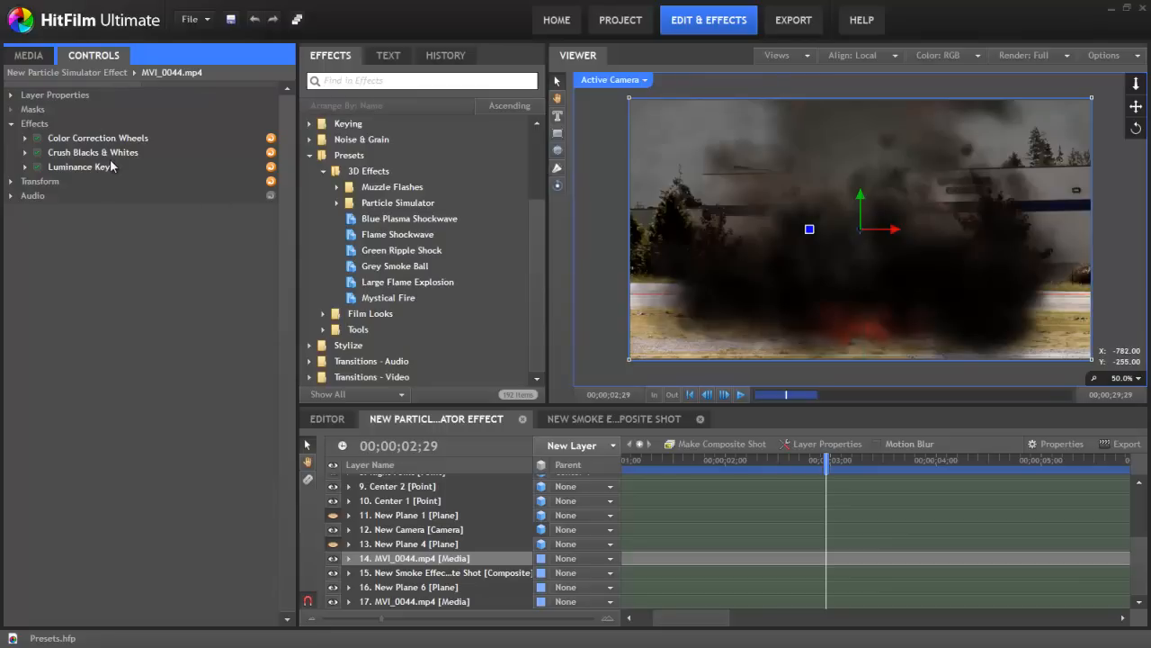
mouse_move(171, 194)
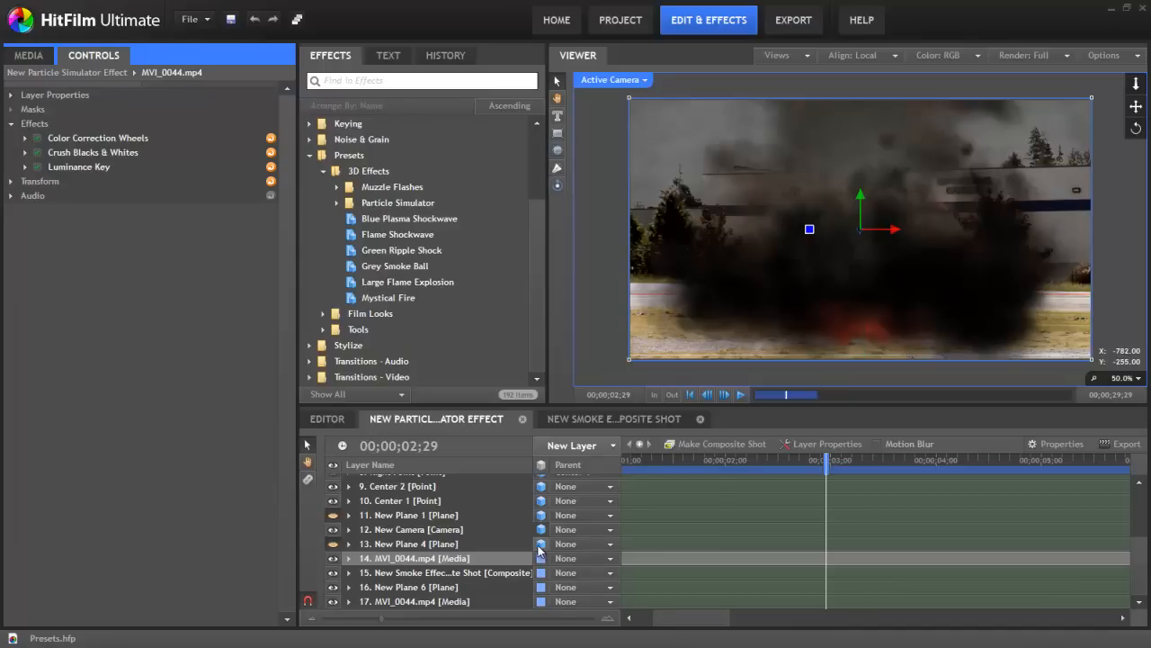
scroll("up", 3)
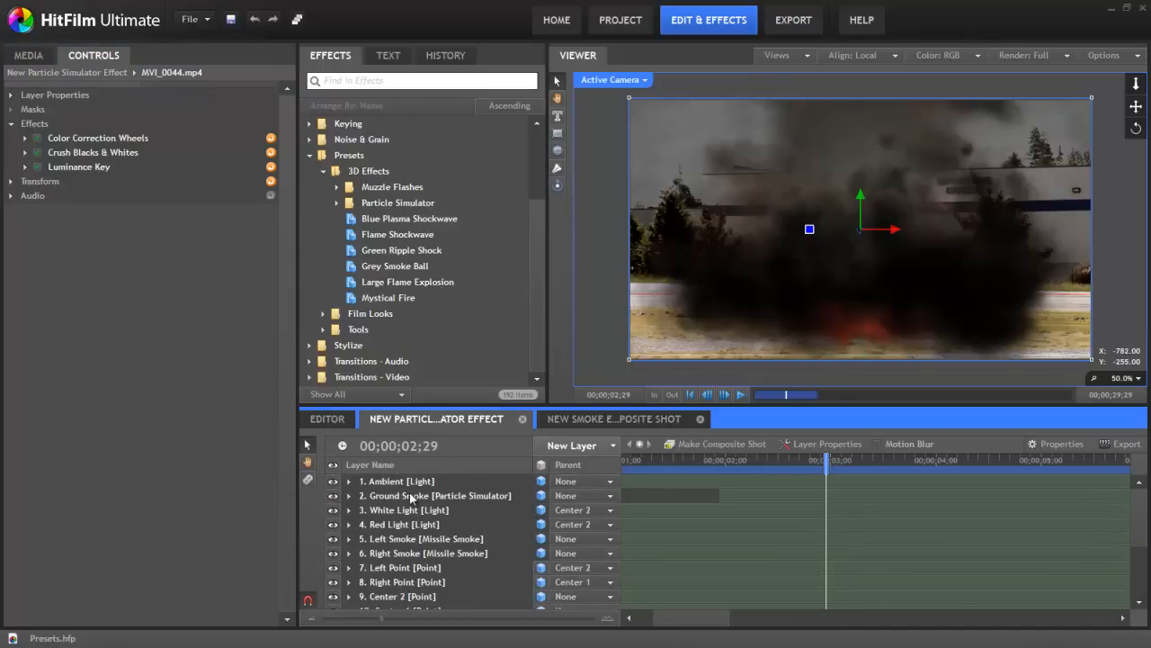
left_click(439, 497)
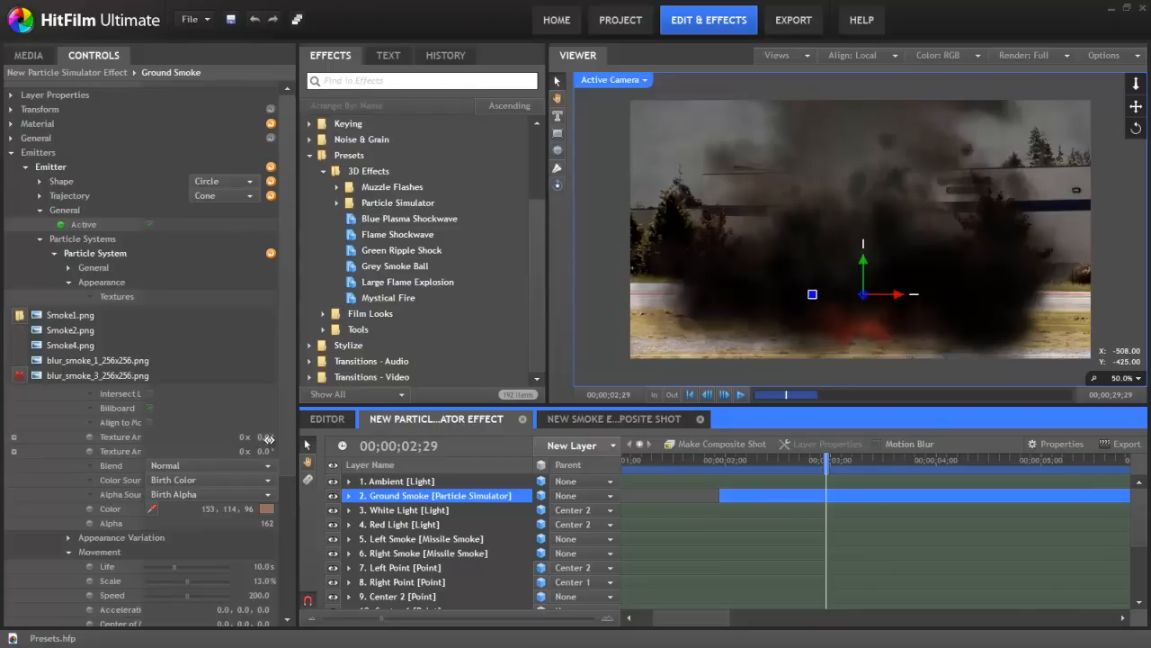
scroll("down", 3)
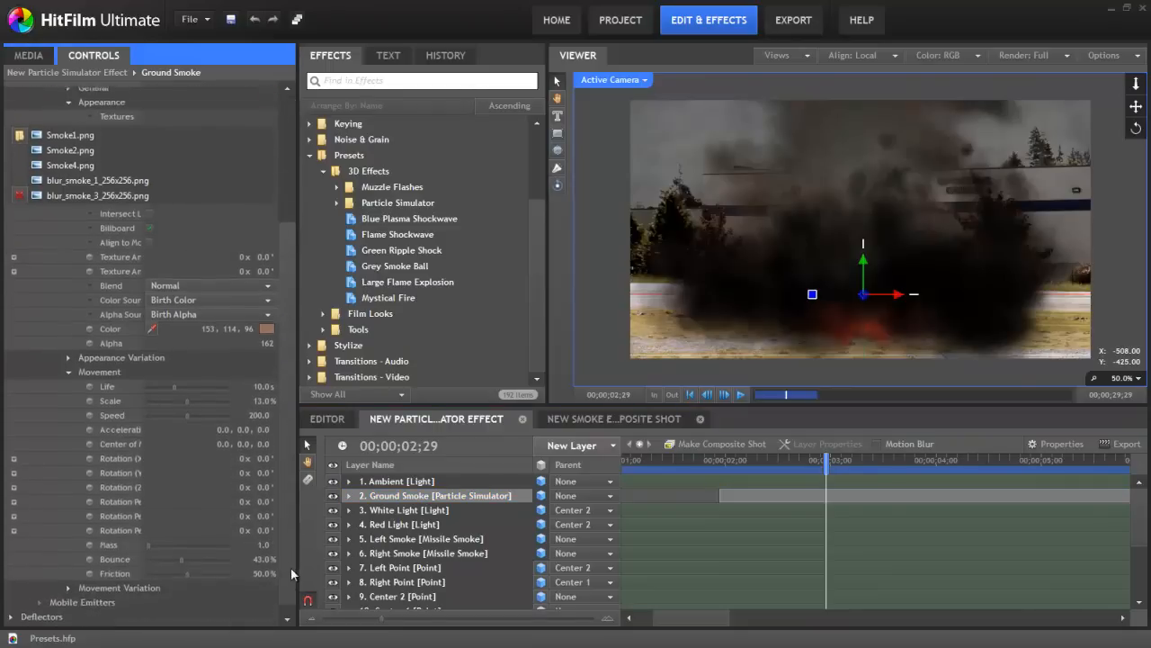
scroll("down", 3)
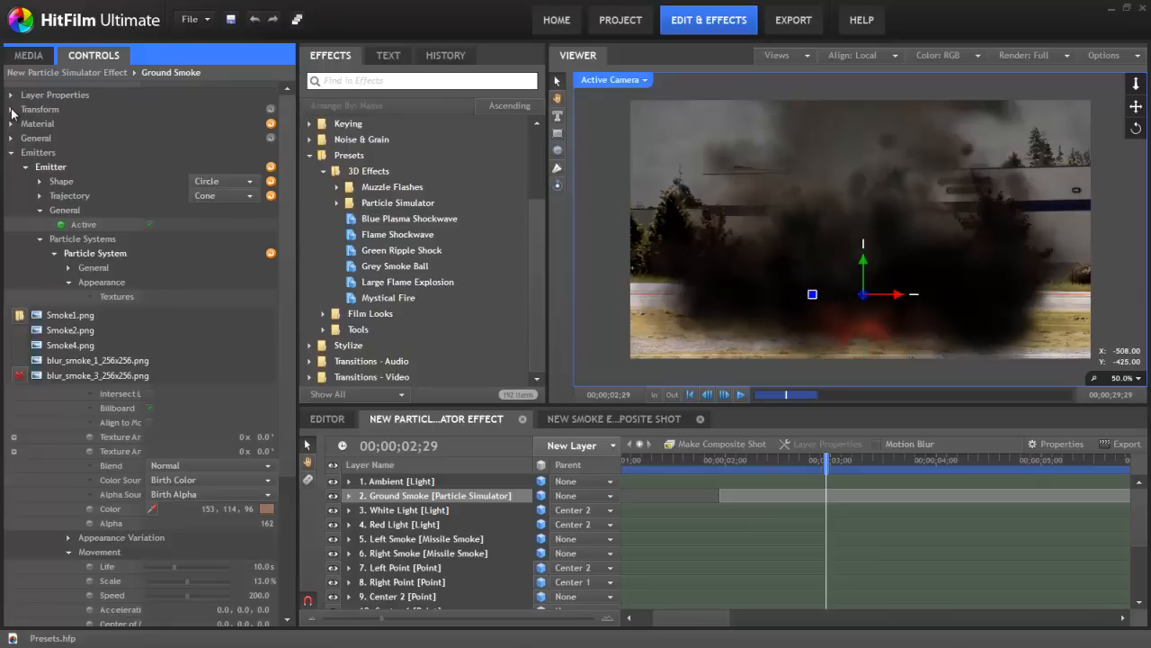
left_click(13, 109)
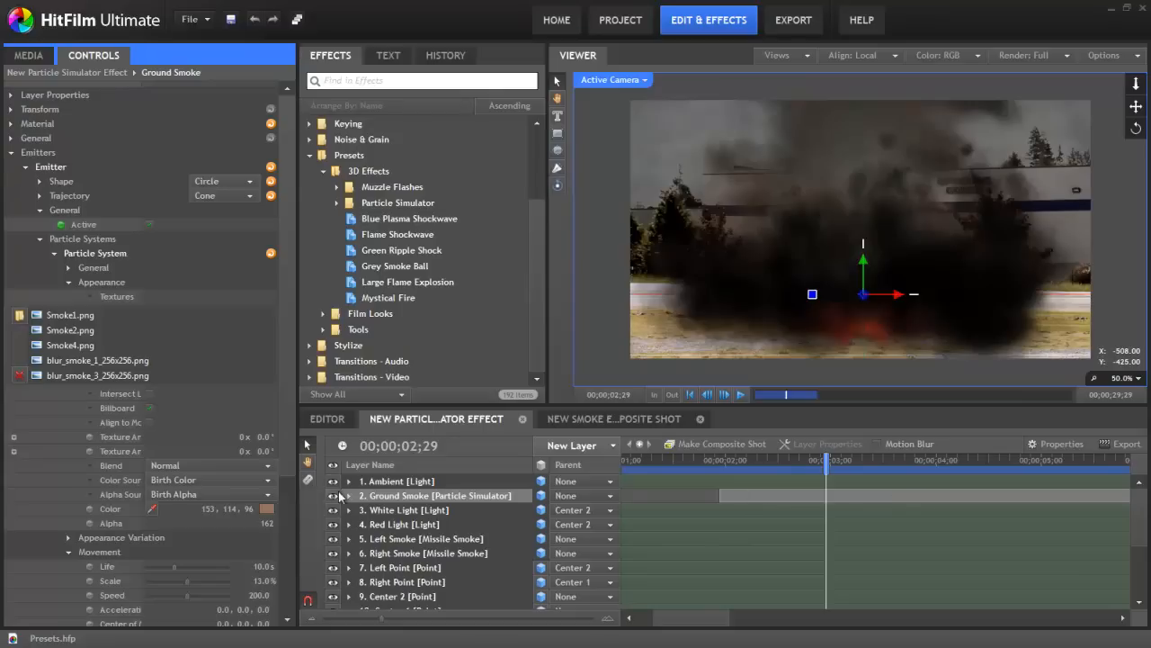
left_click(349, 494)
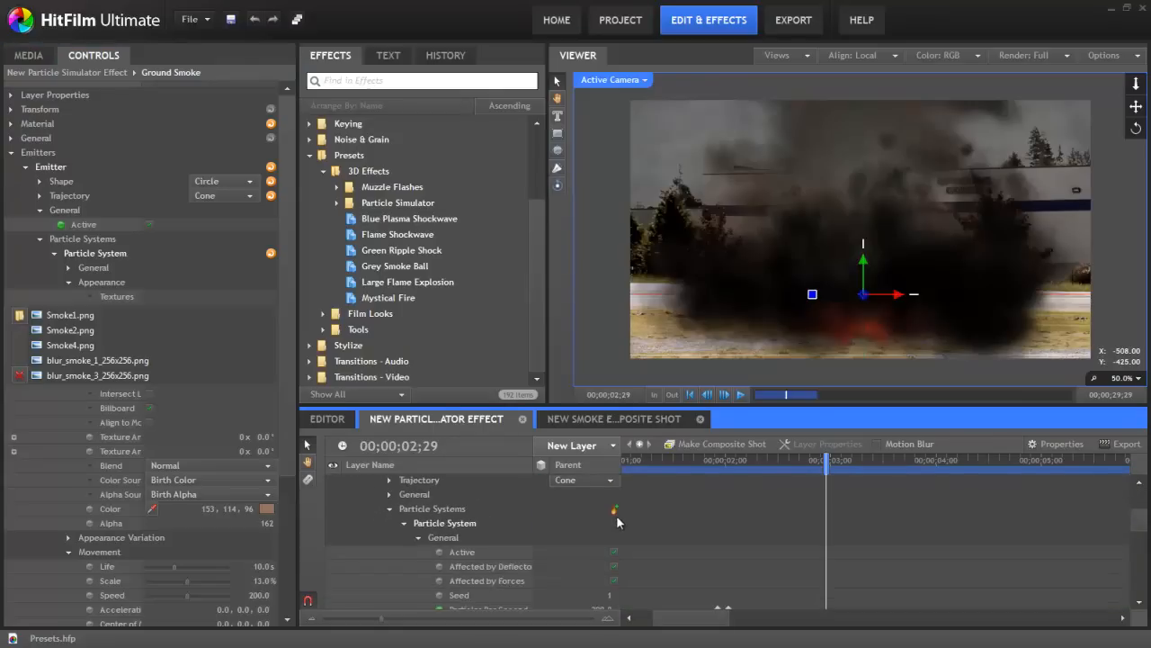
scroll("down", 3)
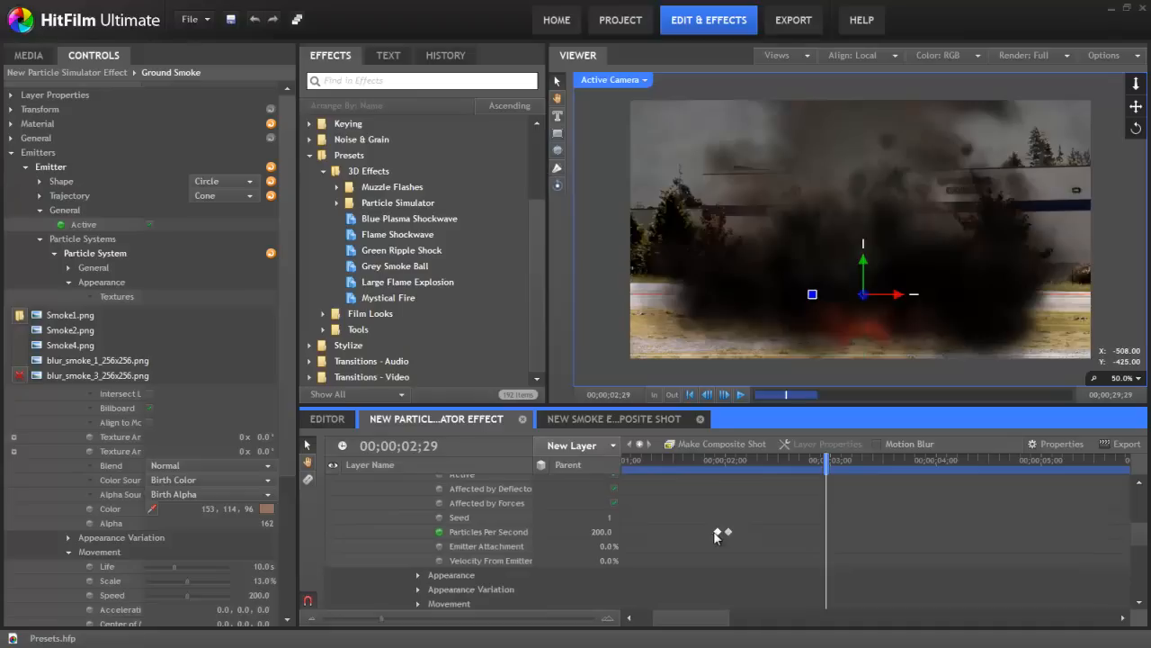
mouse_move(524, 536)
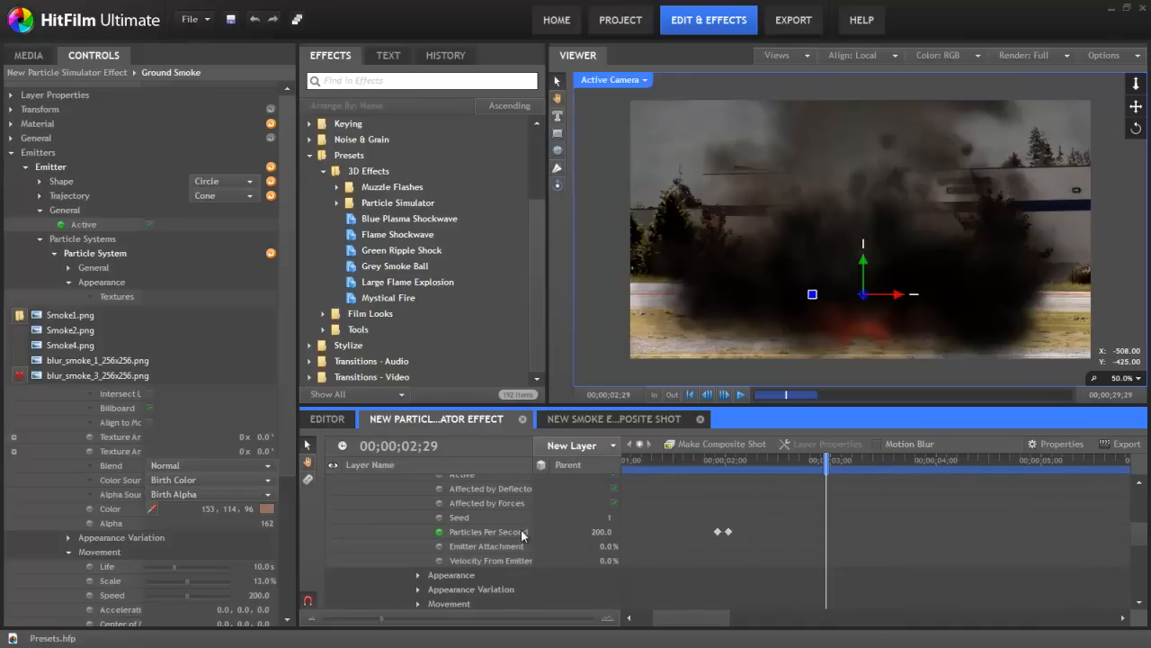
mouse_move(503, 539)
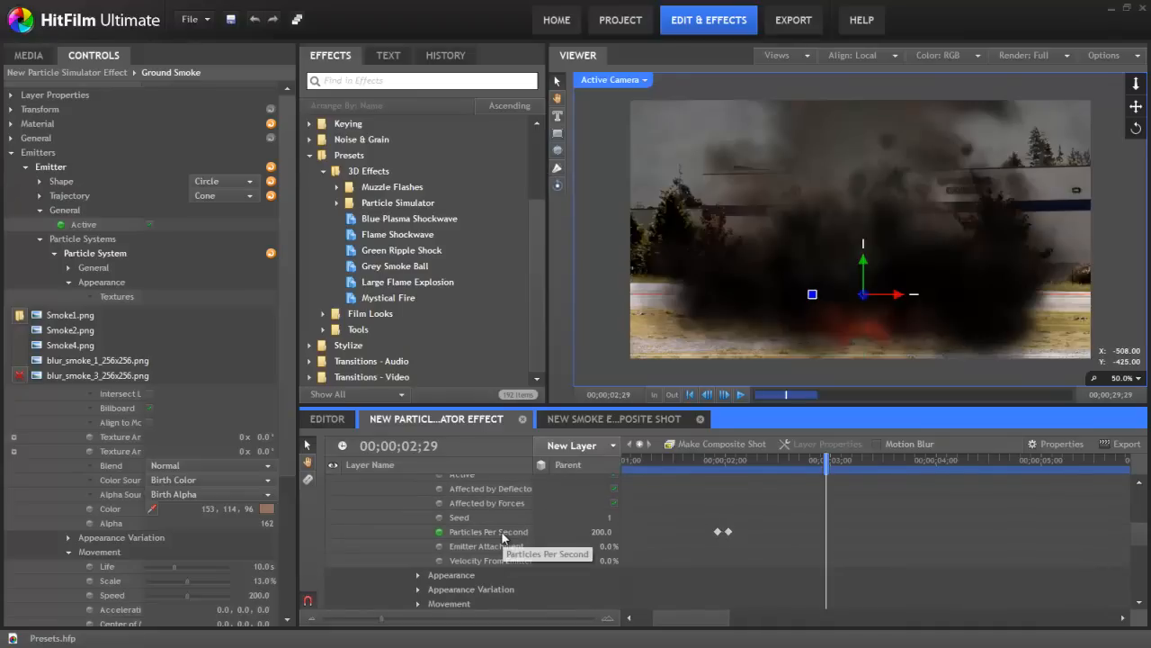
mouse_move(716, 546)
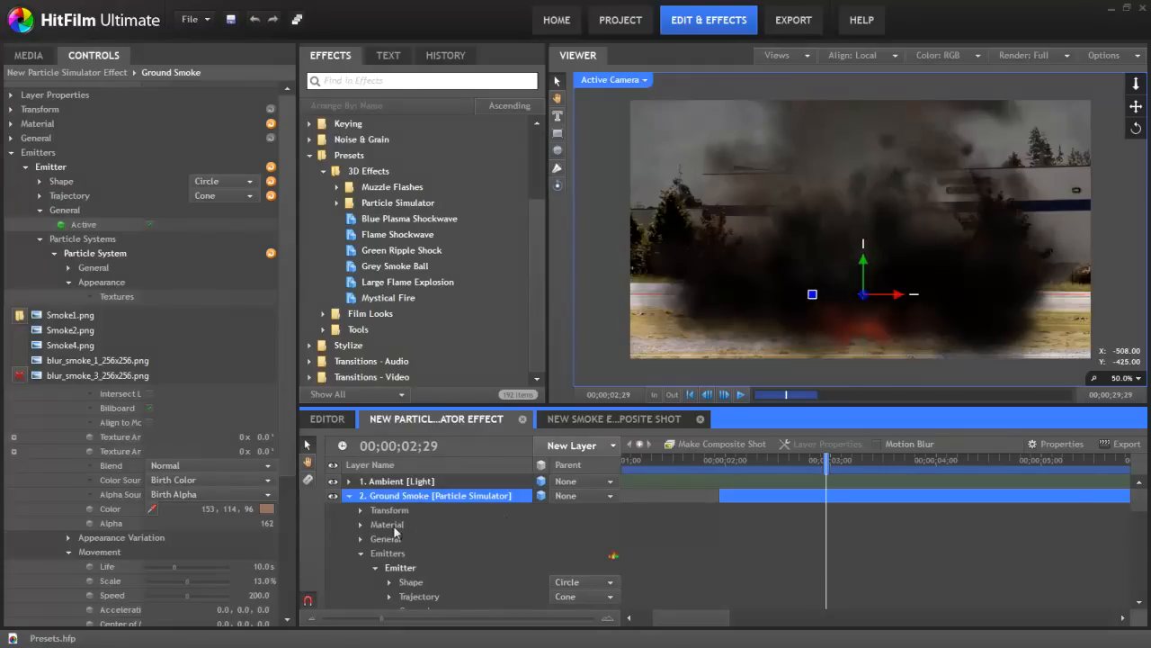
left_click(349, 496)
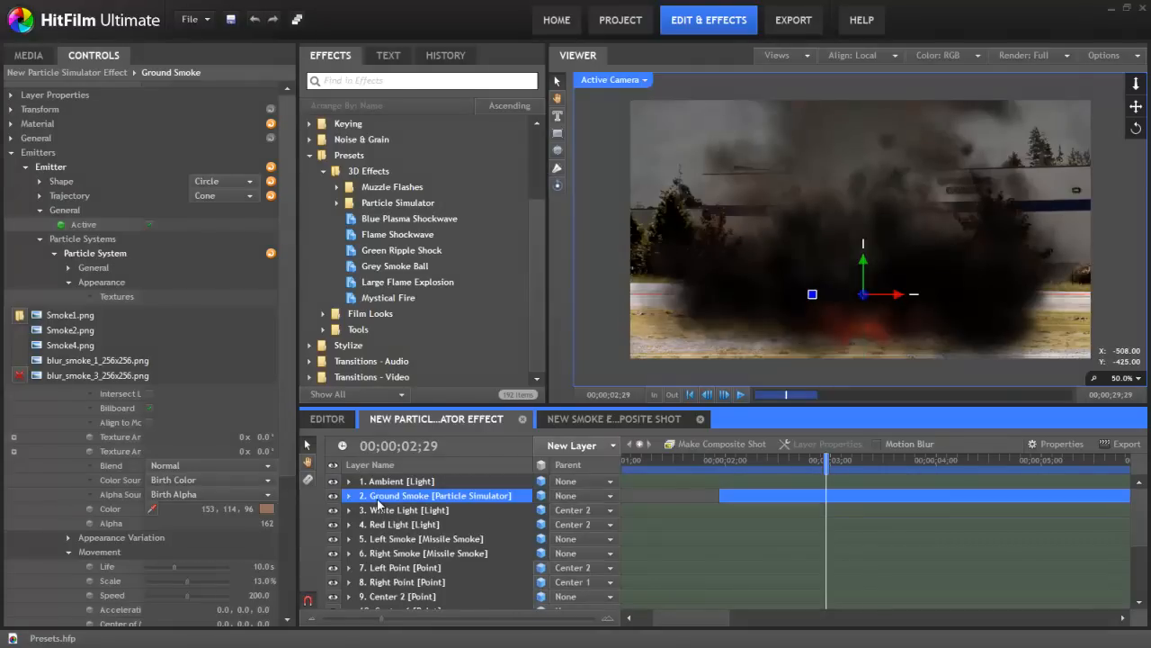
mouse_move(468, 502)
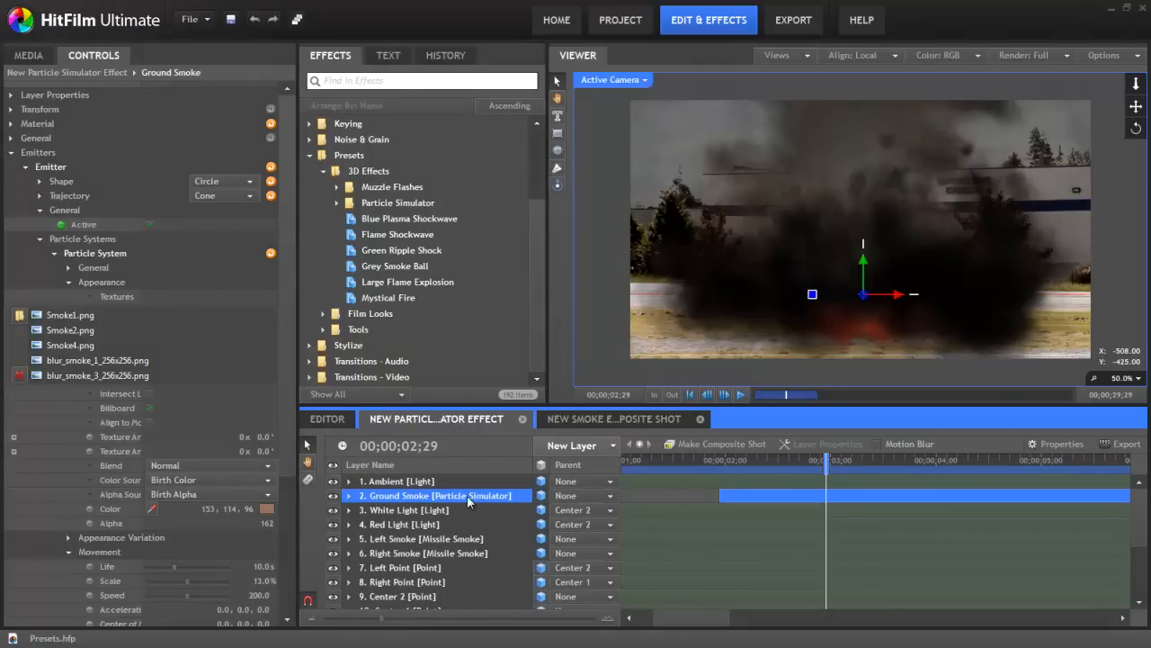
Choose Create 3D Preset from the Ground Smoke layer's context menu.
right_click(437, 496)
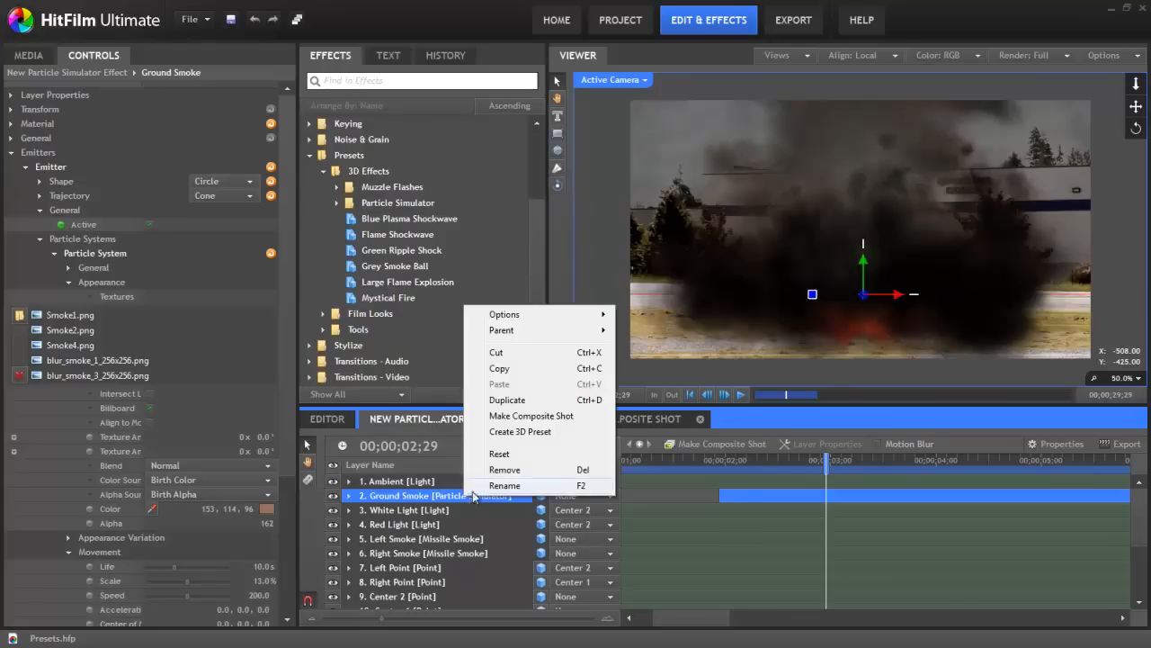
mouse_move(558, 431)
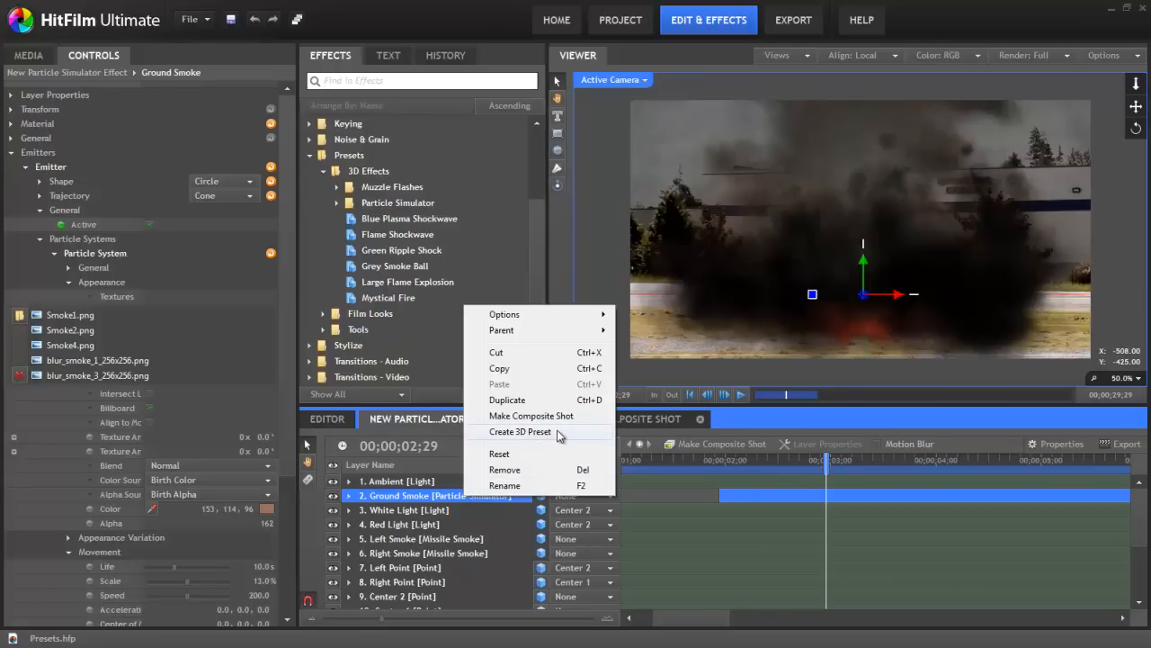
left_click(519, 432)
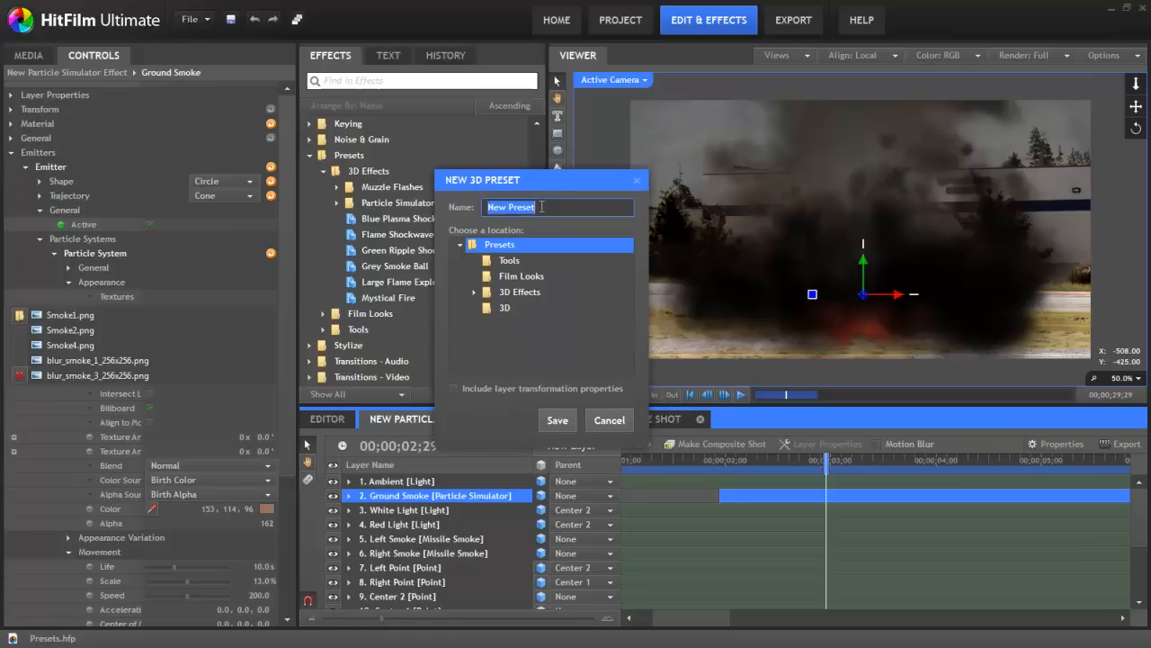
Name the preset Ground Smoke and choose Presets > 3D Effects > Particle Simulator as its location.
type("Ground Smoke")
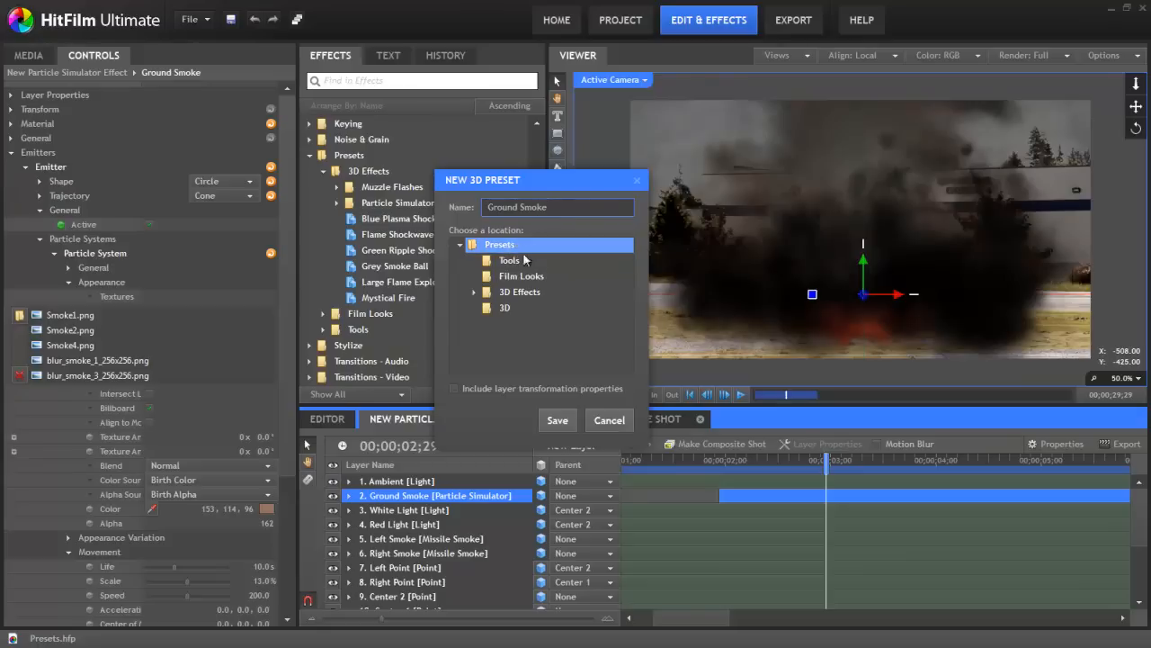
left_click(518, 292)
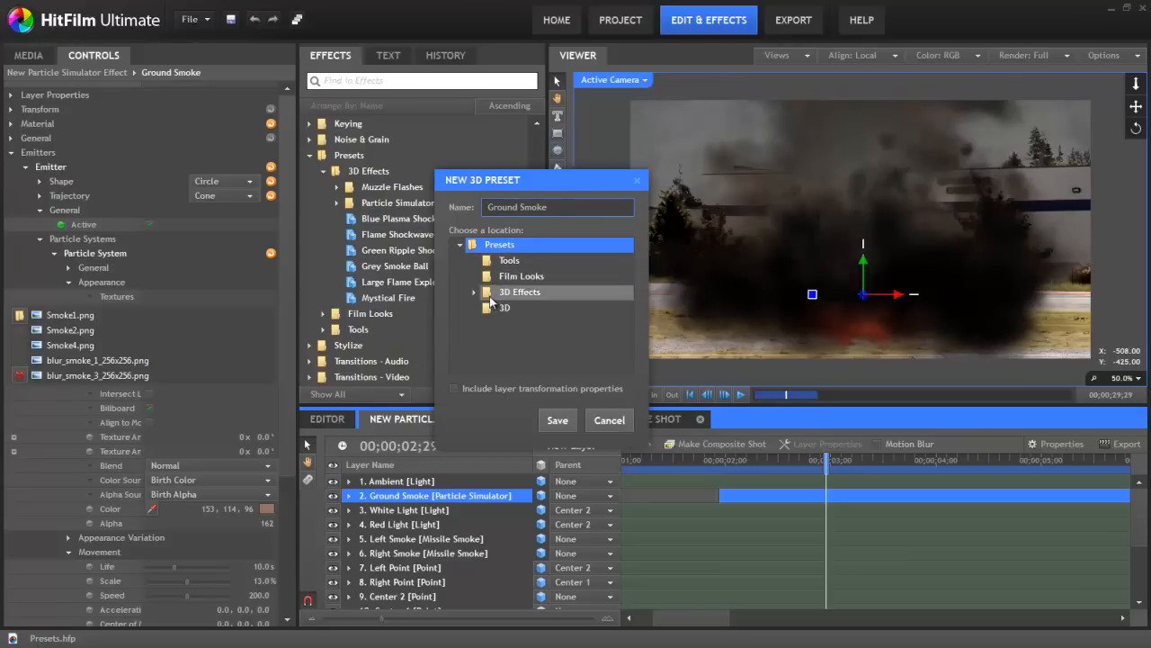
left_click(475, 291)
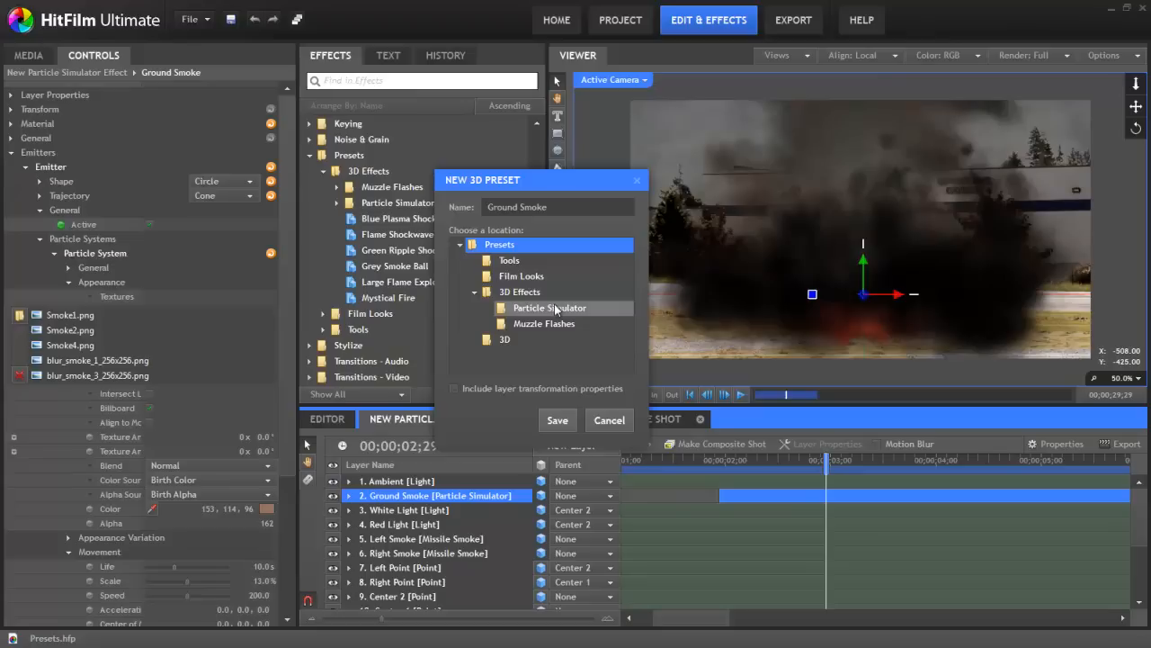
left_click(551, 307)
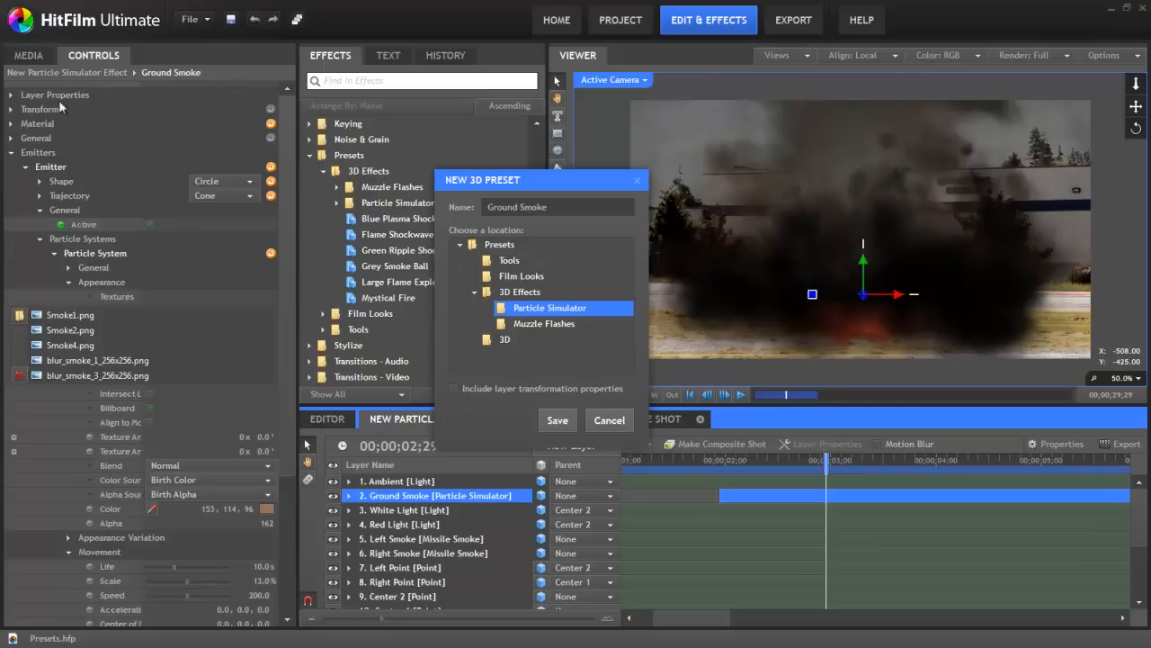
mouse_move(25, 119)
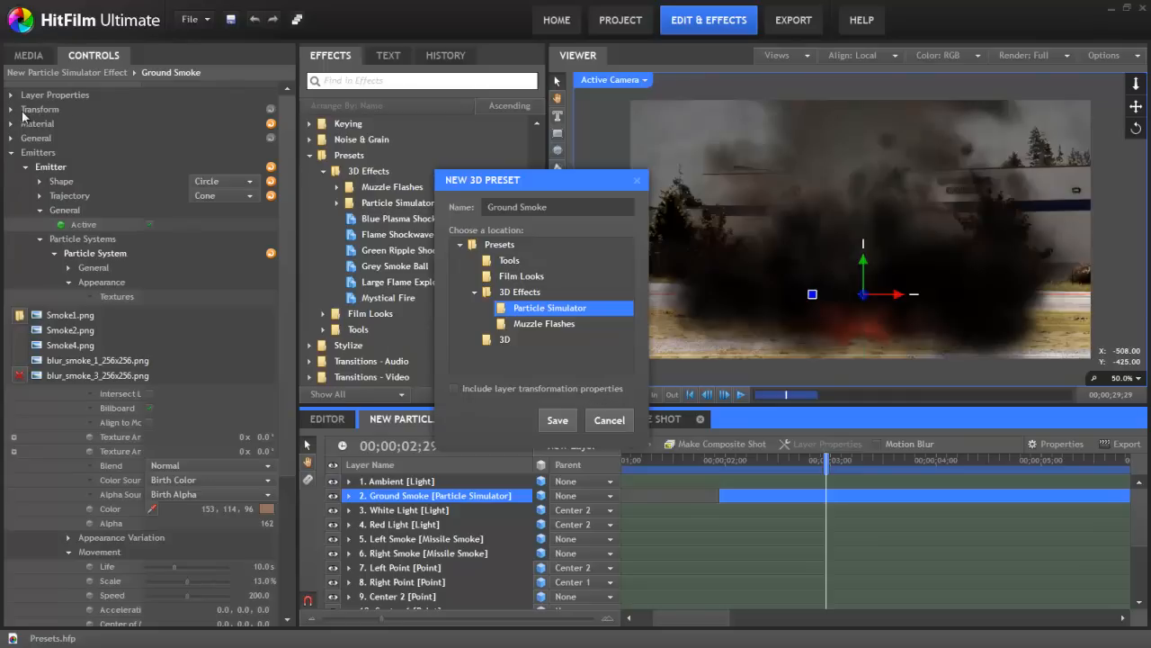
mouse_move(55, 112)
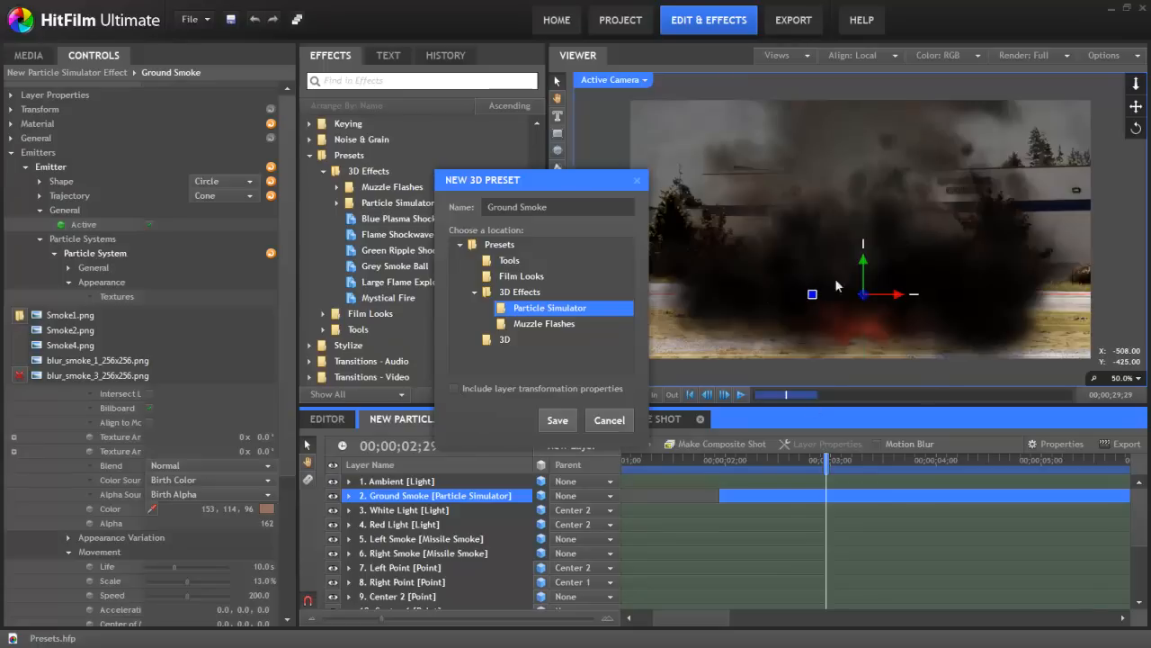
mouse_move(932, 286)
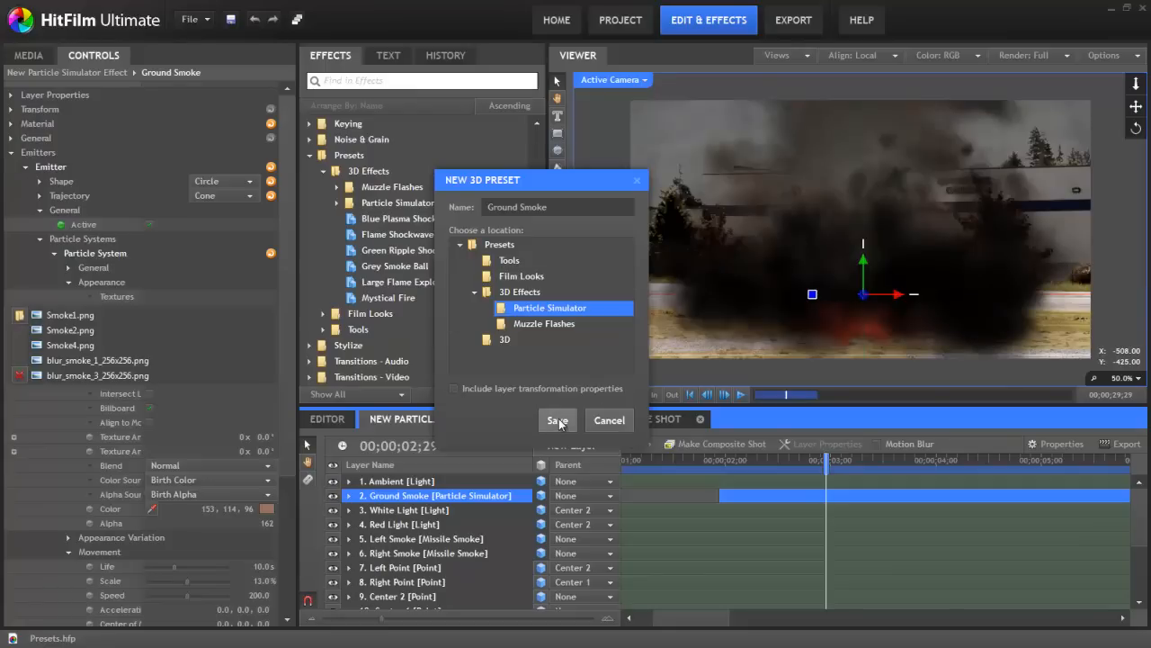
Save the preset and verify Ground Smoke appears under Particle Simulator in the Effects panel.
left_click(557, 421)
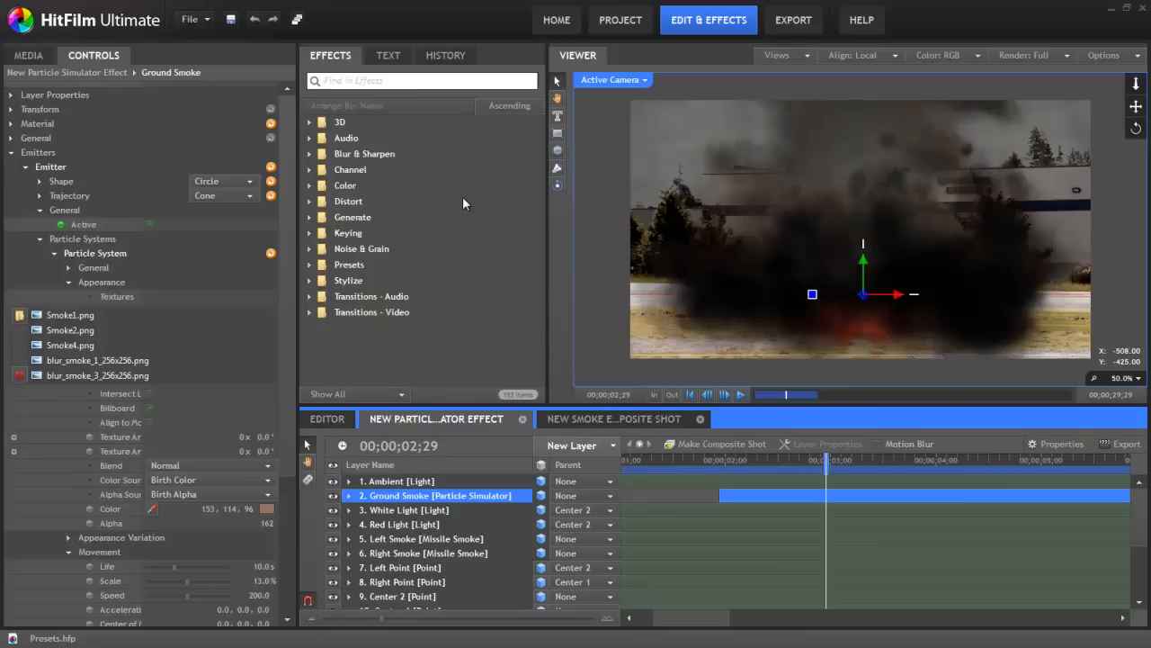
left_click(310, 265)
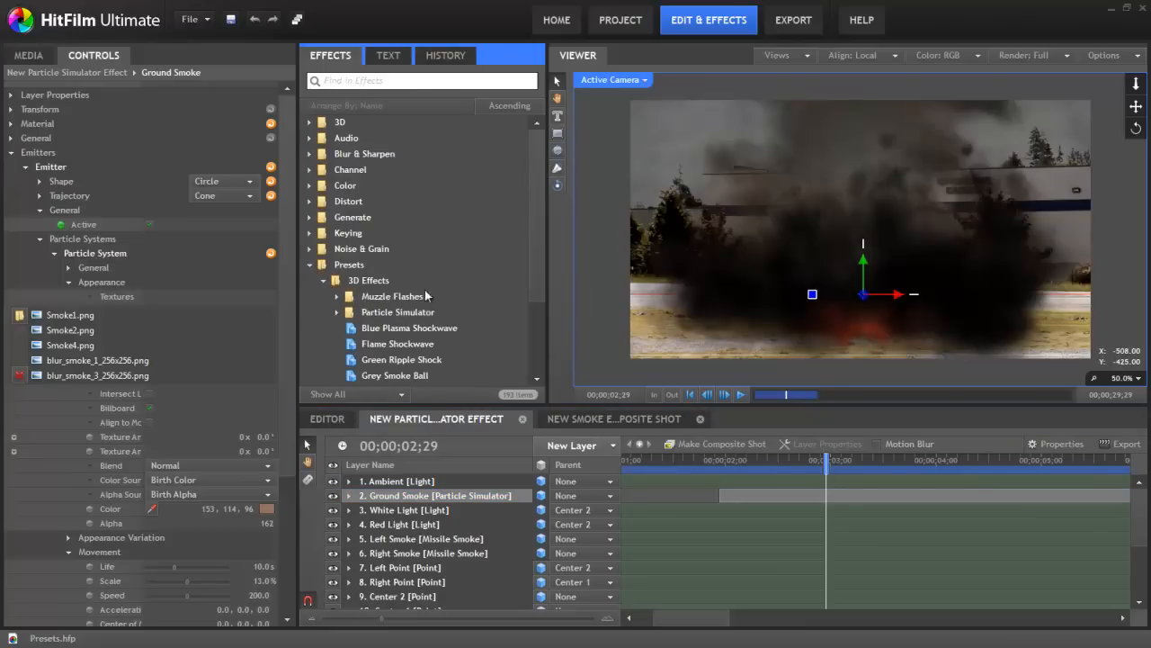
left_click(339, 313)
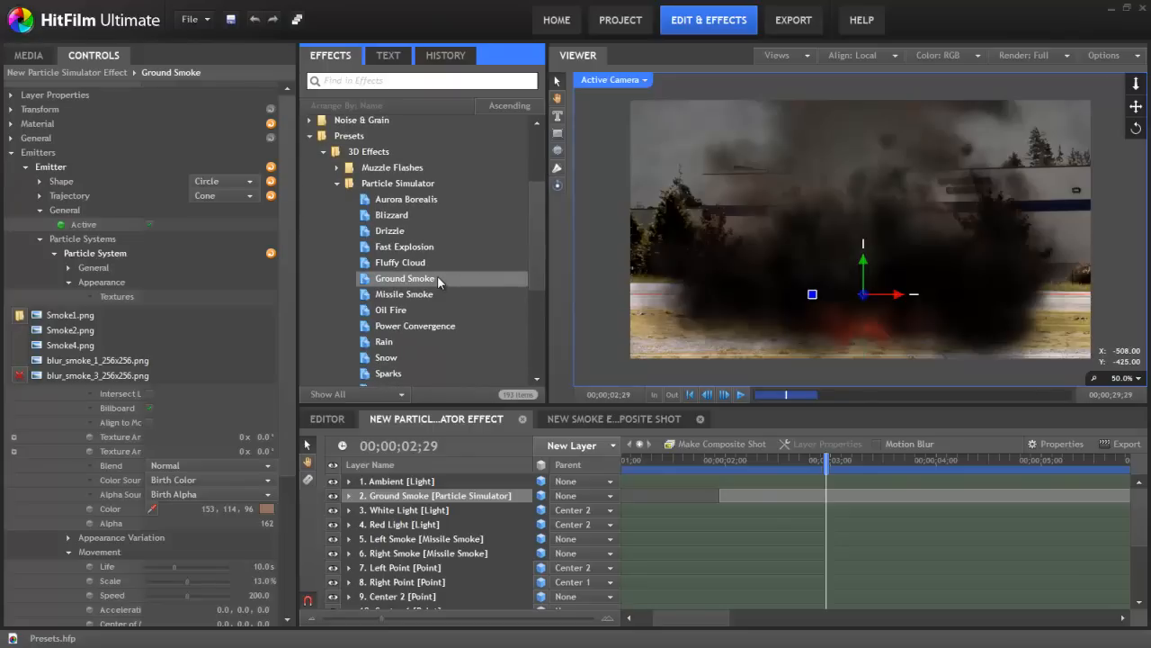
left_click(338, 202)
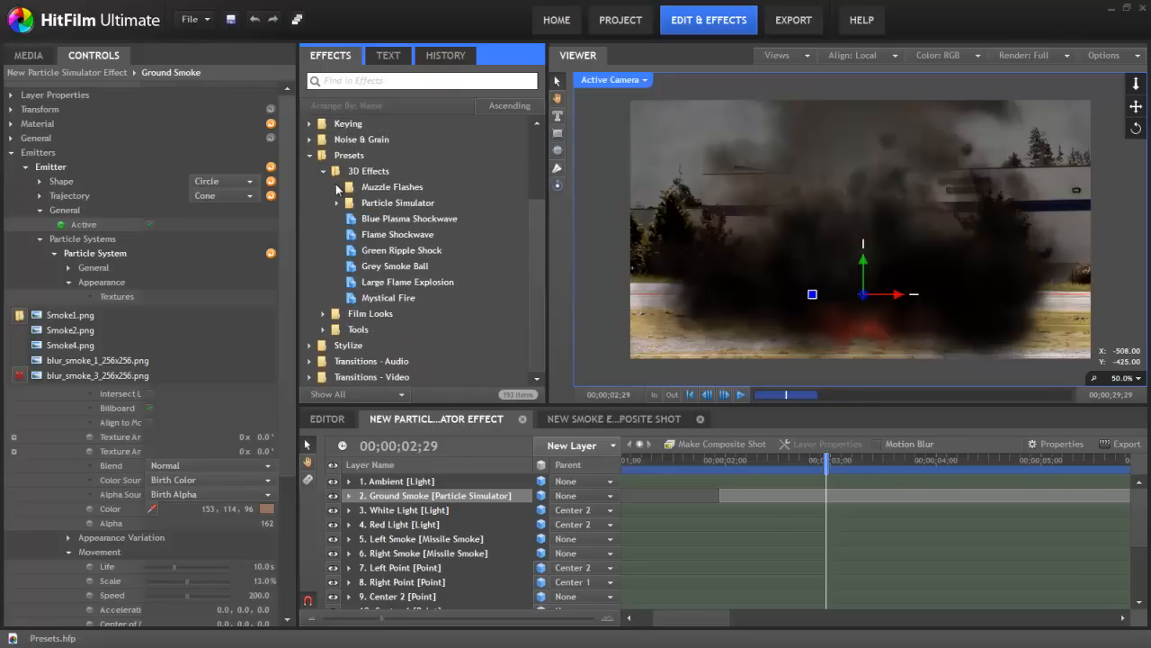
scroll("down", 3)
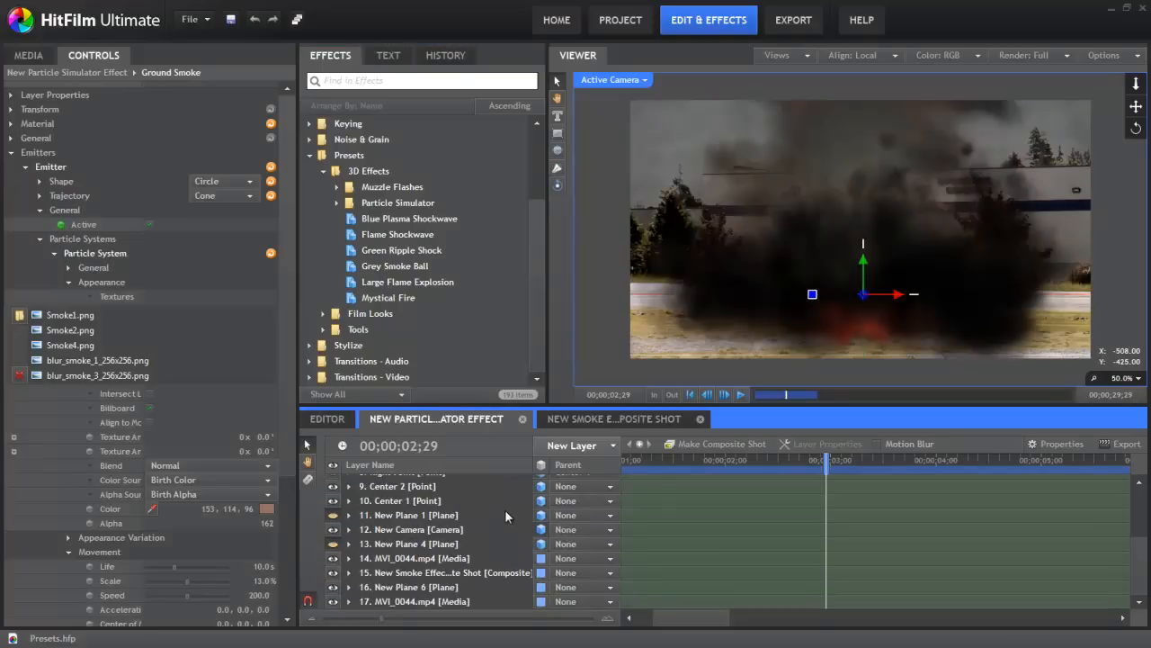
Select the MVI_0044.mp4 layer and briefly check its Transform properties.
left_click(414, 558)
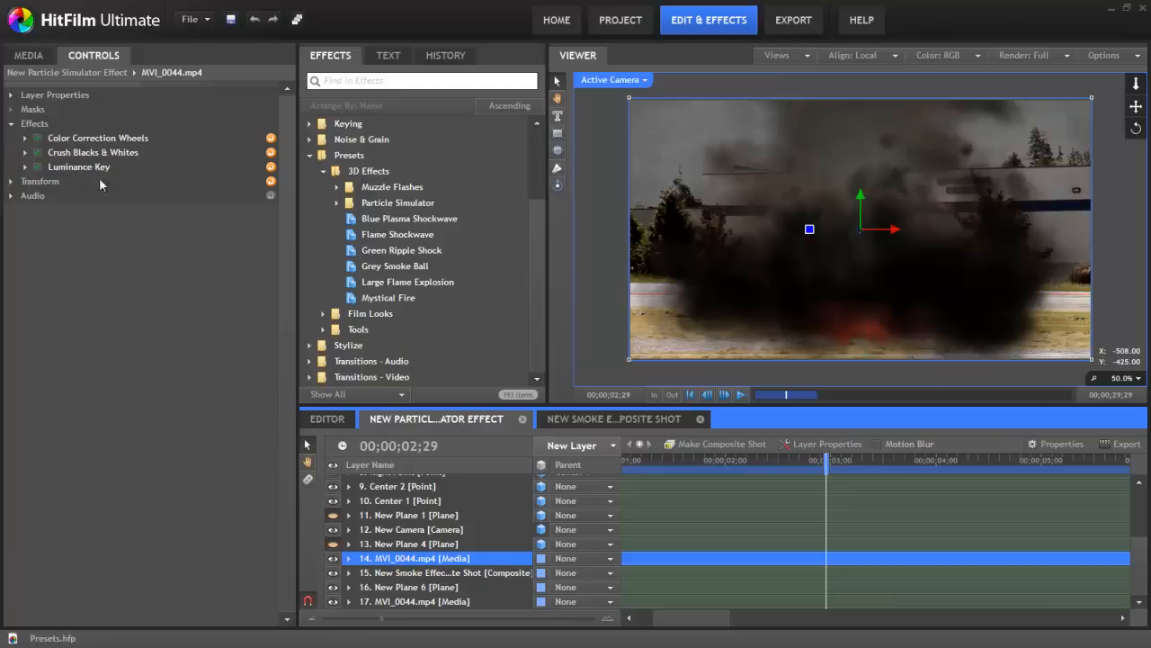
mouse_move(68, 131)
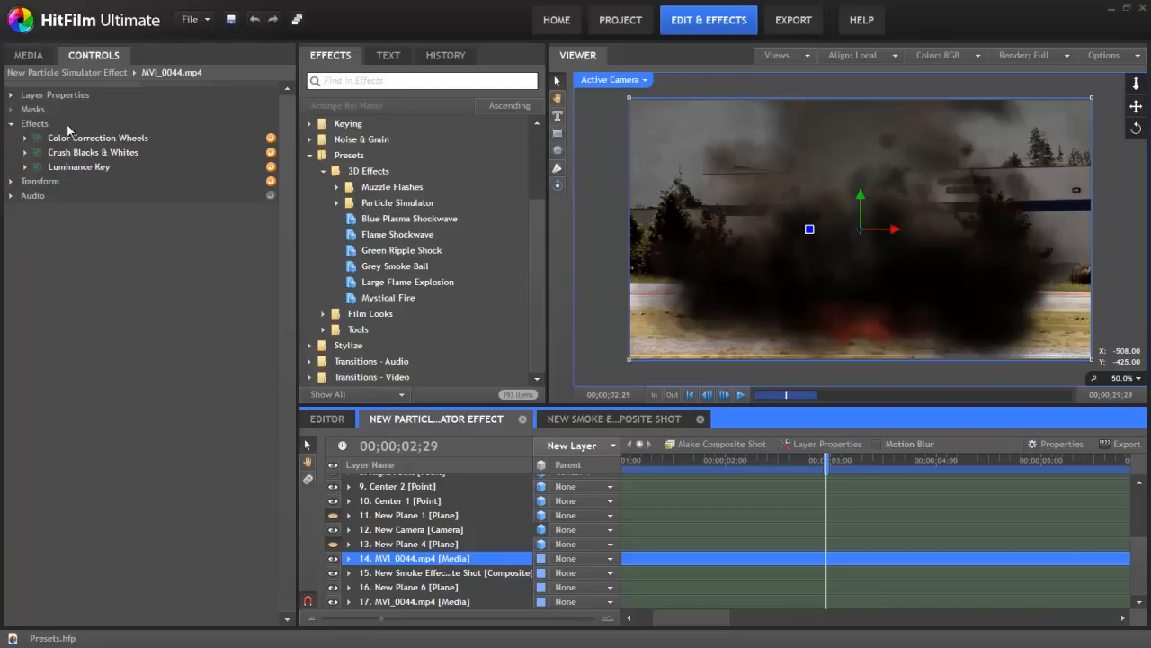
mouse_move(90, 162)
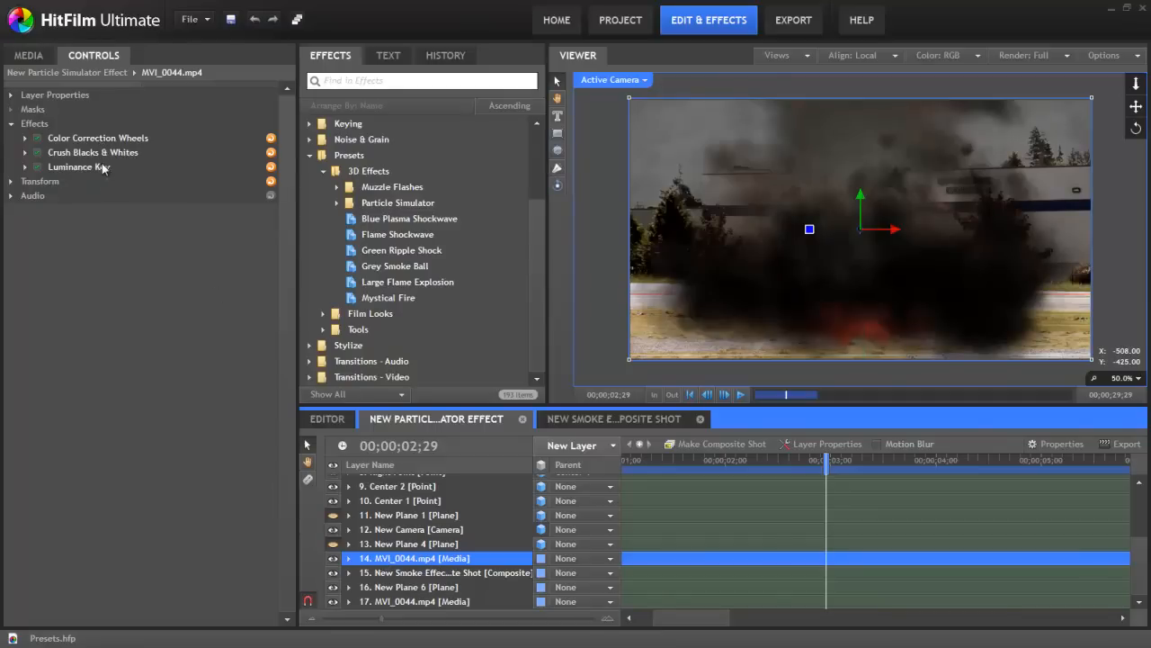
mouse_move(105, 165)
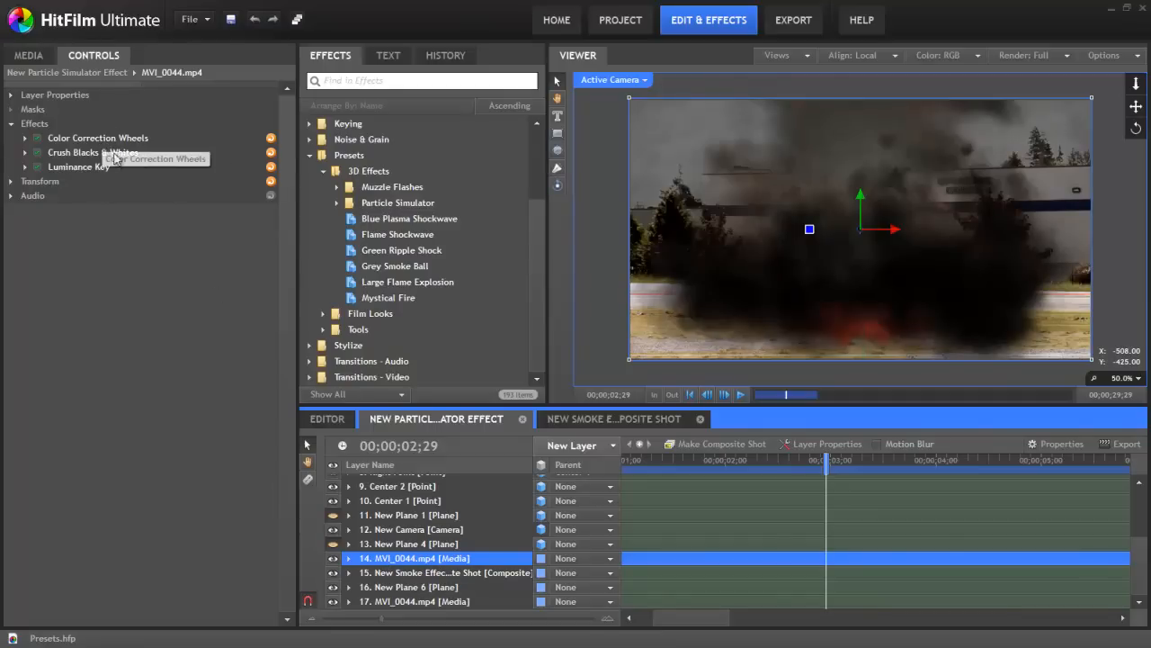
left_click(11, 94)
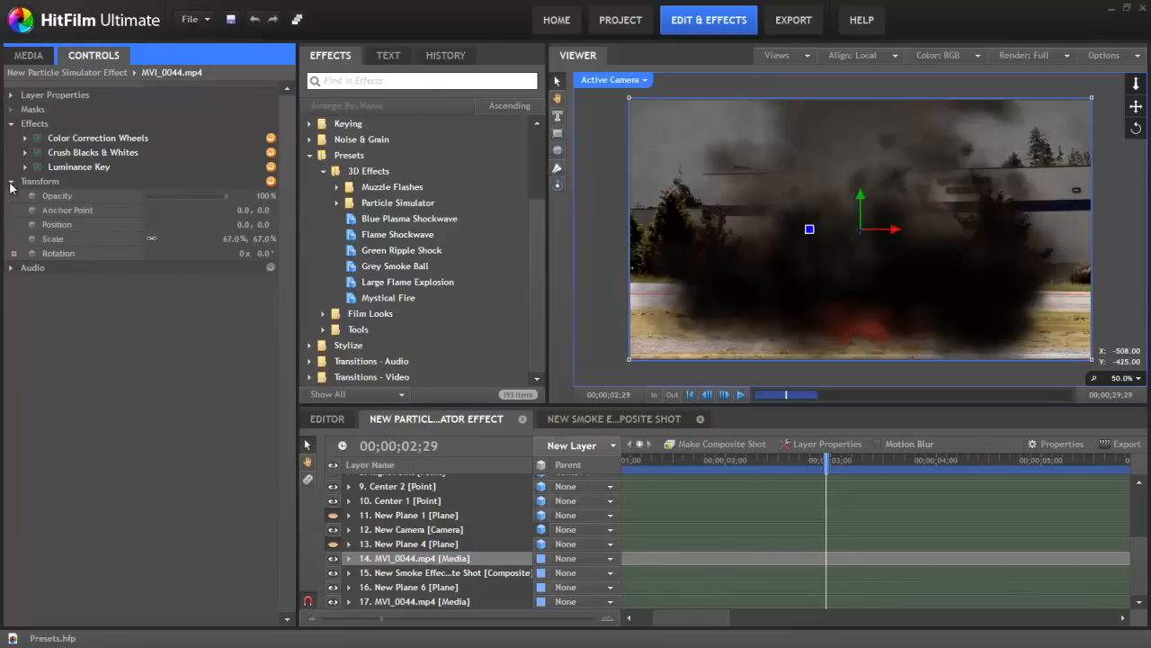
left_click(13, 180)
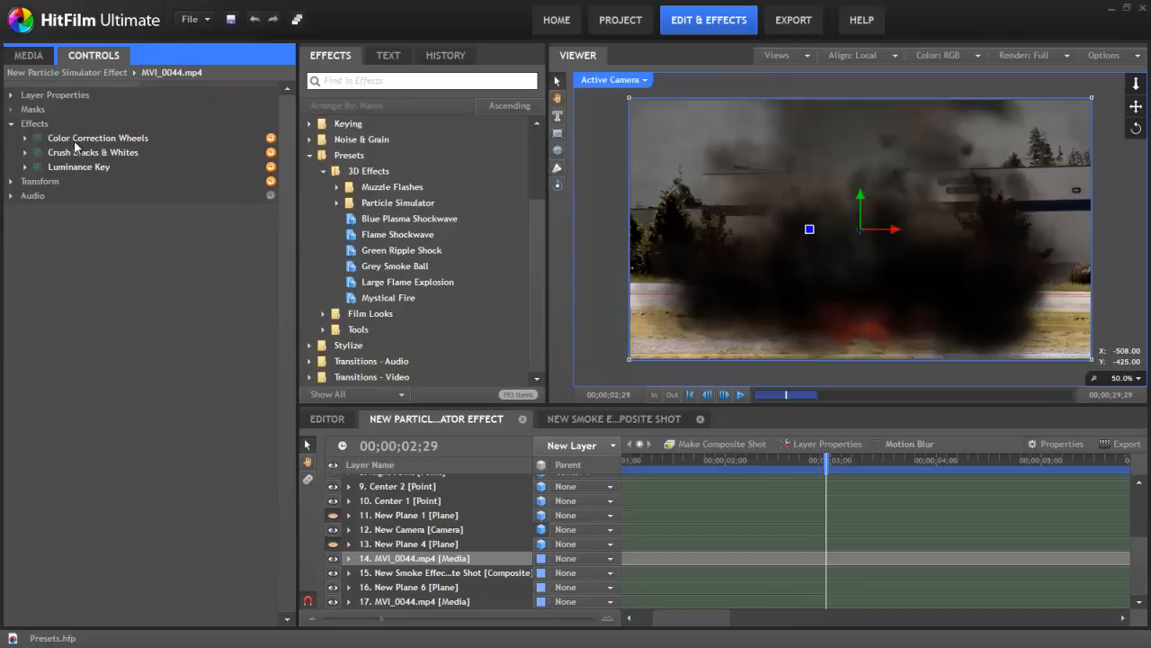
mouse_move(97, 137)
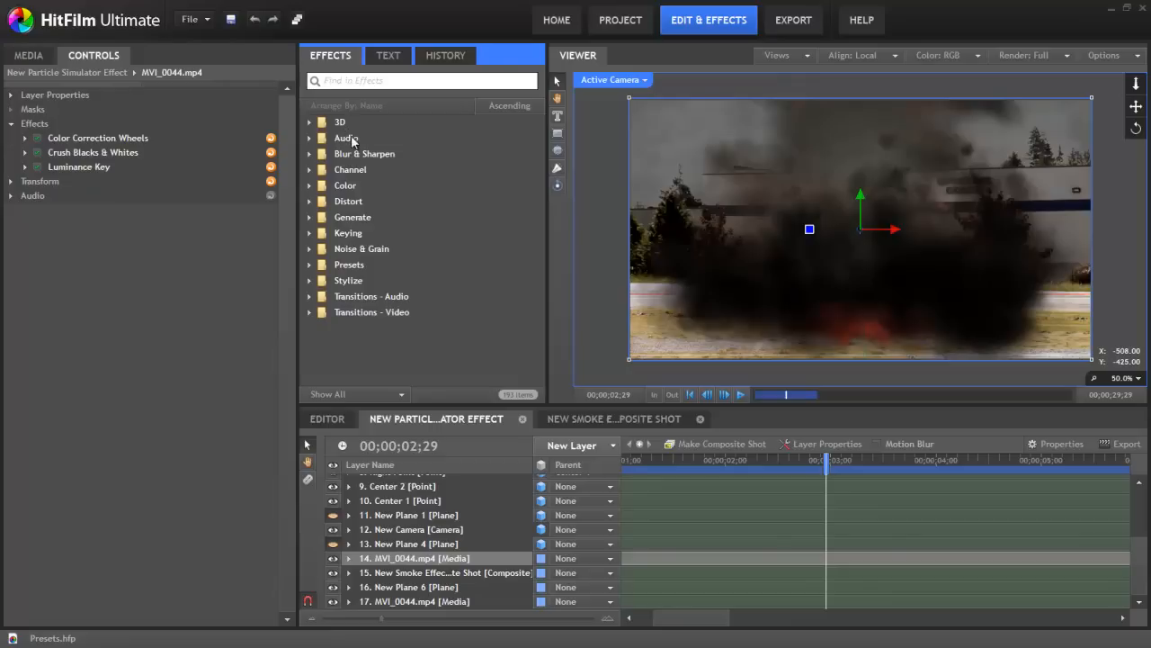
mouse_move(353, 286)
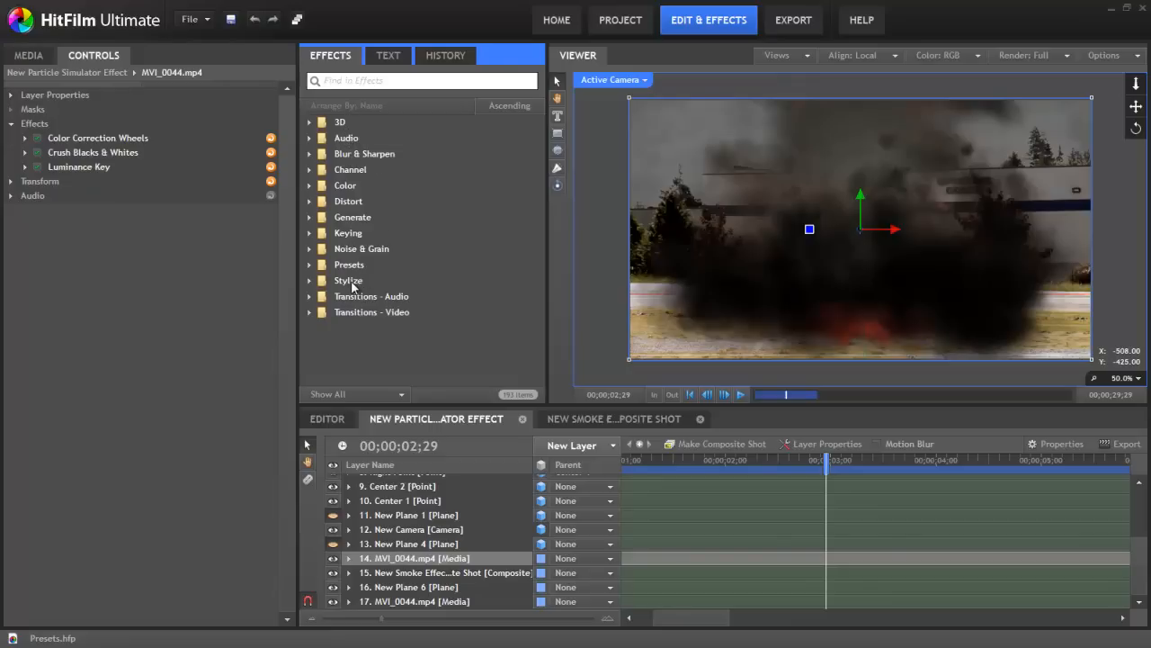
mouse_move(349, 144)
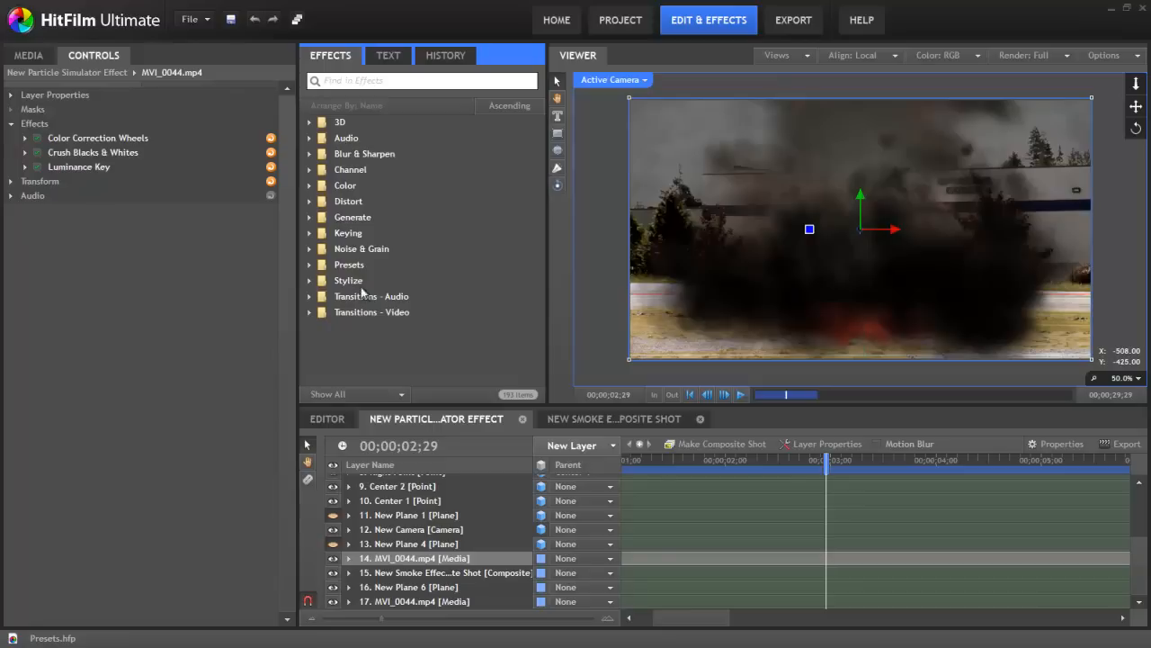
mouse_move(97, 136)
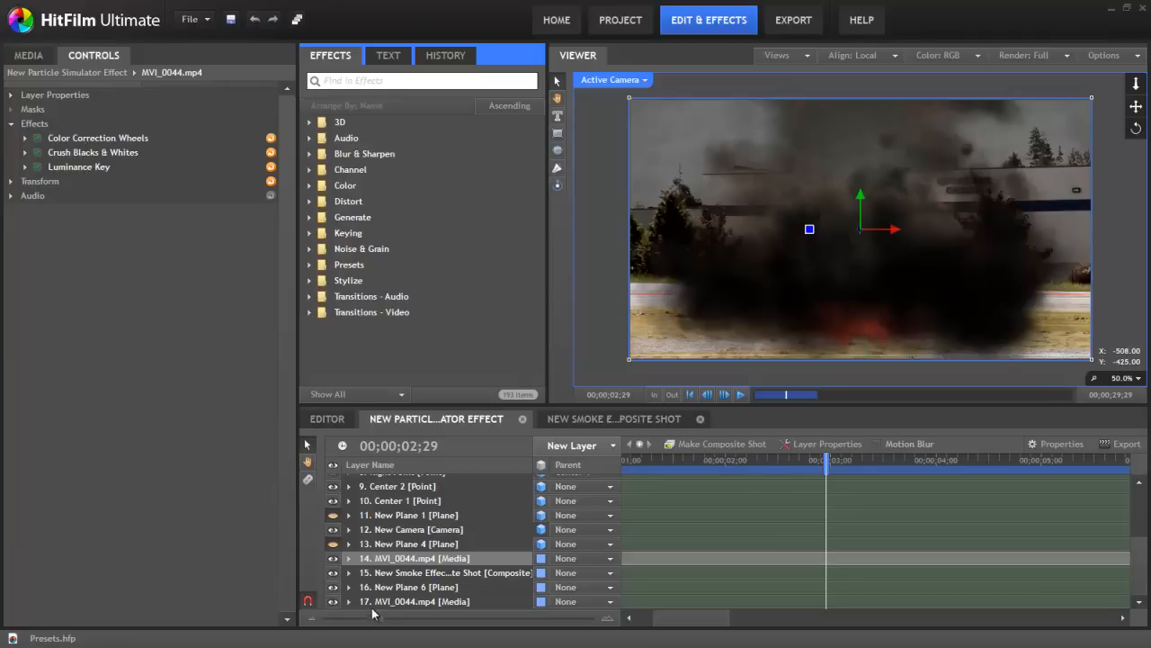
mouse_move(222, 329)
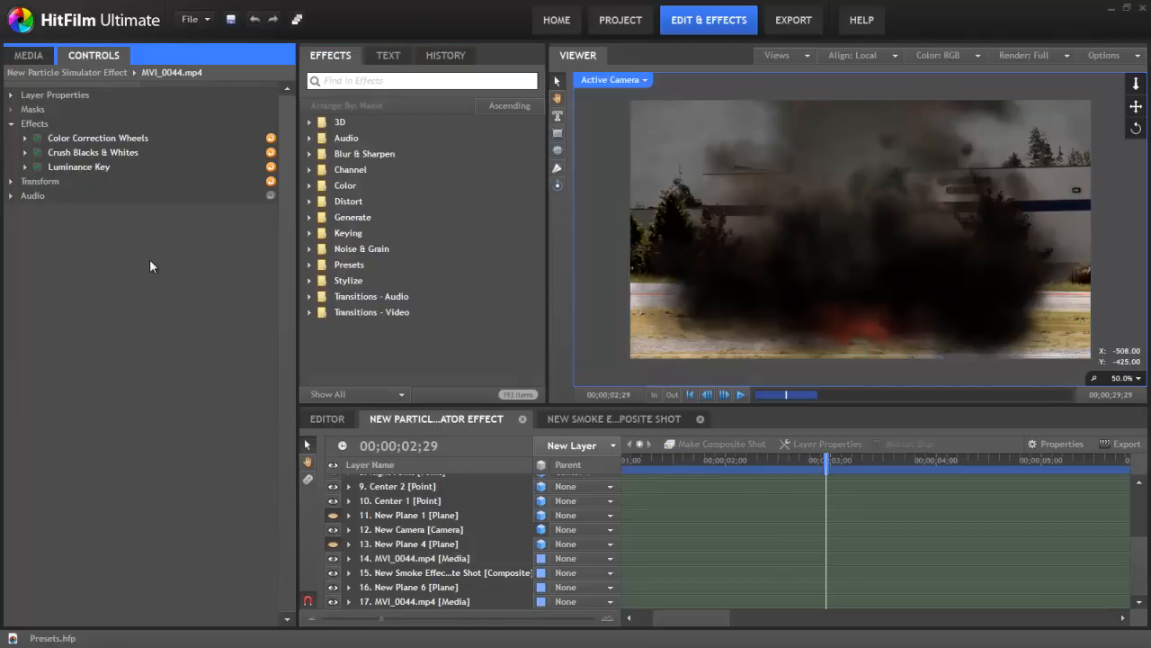
mouse_move(151, 223)
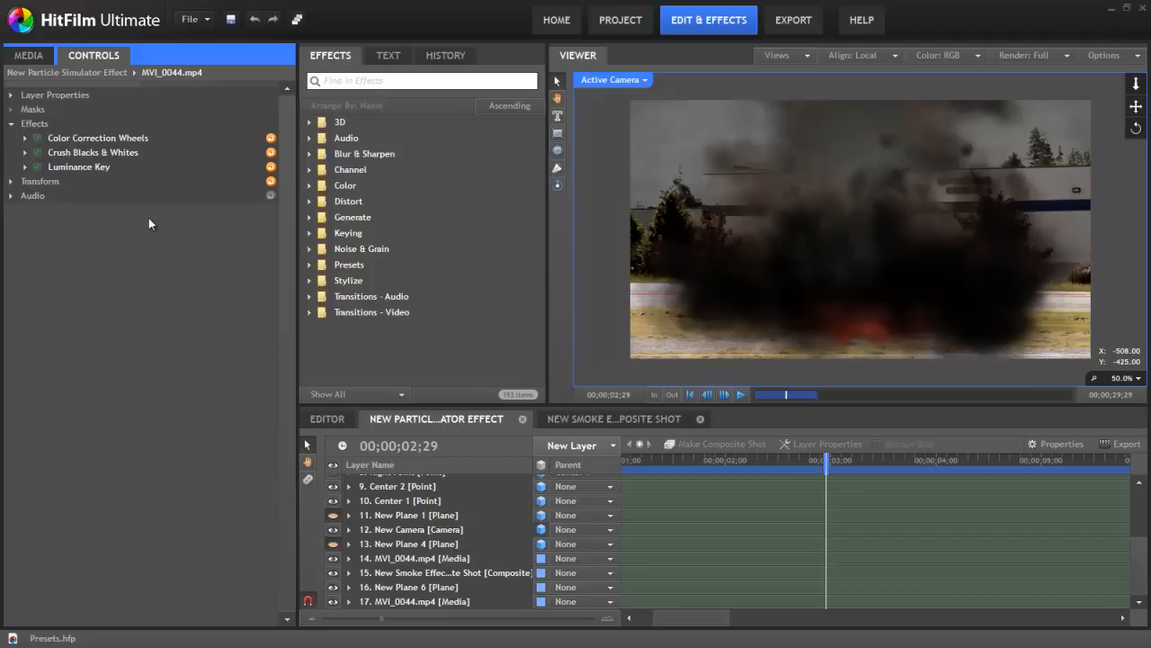
mouse_move(127, 176)
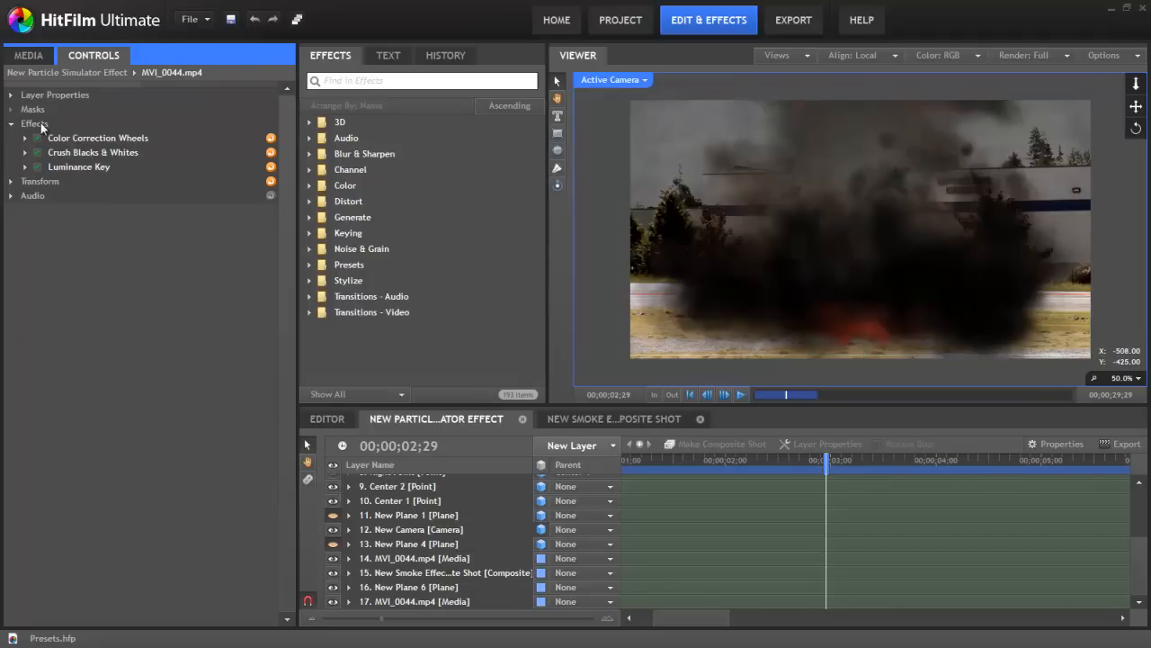
mouse_move(86, 144)
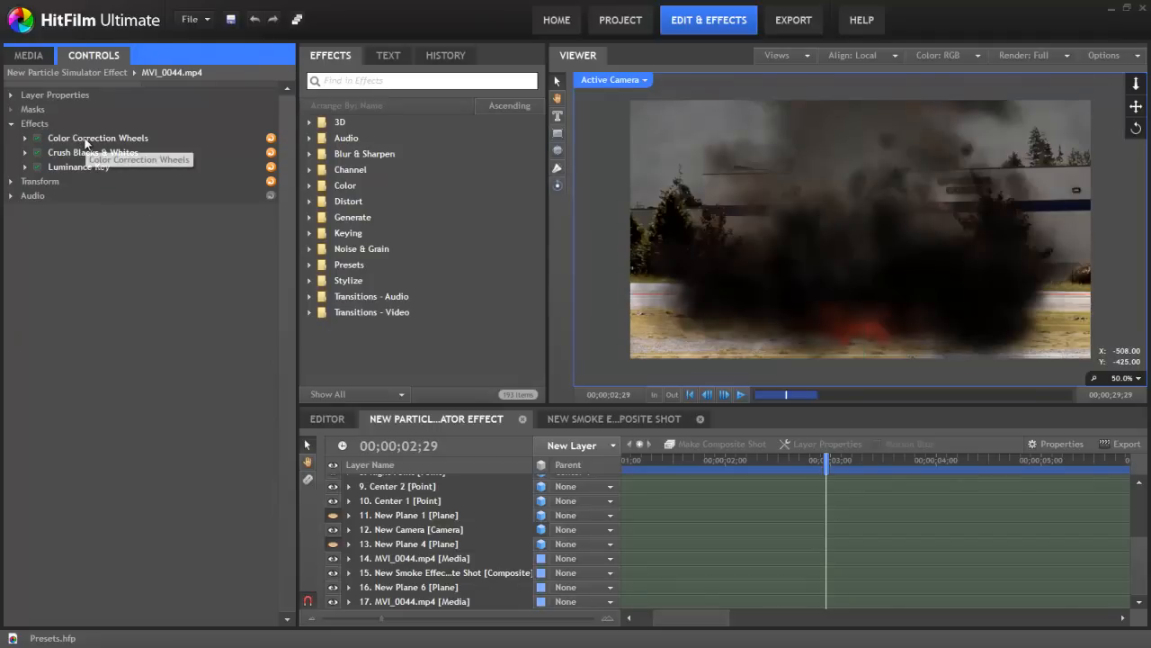
Select Color Correction Wheels in the MVI_0044.mp4 layer's effects list.
left_click(97, 136)
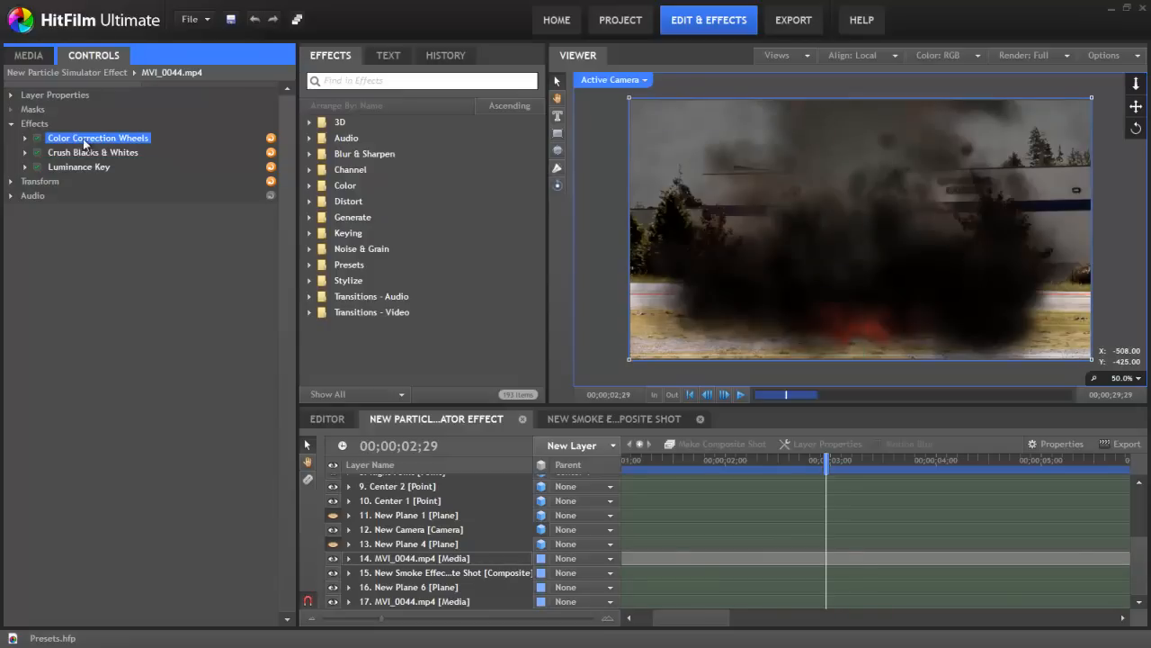
right_click(97, 136)
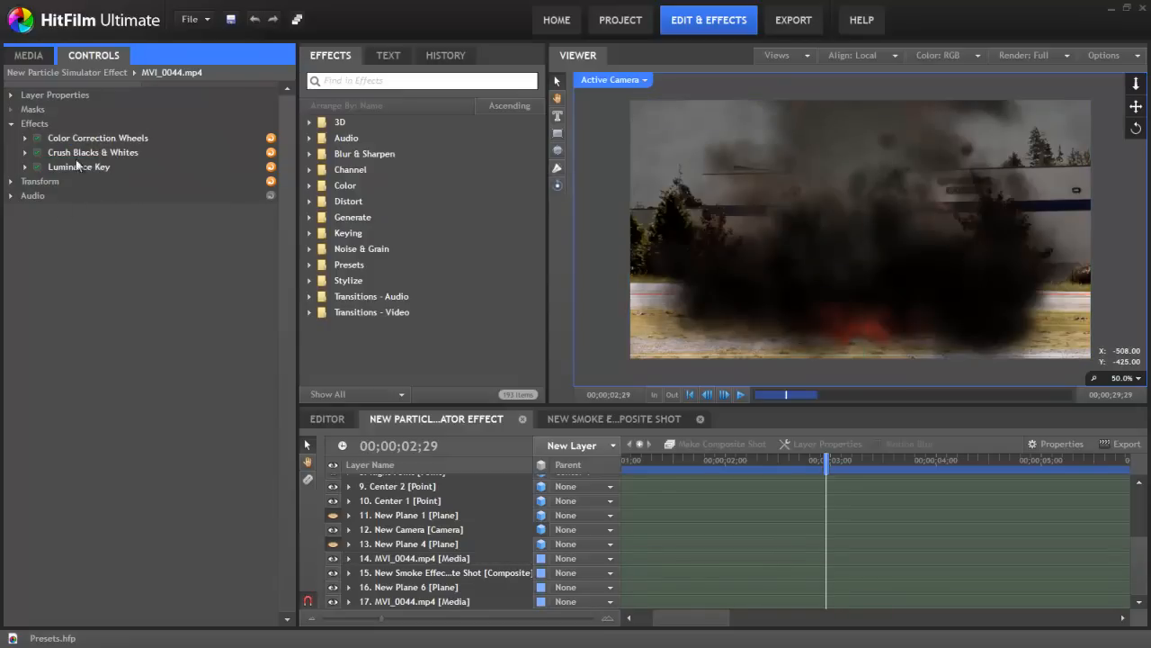
left_click(97, 137)
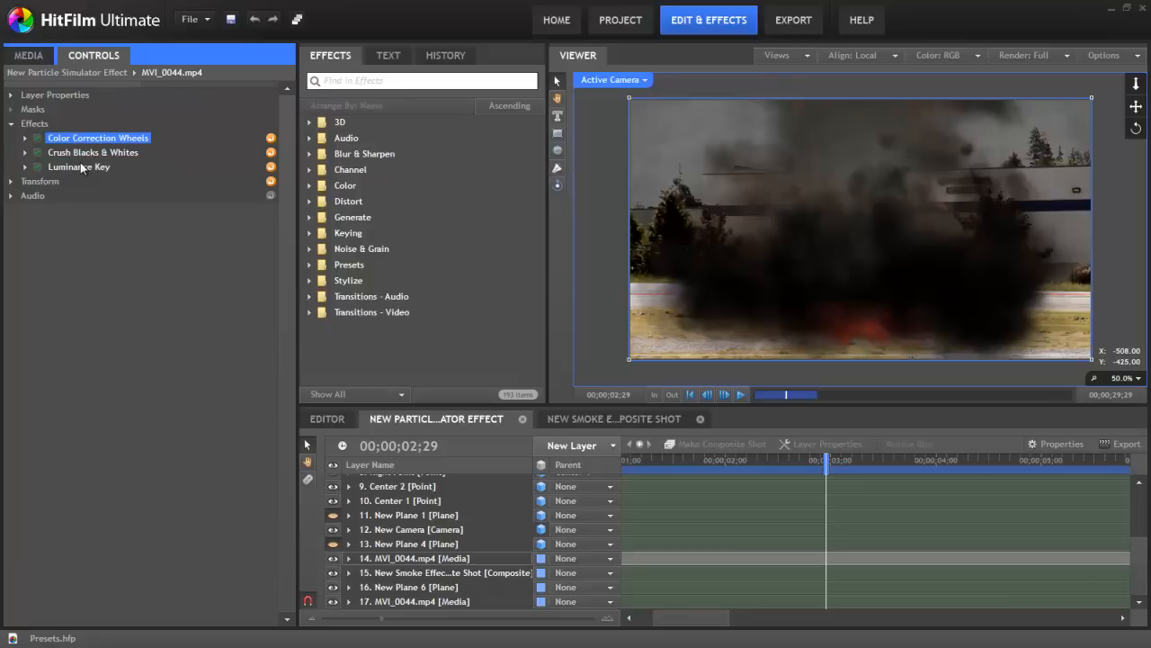
mouse_move(79, 166)
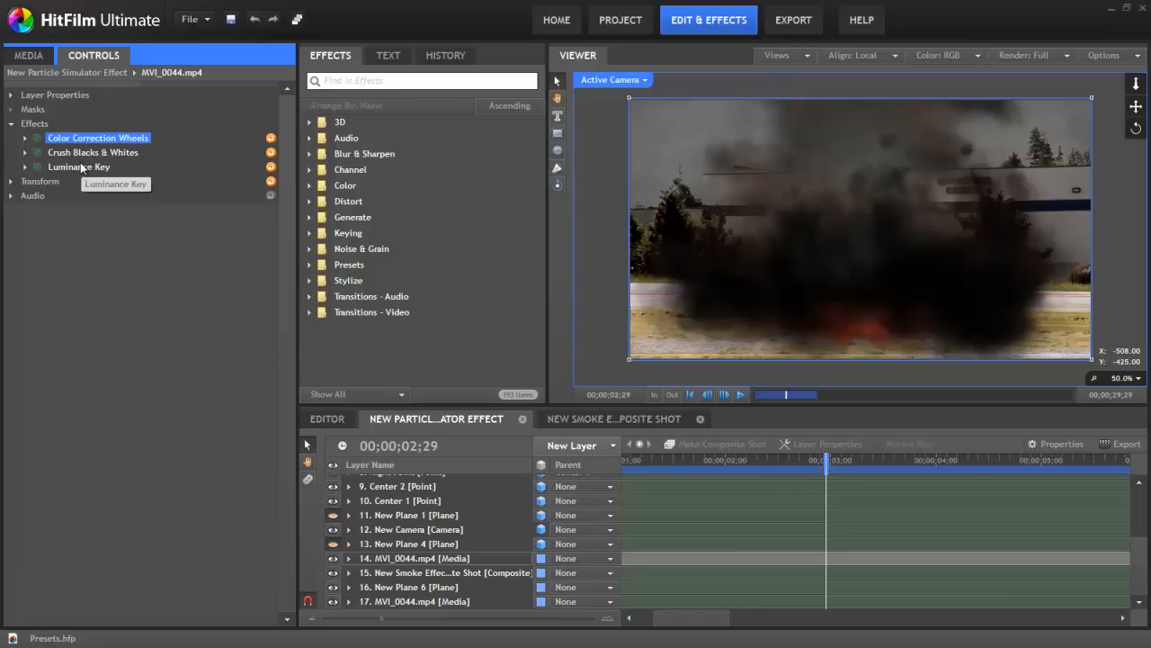
left_click(97, 137)
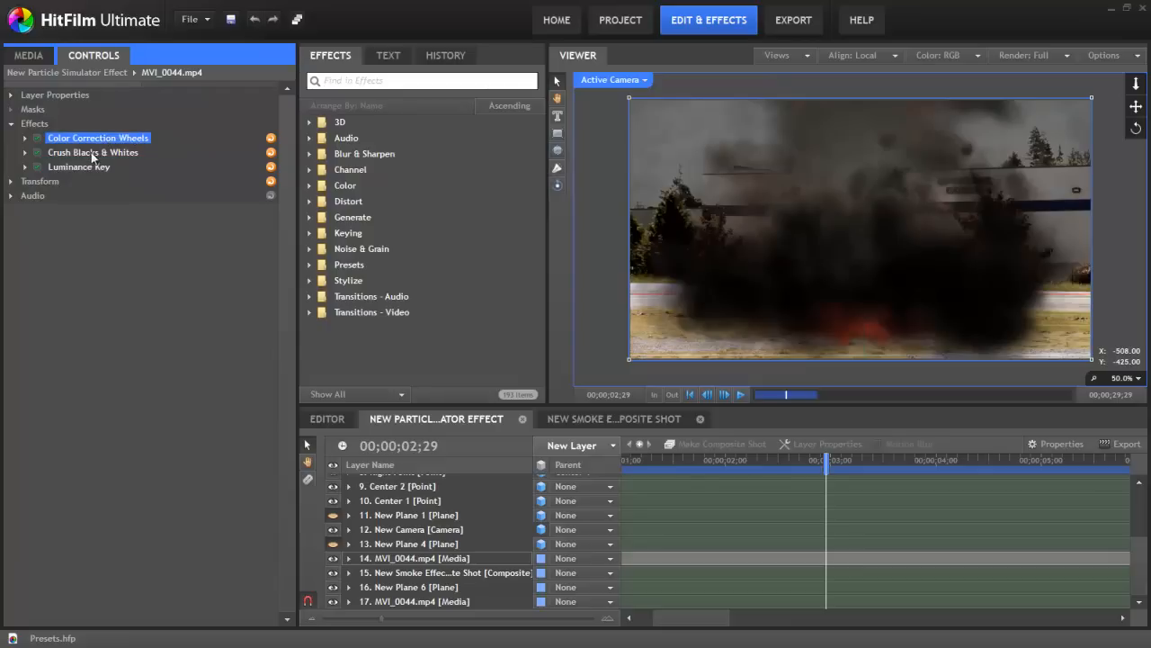
mouse_move(79, 168)
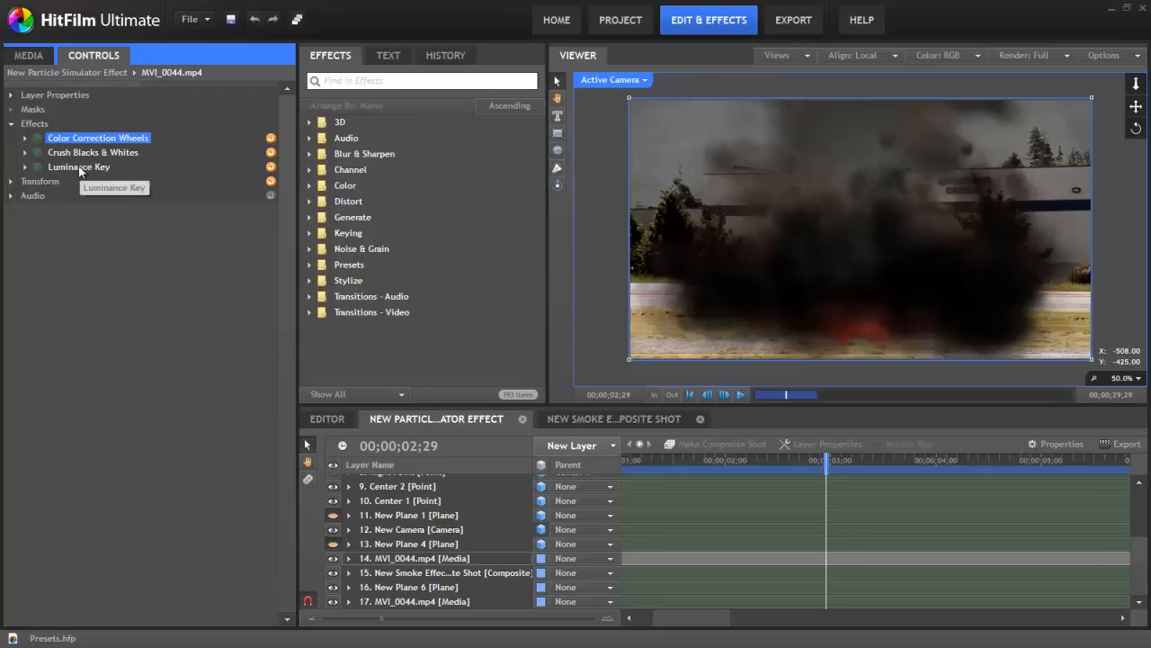
Ctrl-select Luminance Key alongside Color Correction Wheels.
left_click(79, 165)
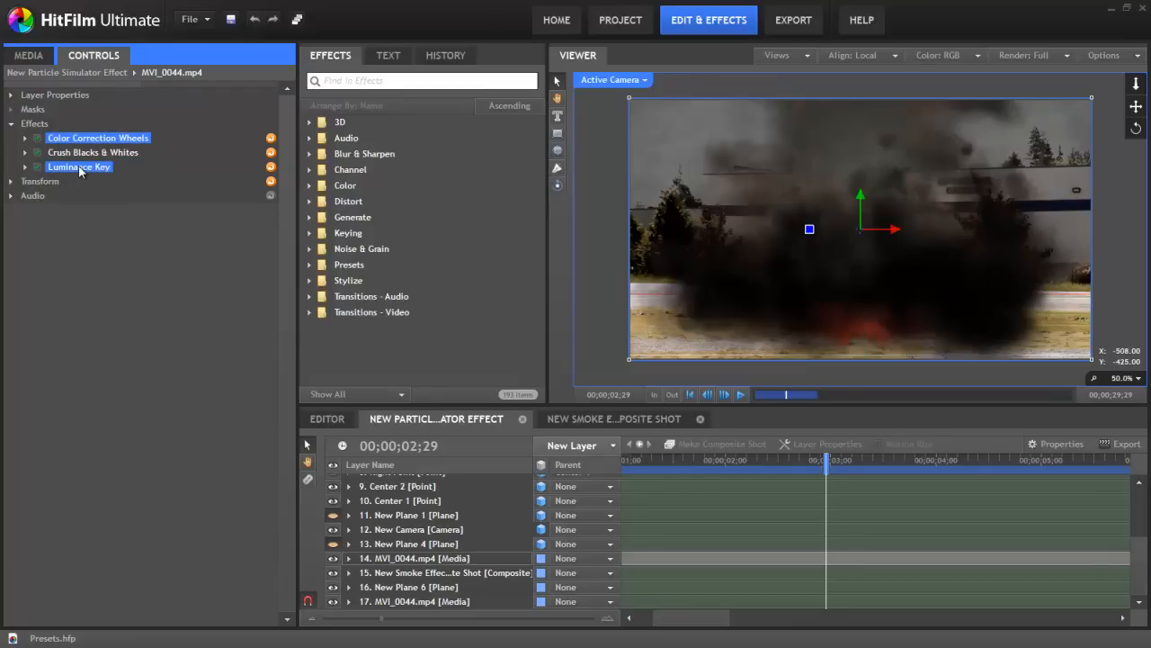
mouse_move(113, 171)
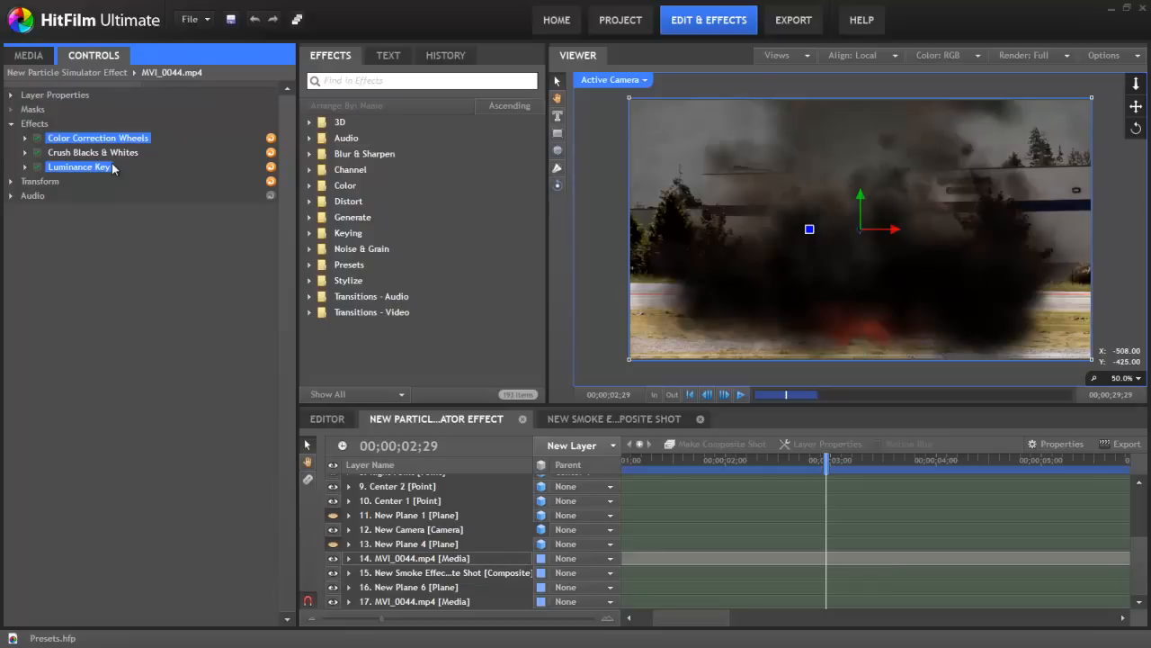
mouse_move(101, 176)
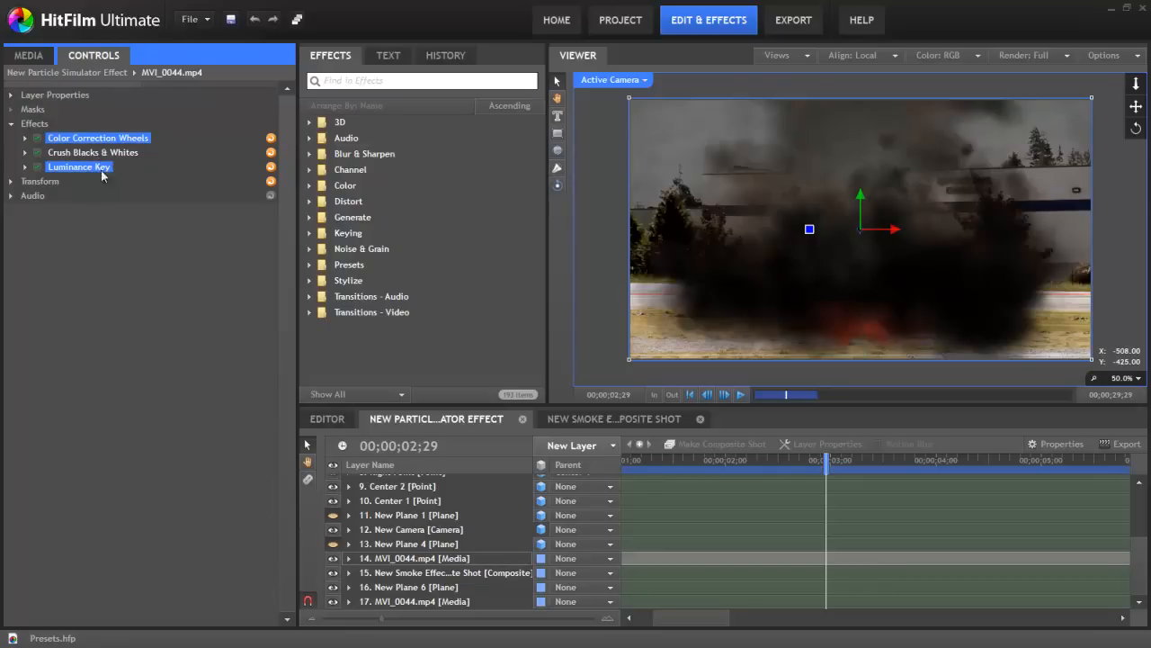
Create a preset named BG Luminance Key from the selected effects, stored in the Film Looks folder.
right_click(79, 165)
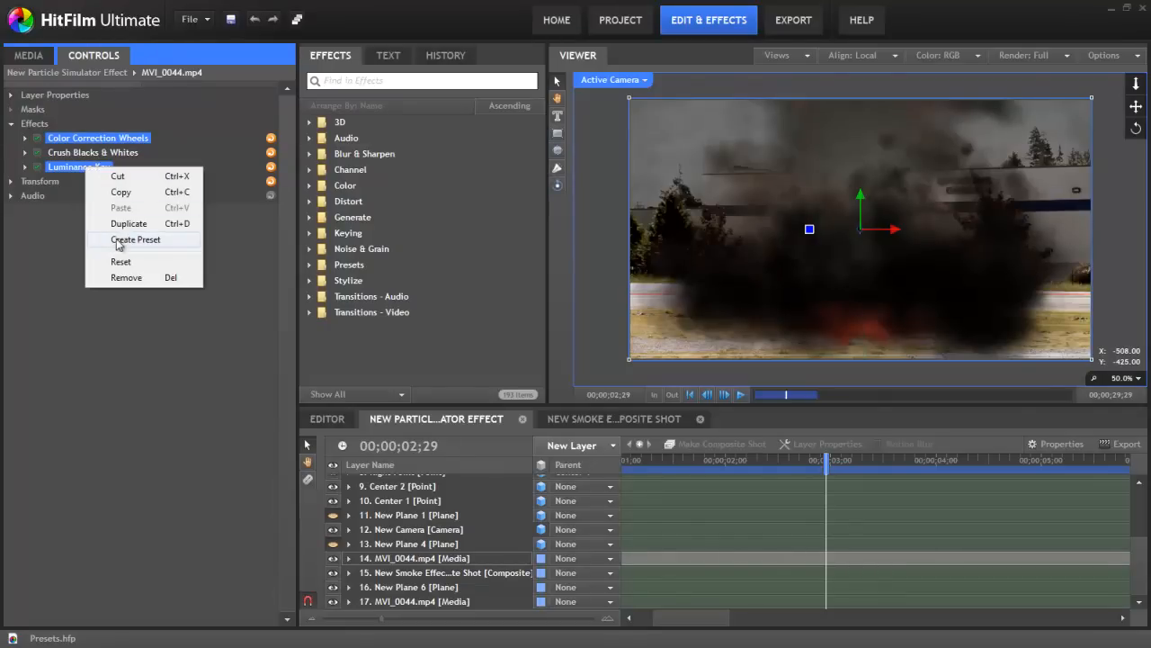
left_click(135, 240)
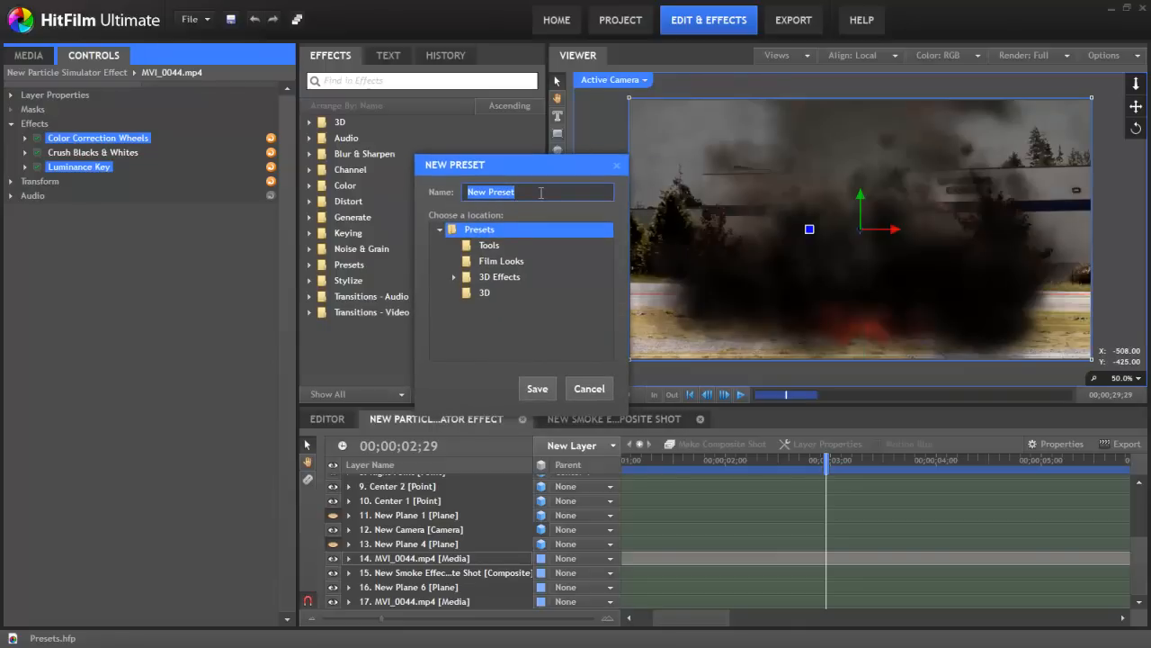
type("BG Lumina")
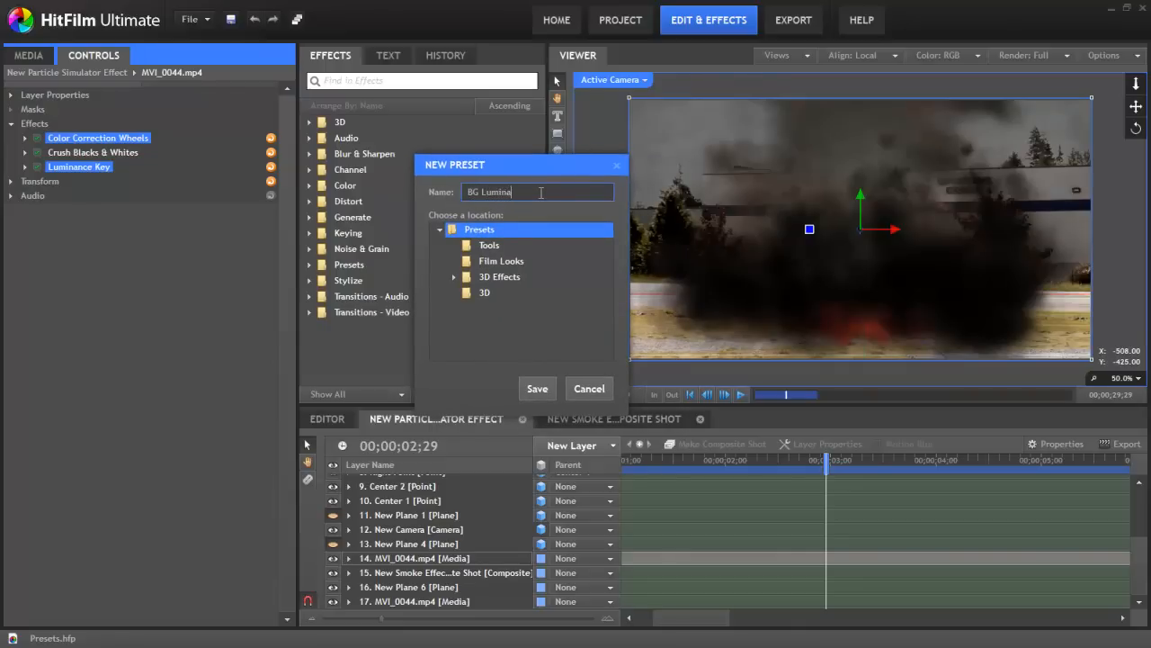
type("nce Key")
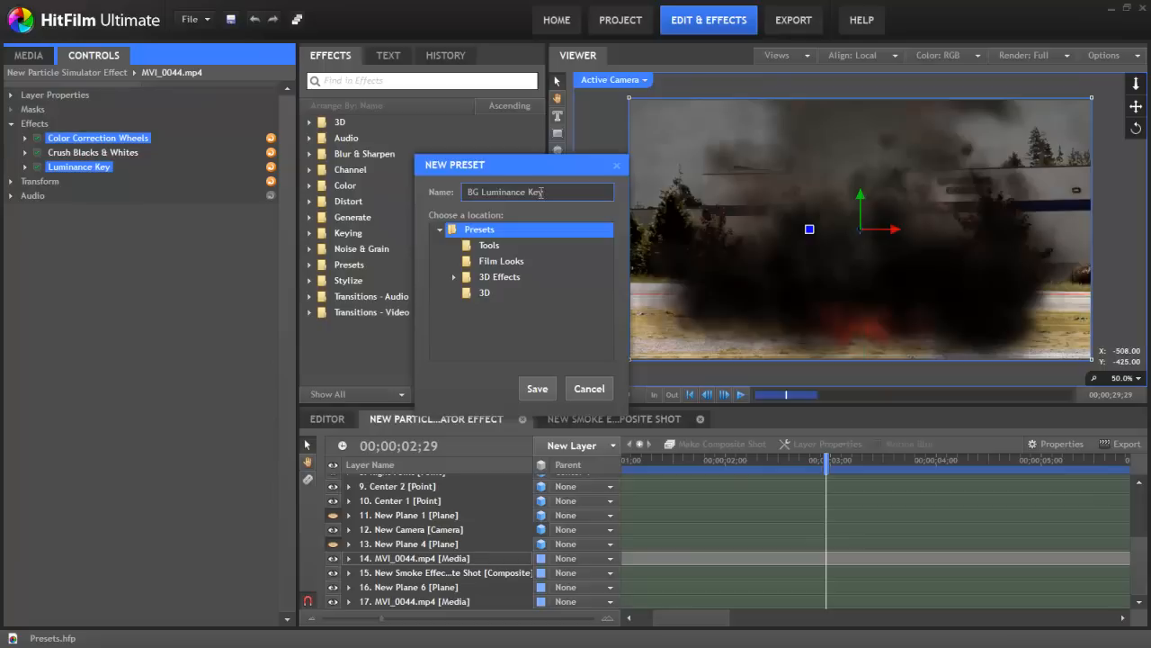
left_click(500, 261)
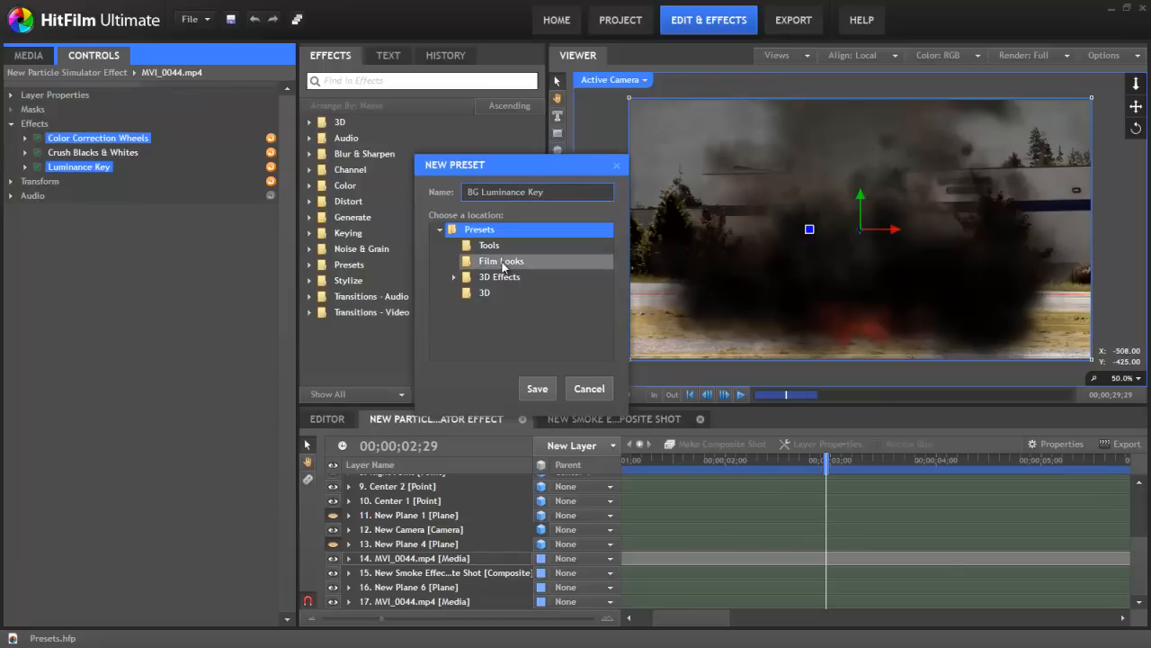
left_click(500, 261)
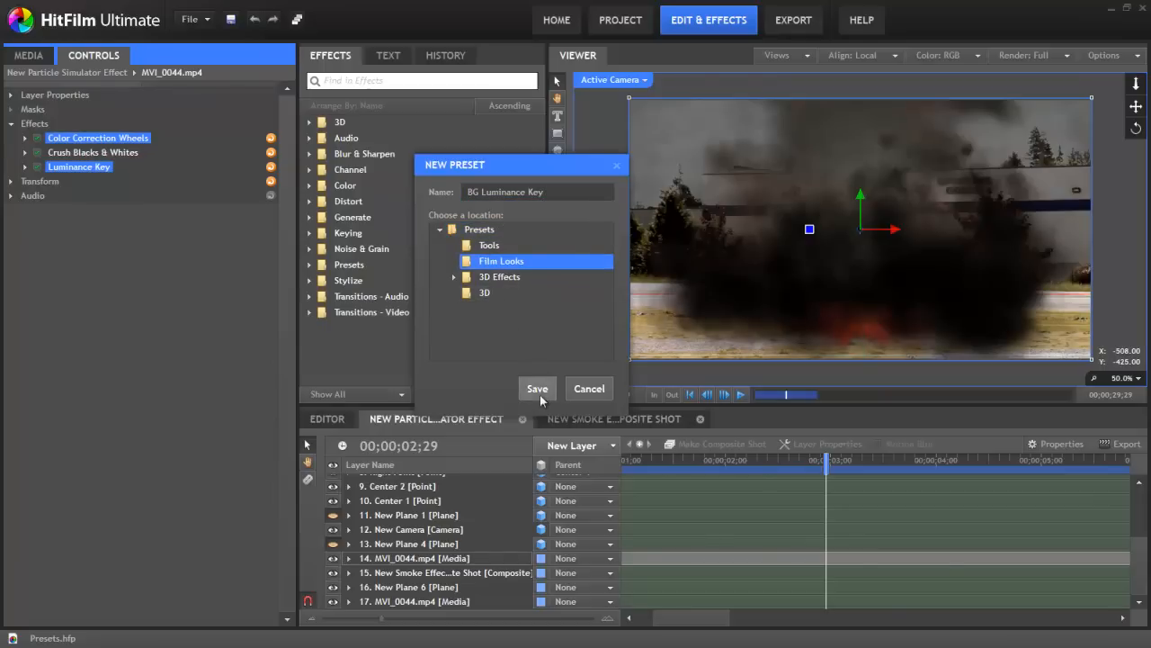
left_click(536, 389)
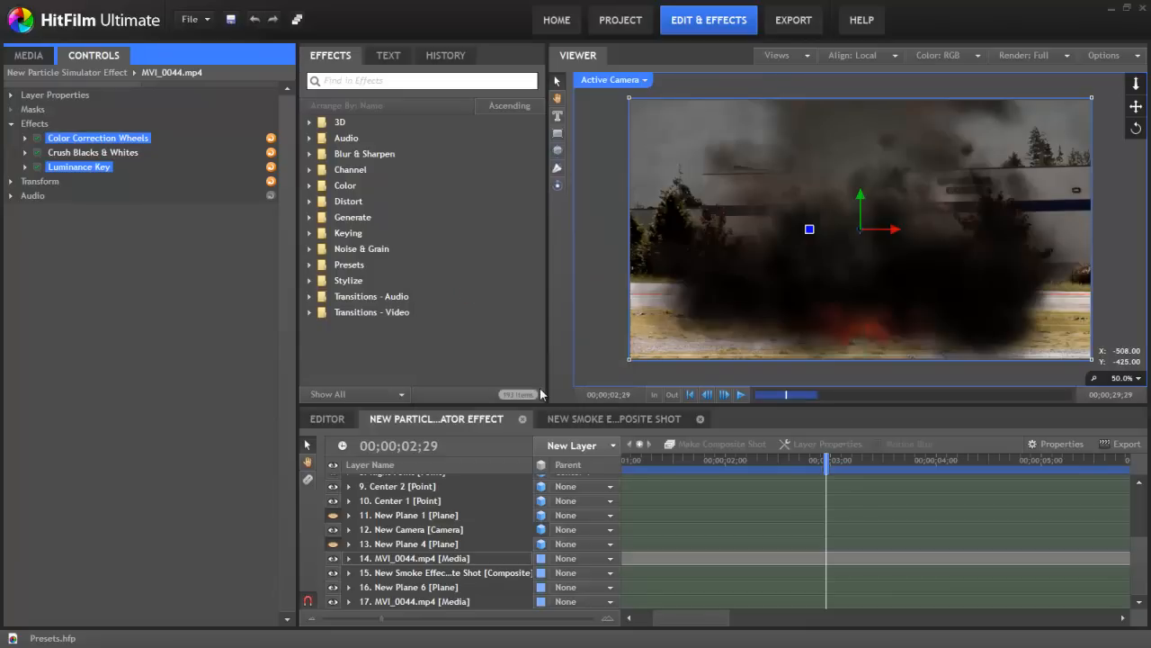
left_click(309, 264)
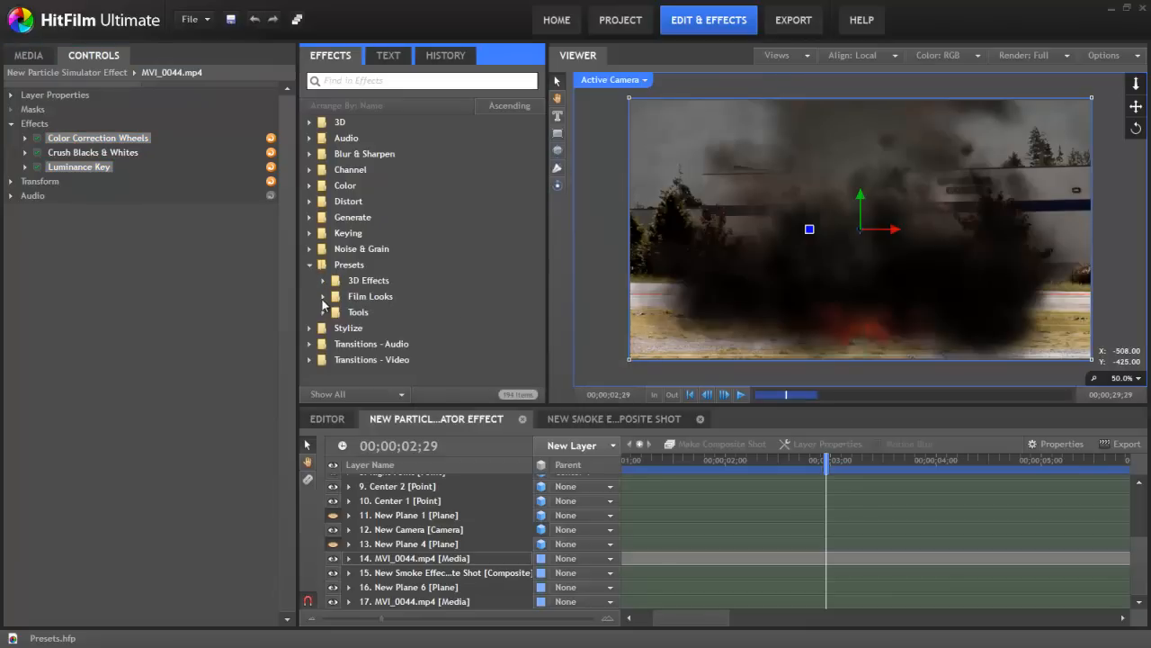
left_click(324, 295)
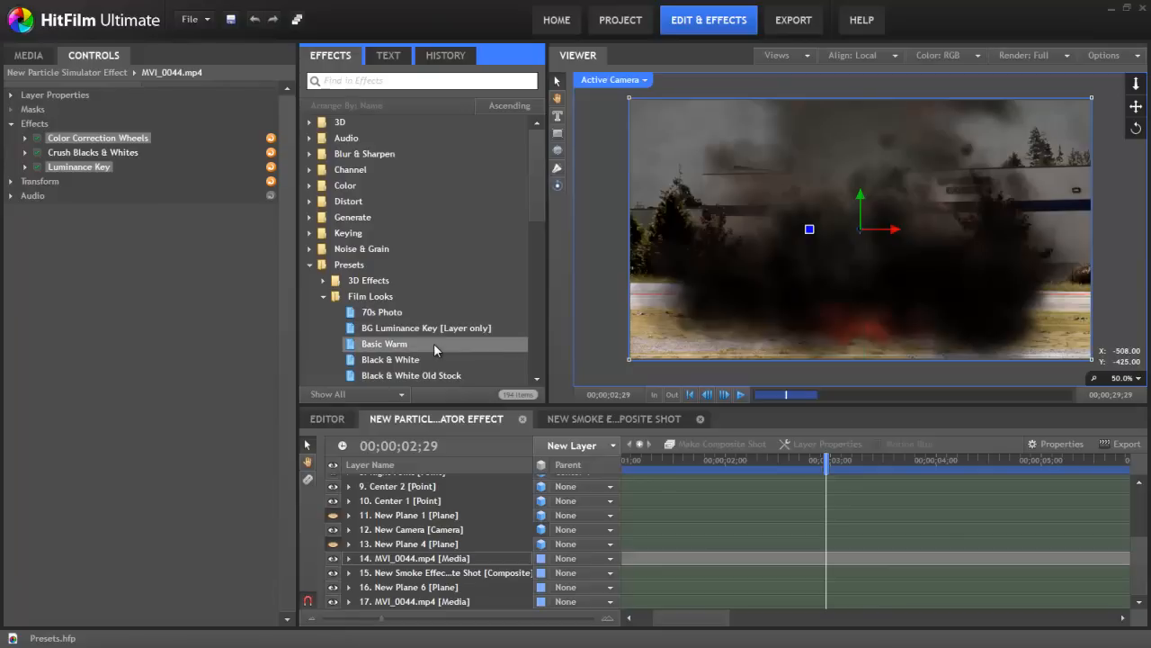
left_click(324, 295)
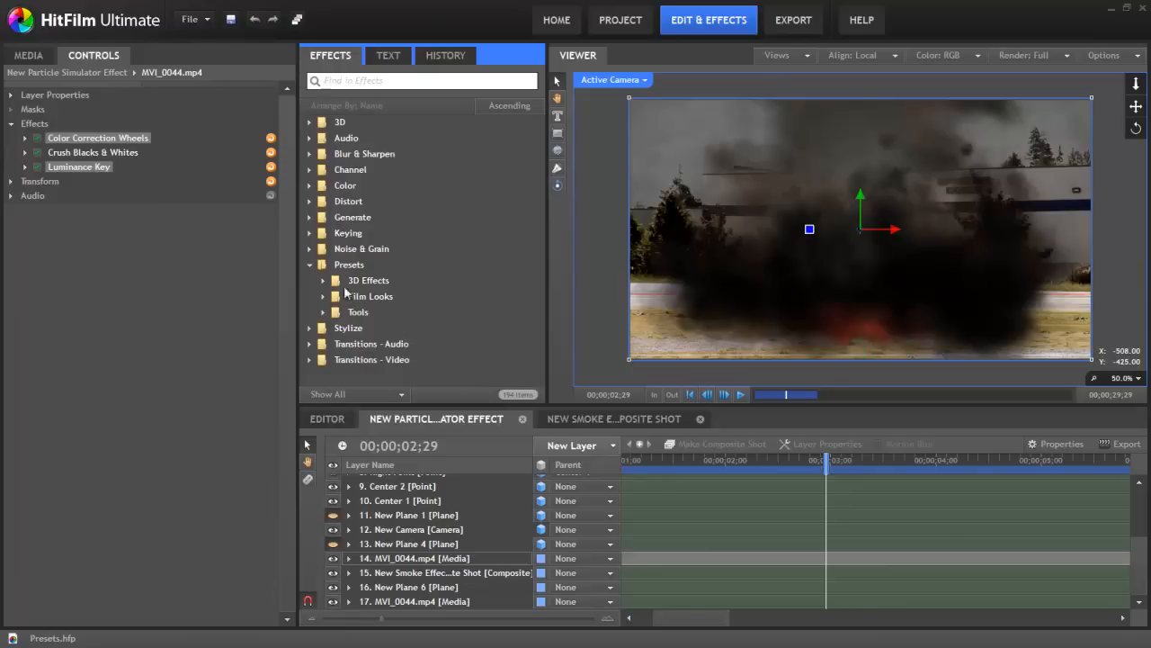
mouse_move(406, 338)
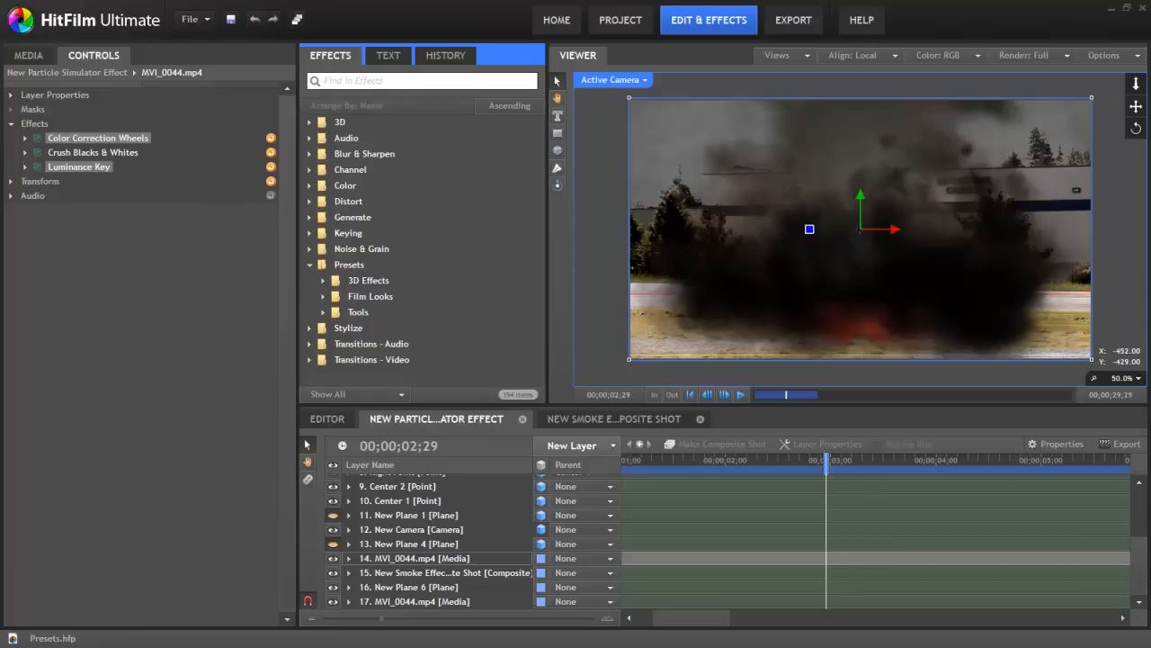
Drag Large Flame Explosion from the 3D Effects presets onto the top of the timeline layer list.
scroll("up", 3)
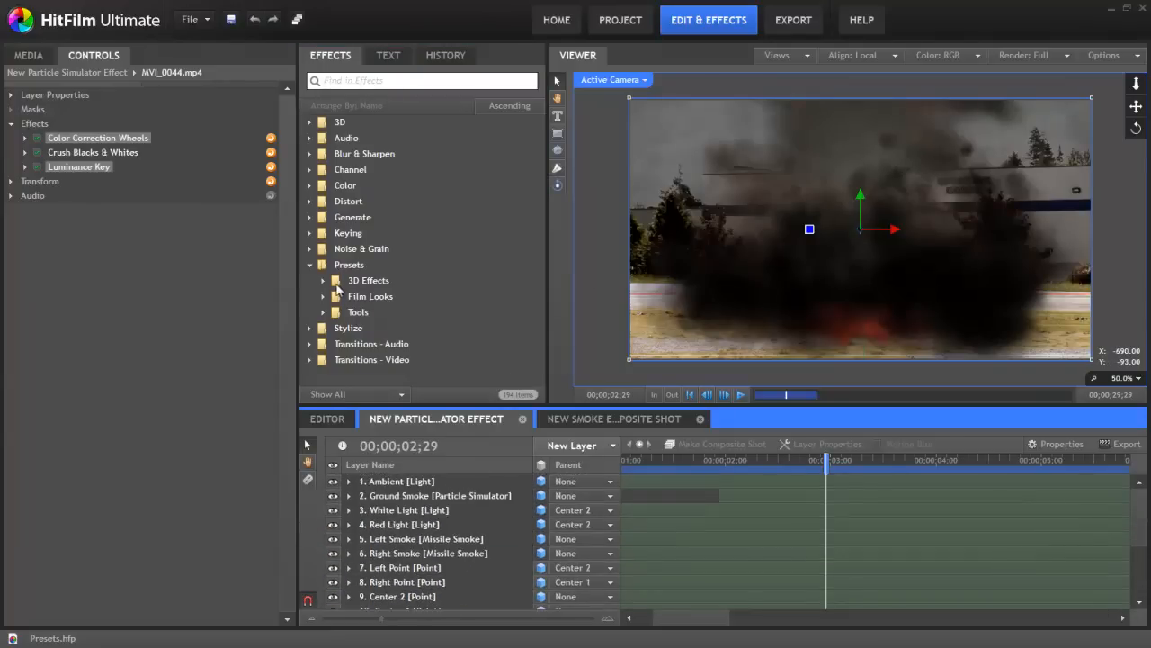
left_click(322, 280)
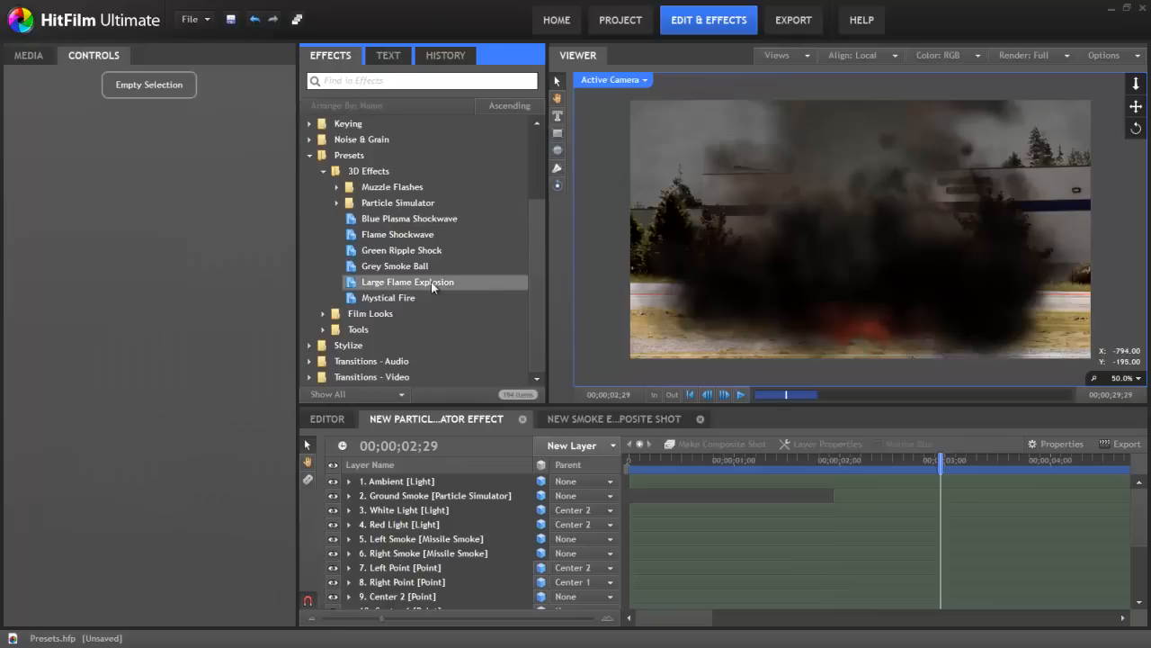
left_click(406, 281)
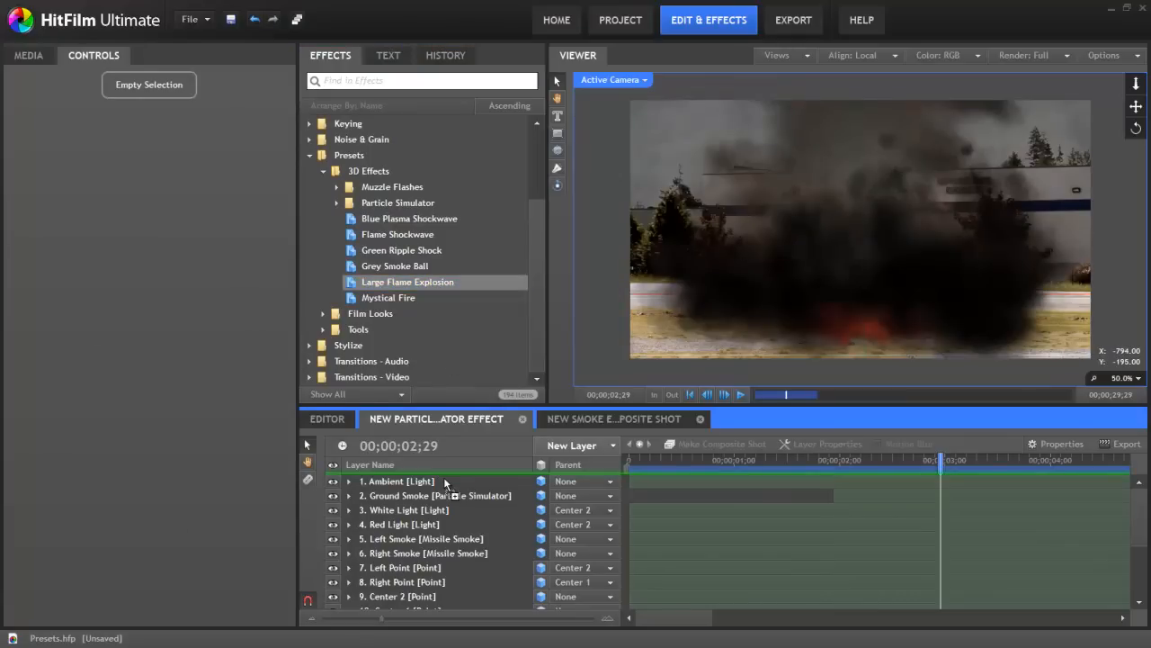
left_click(439, 496)
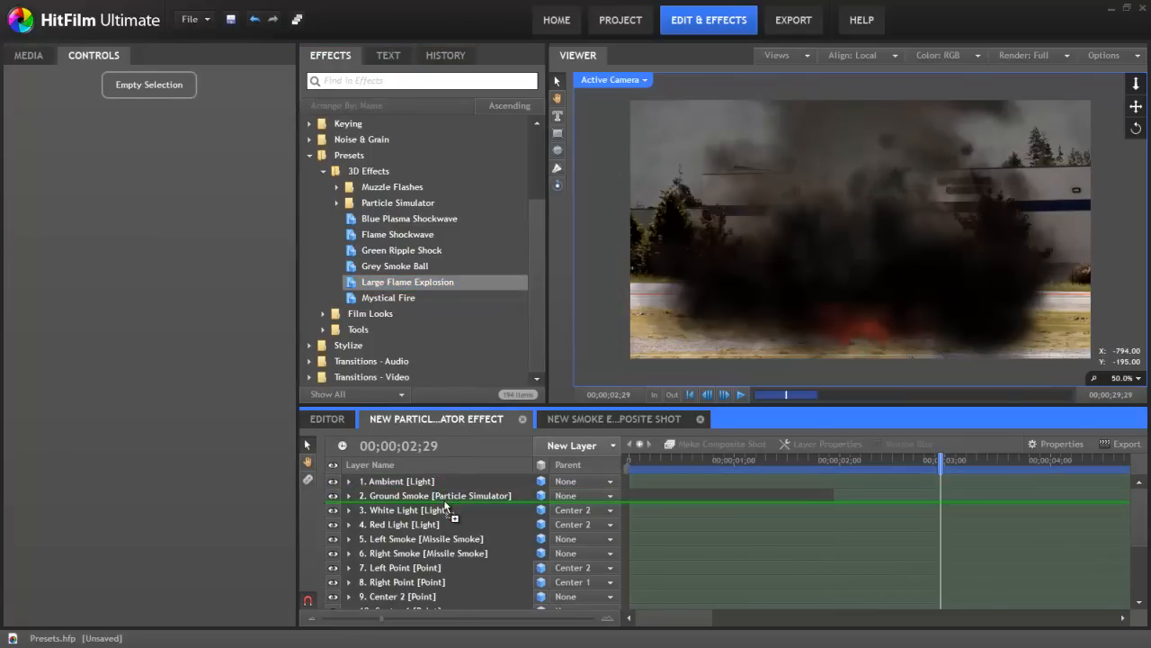
left_click(423, 538)
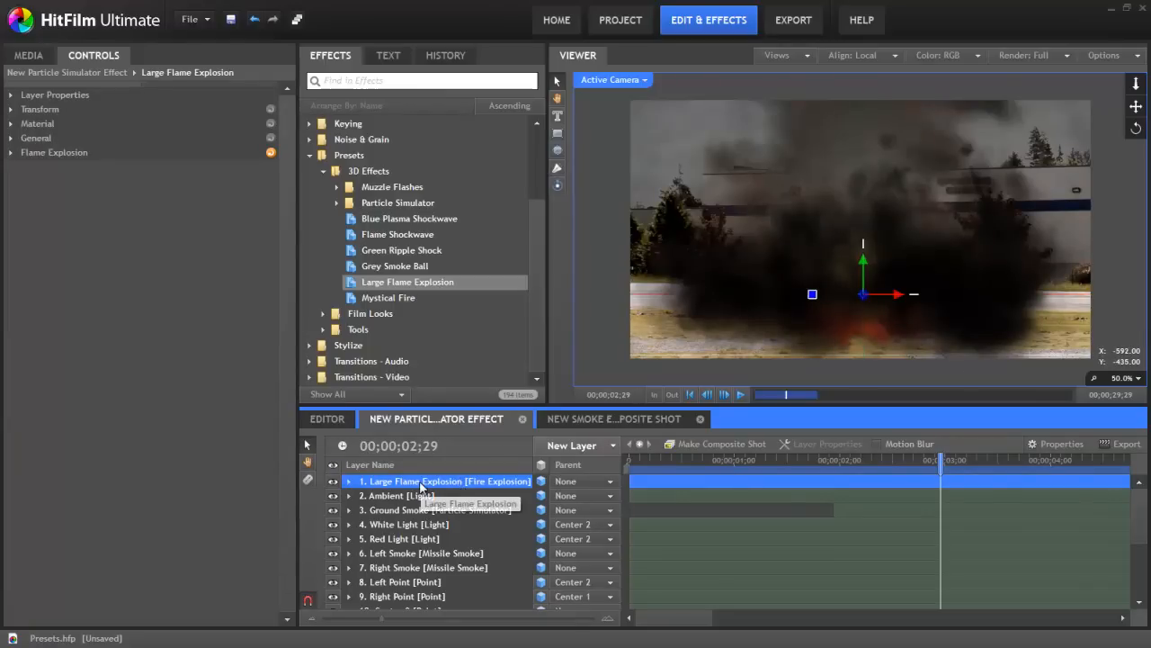
mouse_move(787, 279)
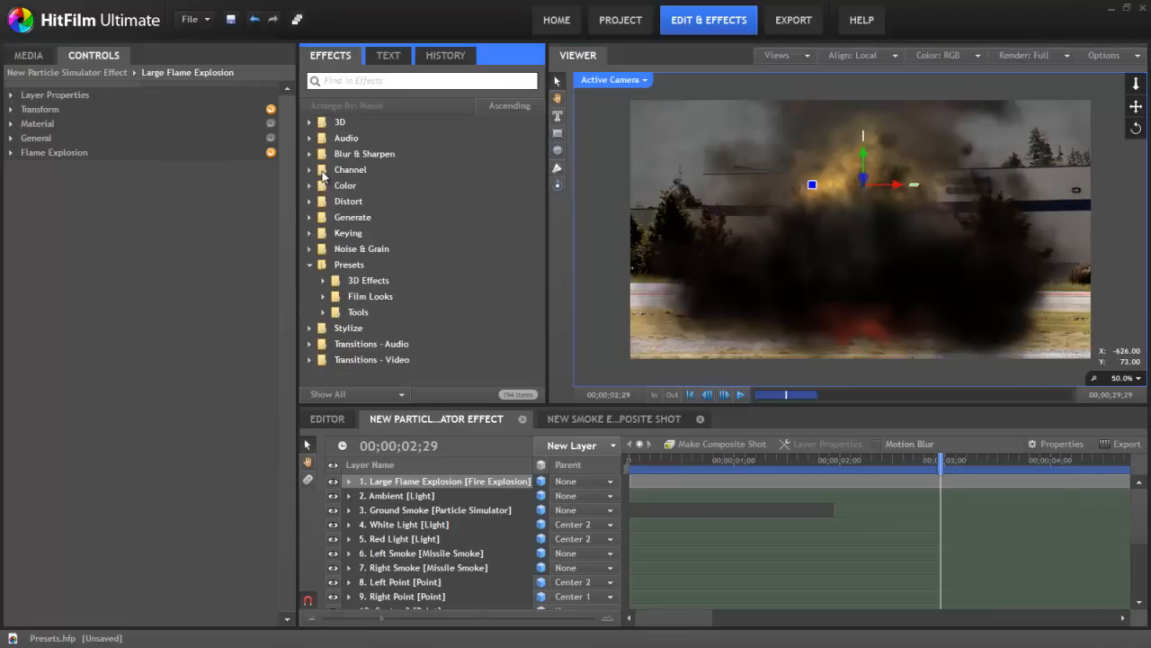
Expand the Film Looks presets and bring the MVI_0044.mp4 layer into view.
left_click(324, 295)
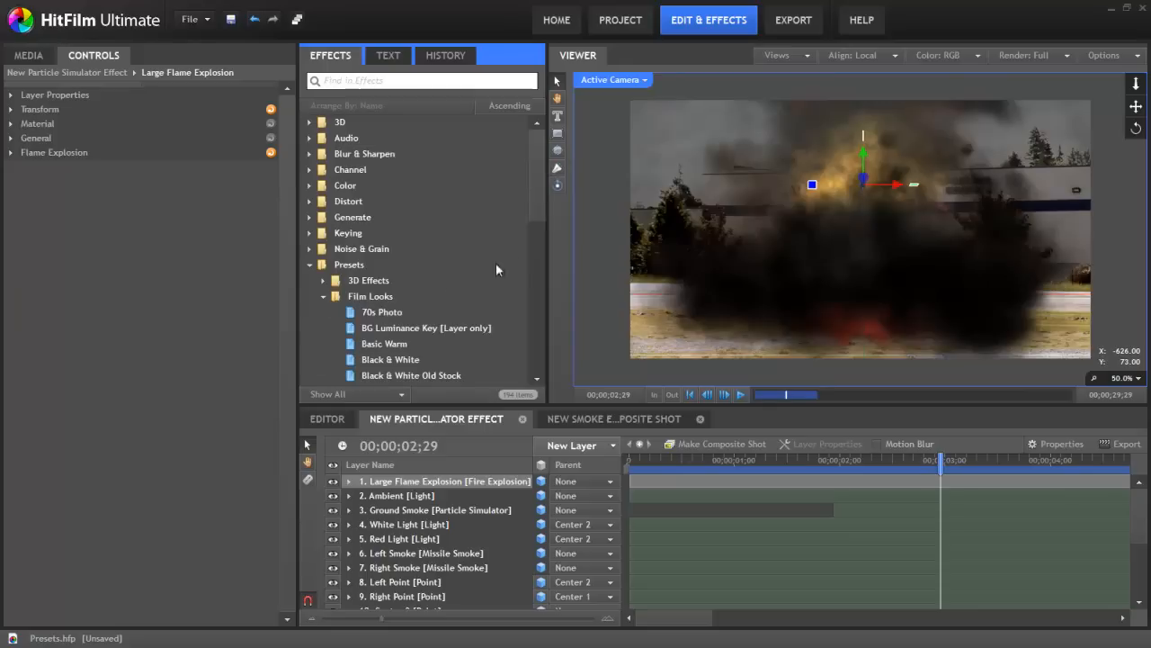
scroll("down", 3)
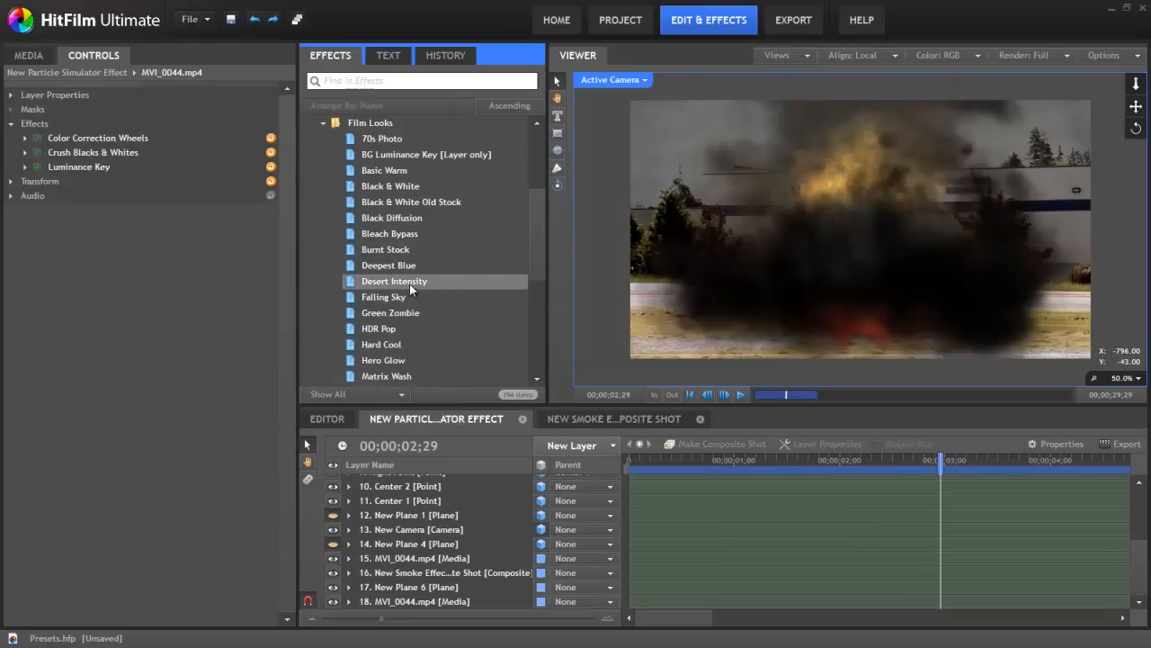
mouse_move(437, 286)
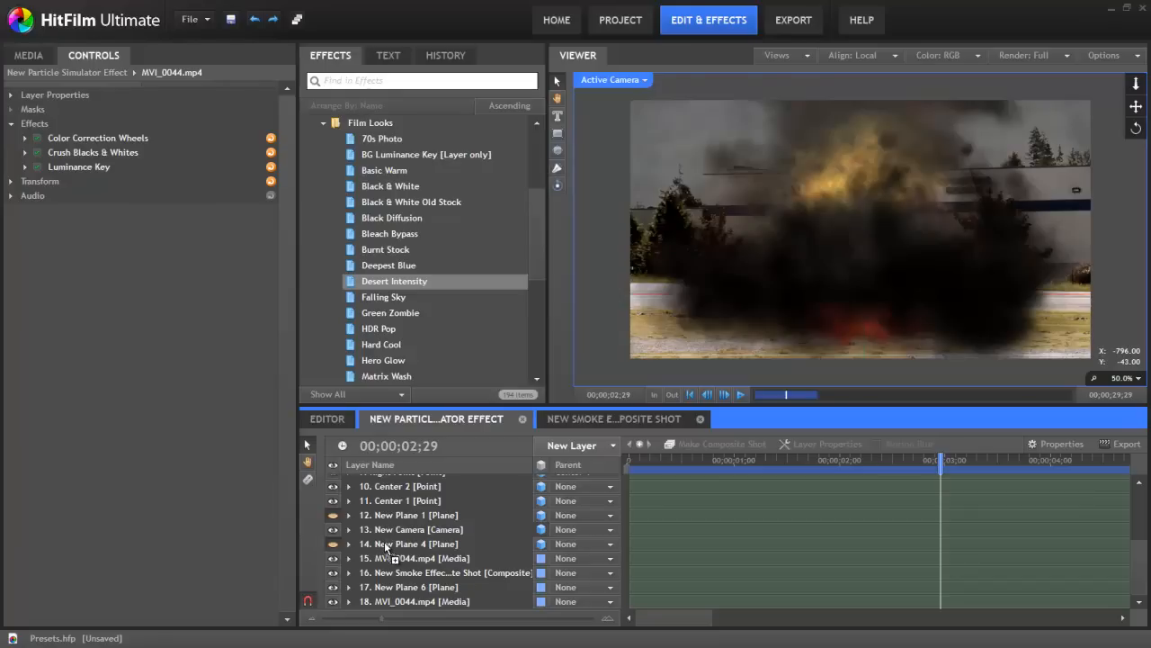
mouse_move(389, 561)
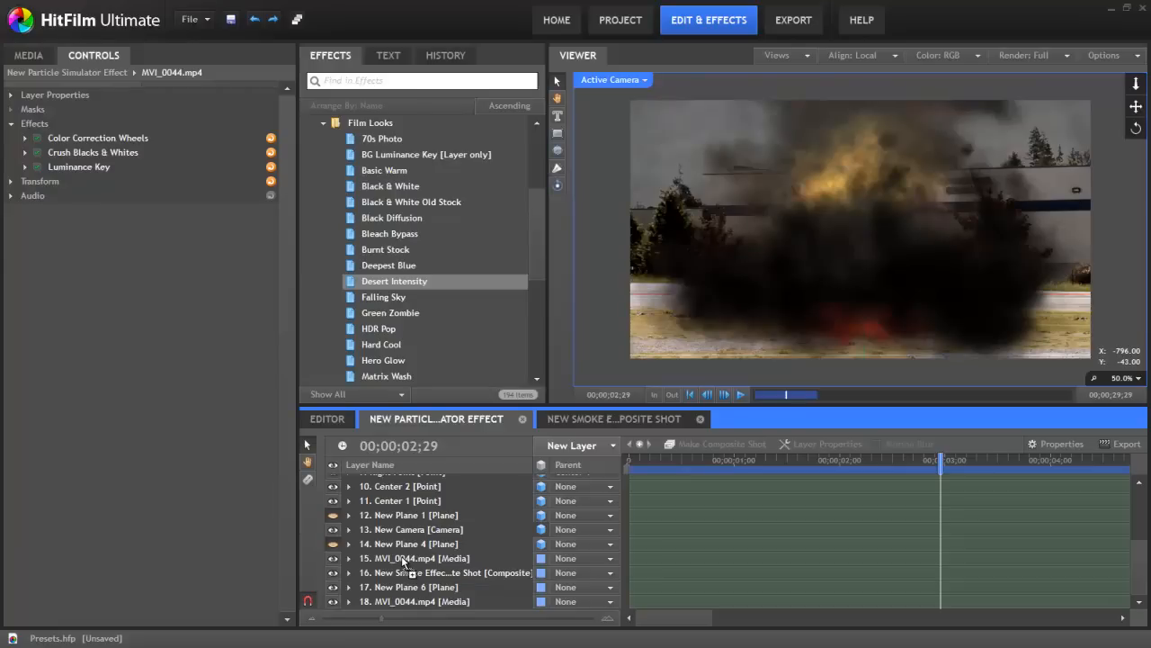
Apply Desert Intensity to MVI_0044.mp4, then select its Diffuse, Clouds, Brightness & Contrast and Exposure effects.
left_click(349, 478)
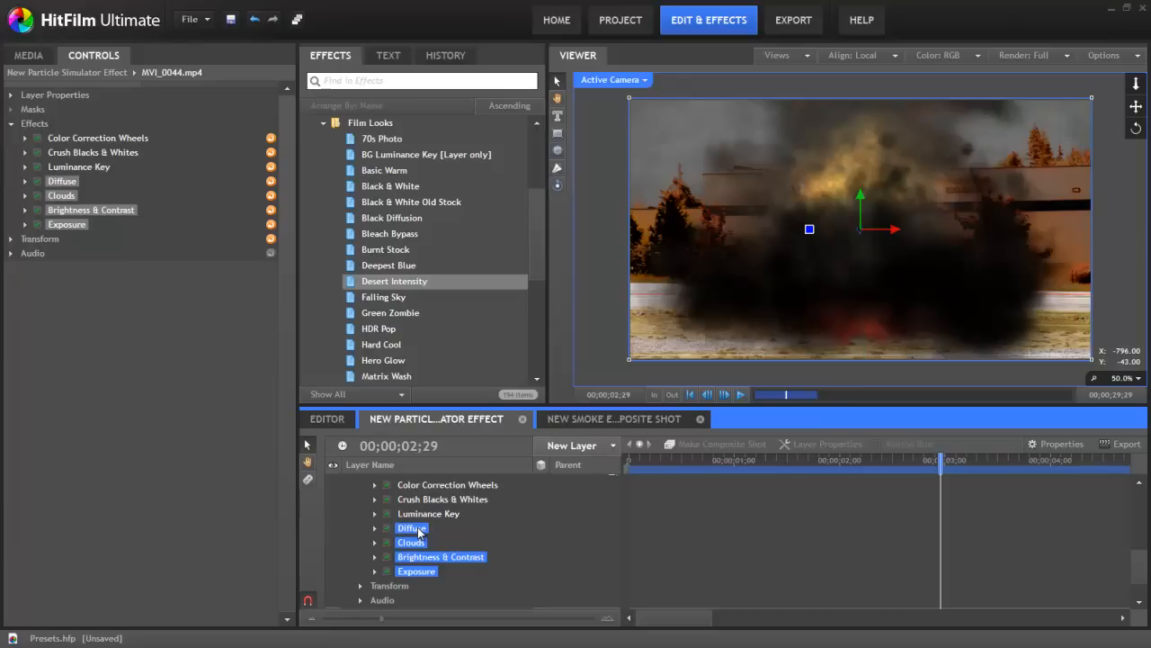
mouse_move(424, 570)
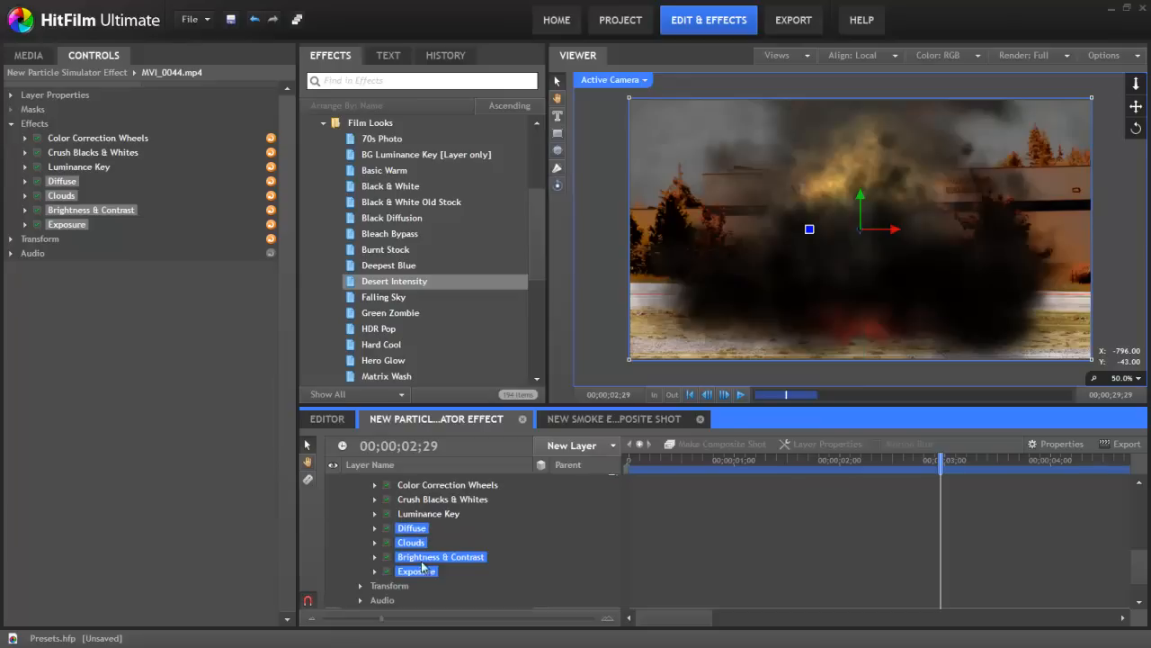
mouse_move(447, 533)
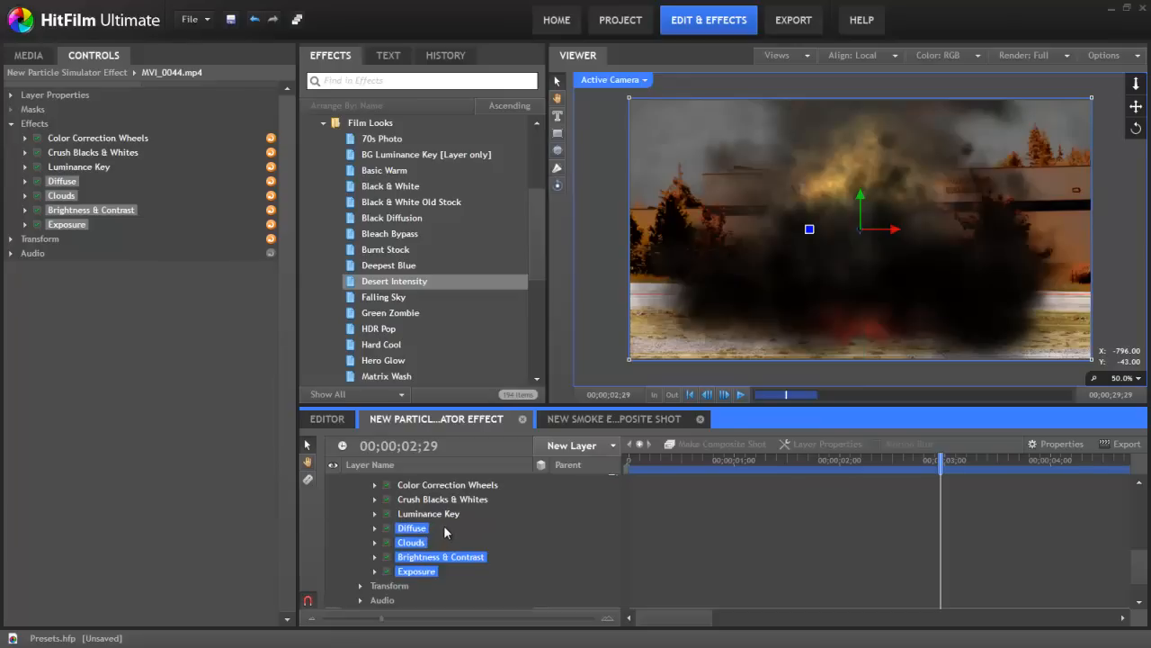
left_click(349, 479)
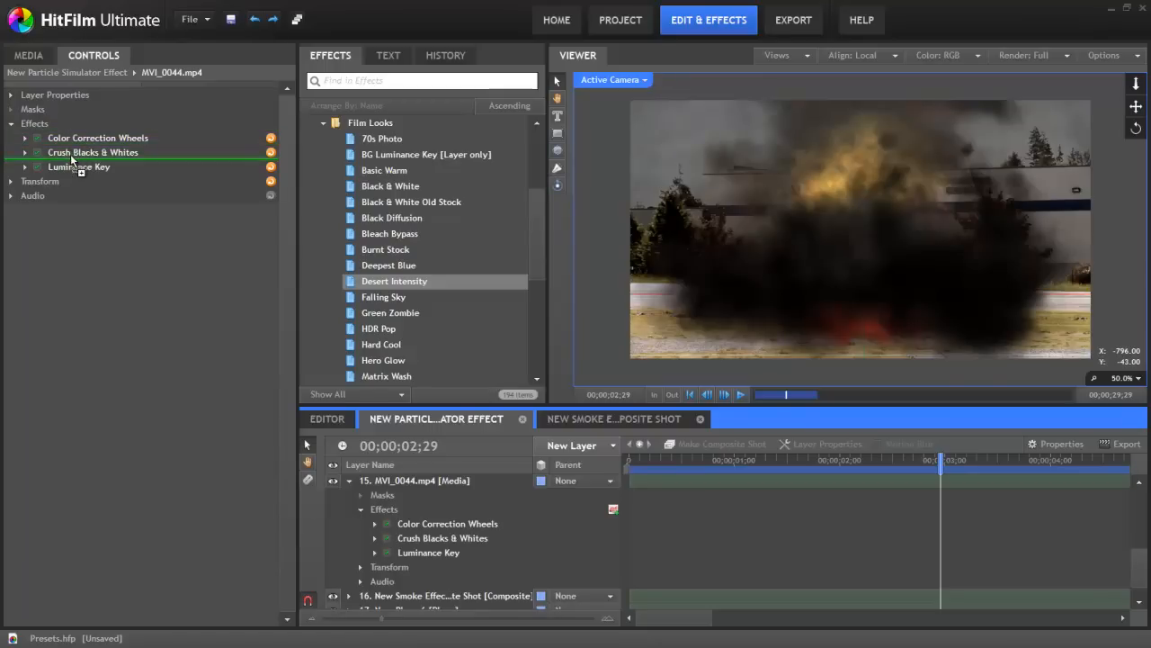
Reorder Diffuse, Clouds, Brightness & Contrast and Exposure to sit right after Color Correction Wheels.
left_click(97, 137)
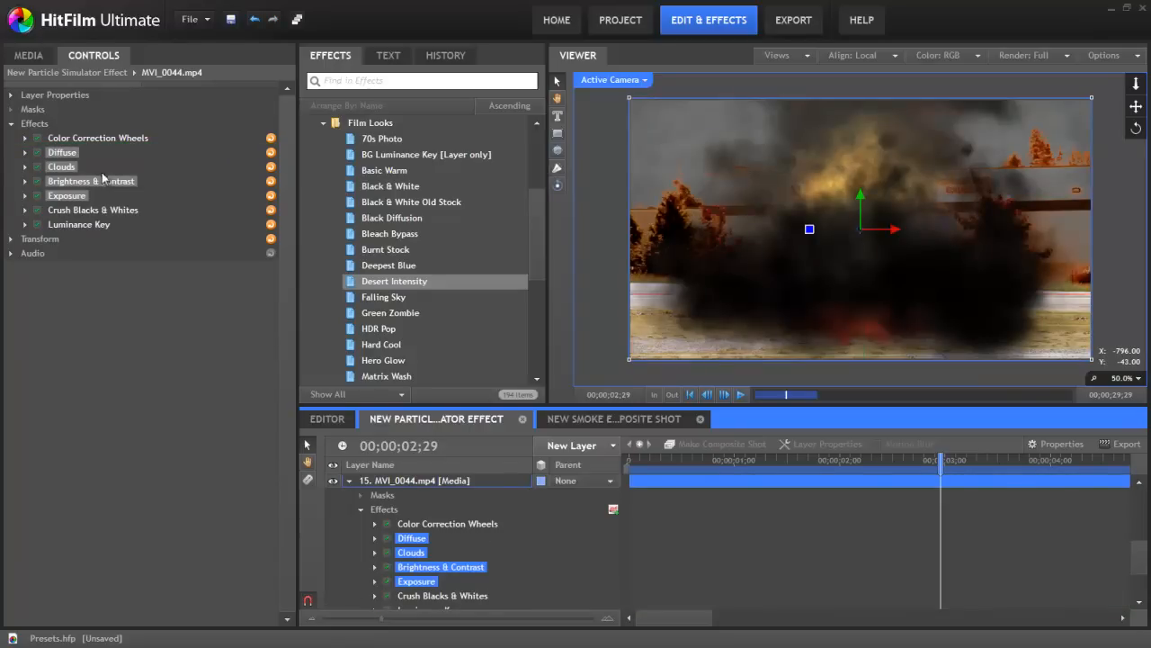
mouse_move(414, 281)
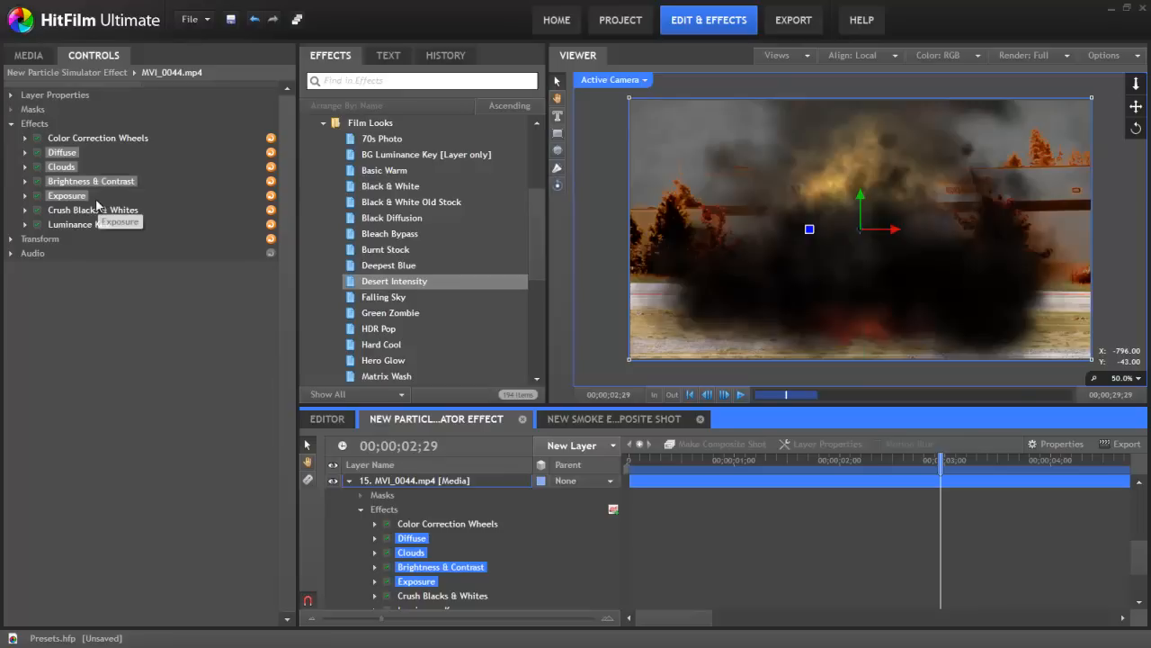
mouse_move(99, 223)
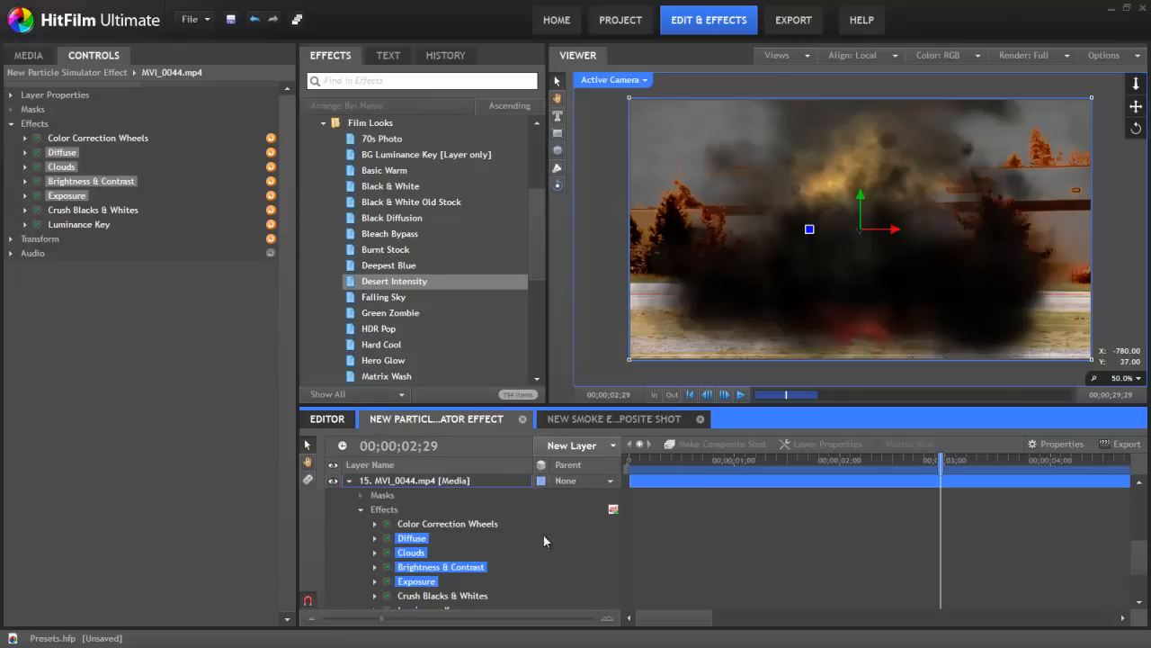
mouse_move(513, 545)
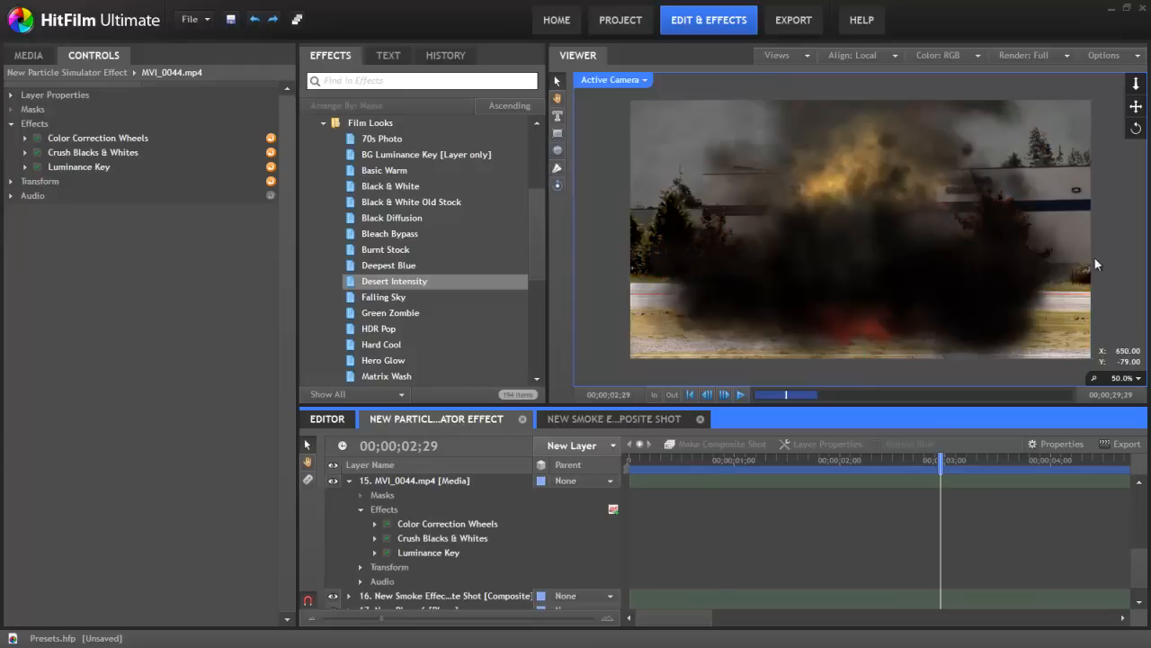
mouse_move(1111, 252)
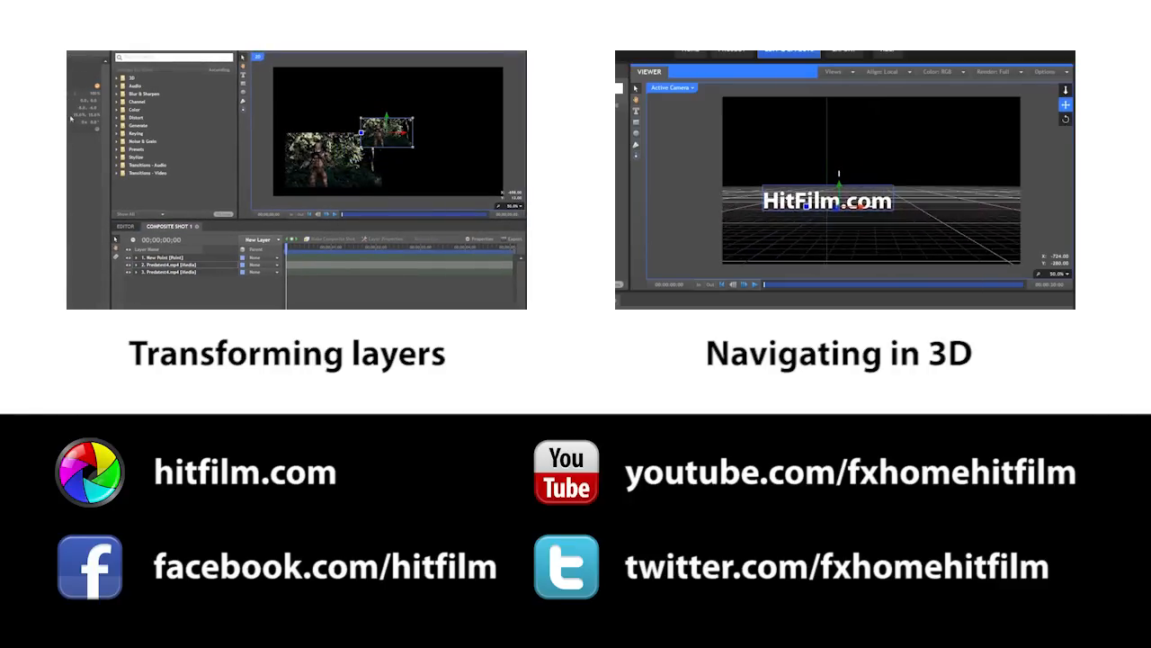
End the tutorial on the closing screen of related lessons and HitFilm links.
right_click(166, 266)
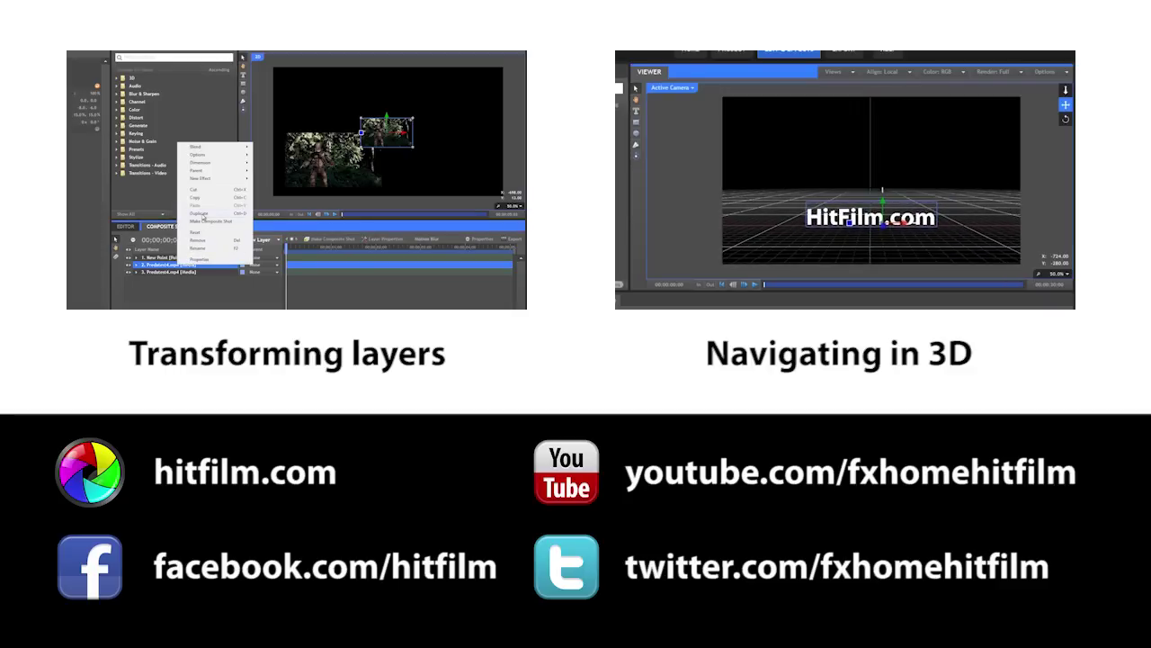